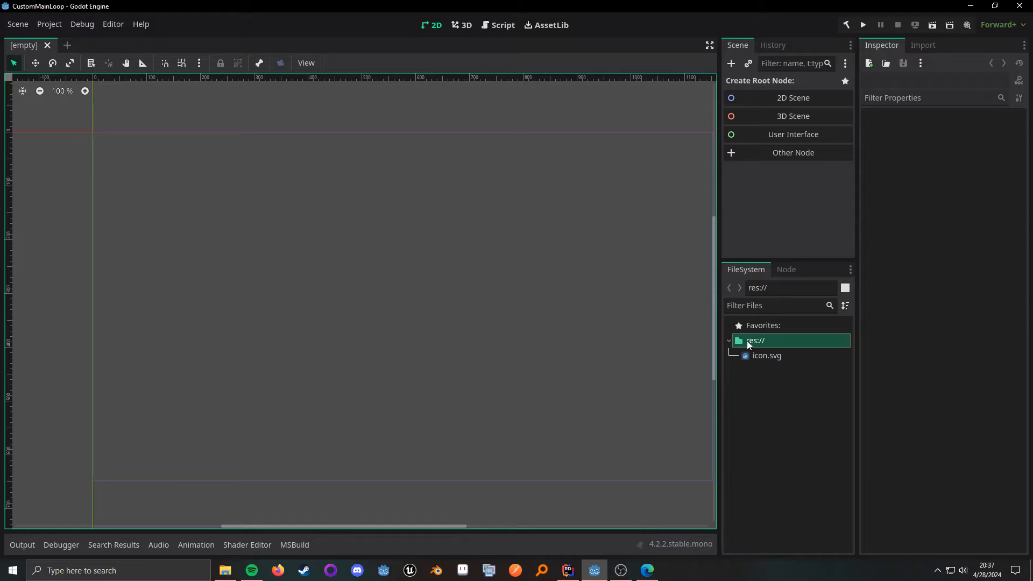
# Start a new script in res:// named CustomLoopGD.gd from the FileSystem dock
pyautogui.rightClick(755, 341)
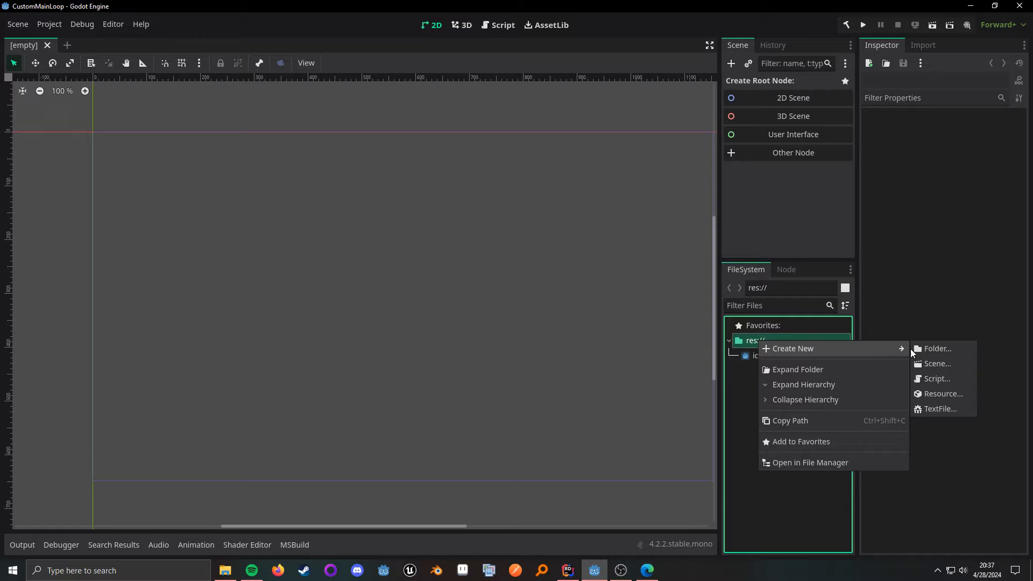
pyautogui.click(935, 377)
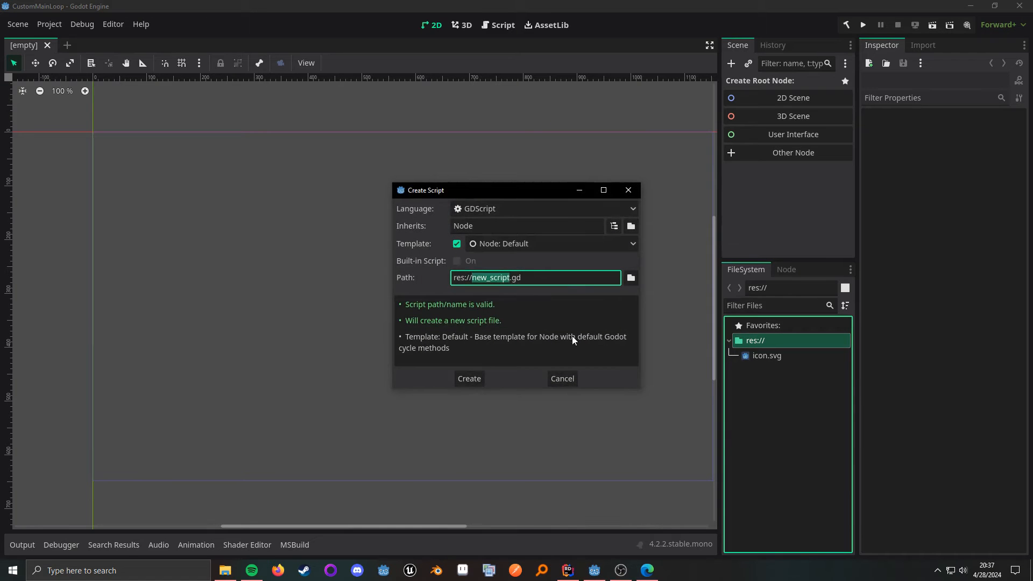
pyautogui.write('CustomLoo')
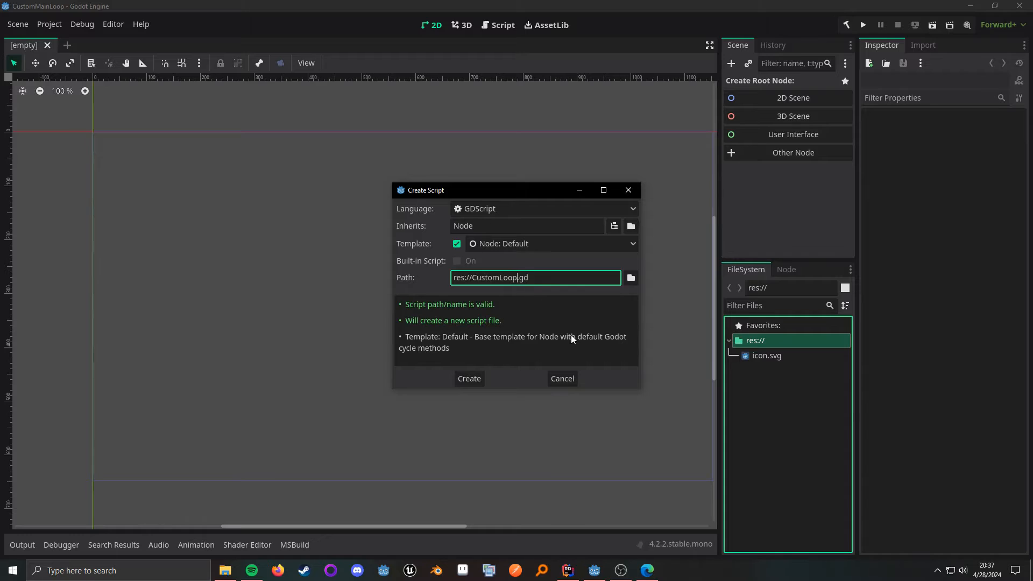
pyautogui.write('GD')
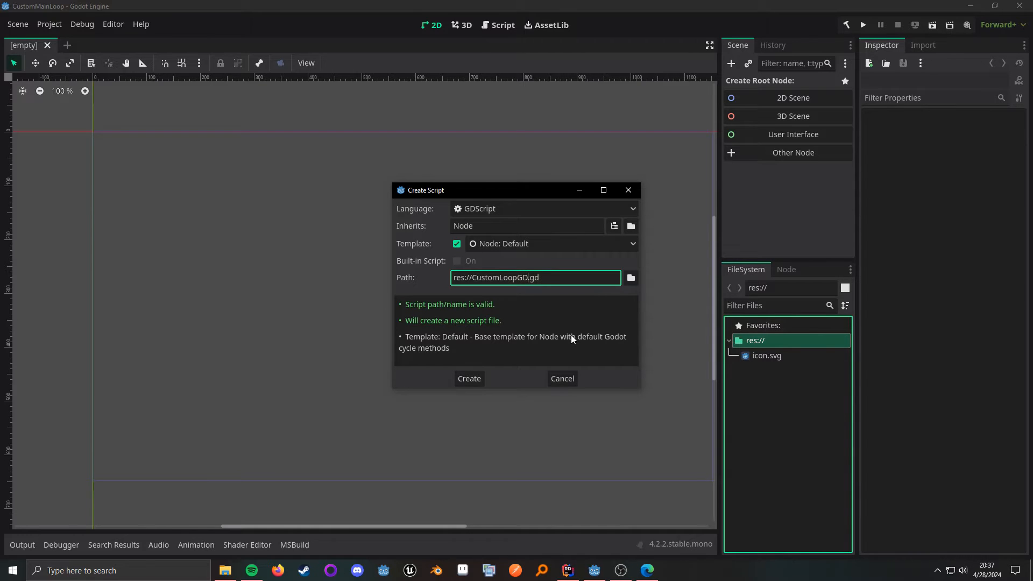
# Set the script to inherit SceneTree and create it
pyautogui.click(526, 225)
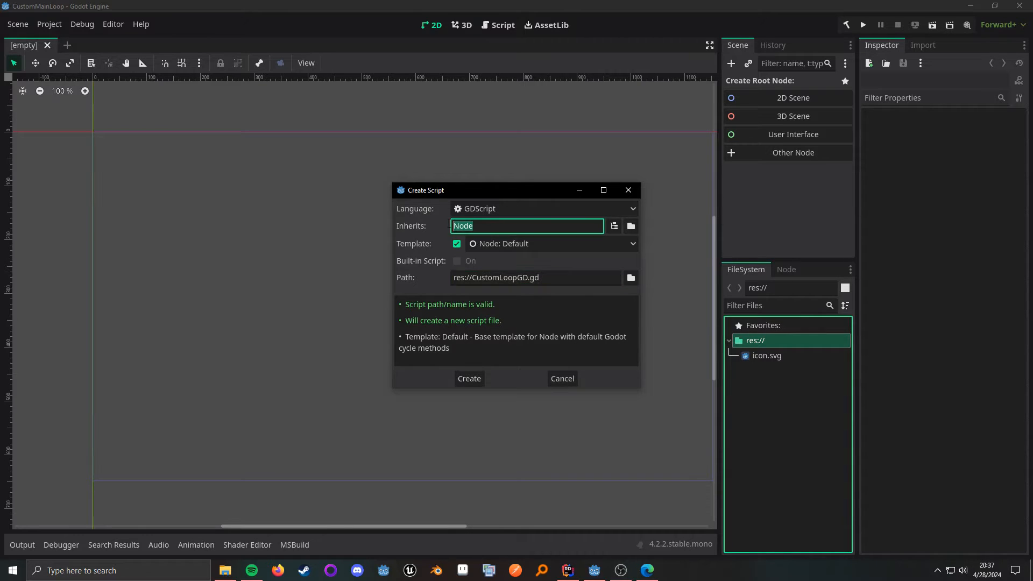
pyautogui.moveTo(438, 228)
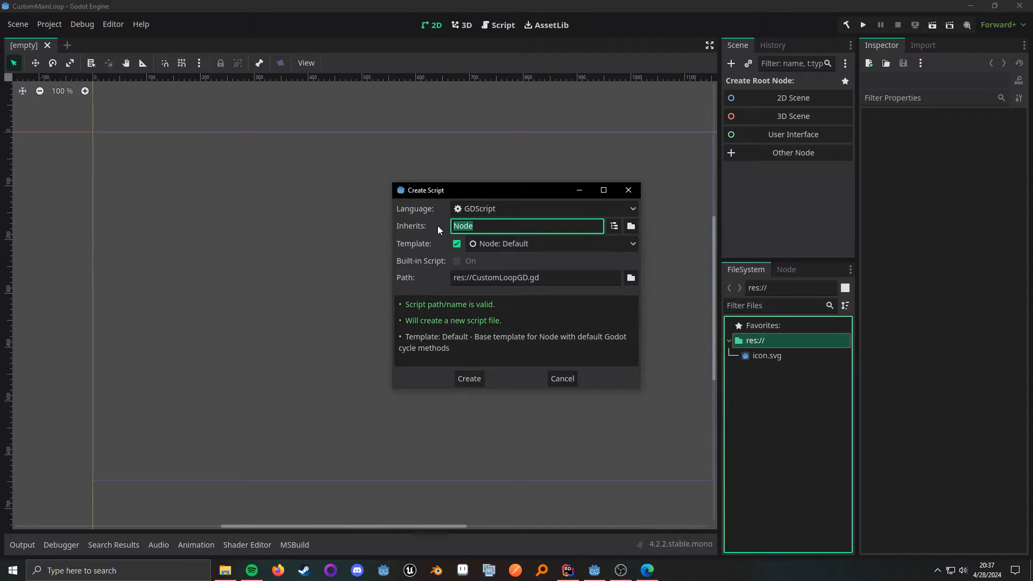
pyautogui.write('S')
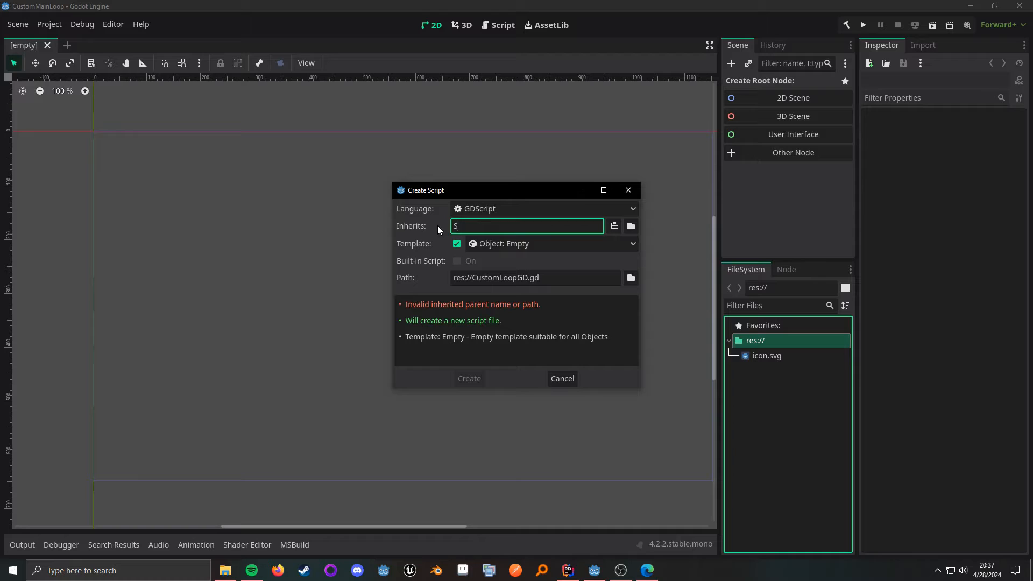
pyautogui.write('ceneTree')
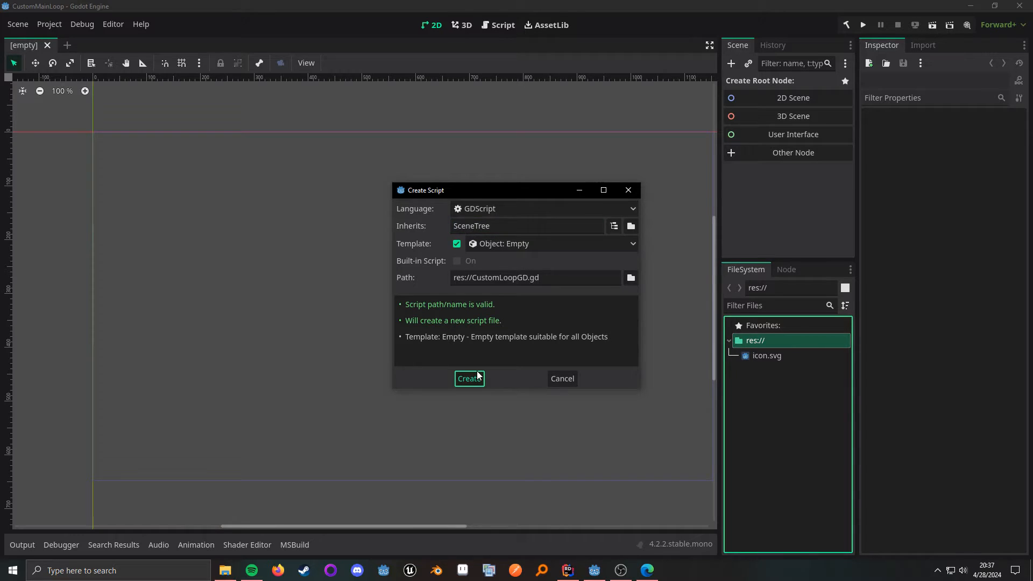
pyautogui.click(468, 378)
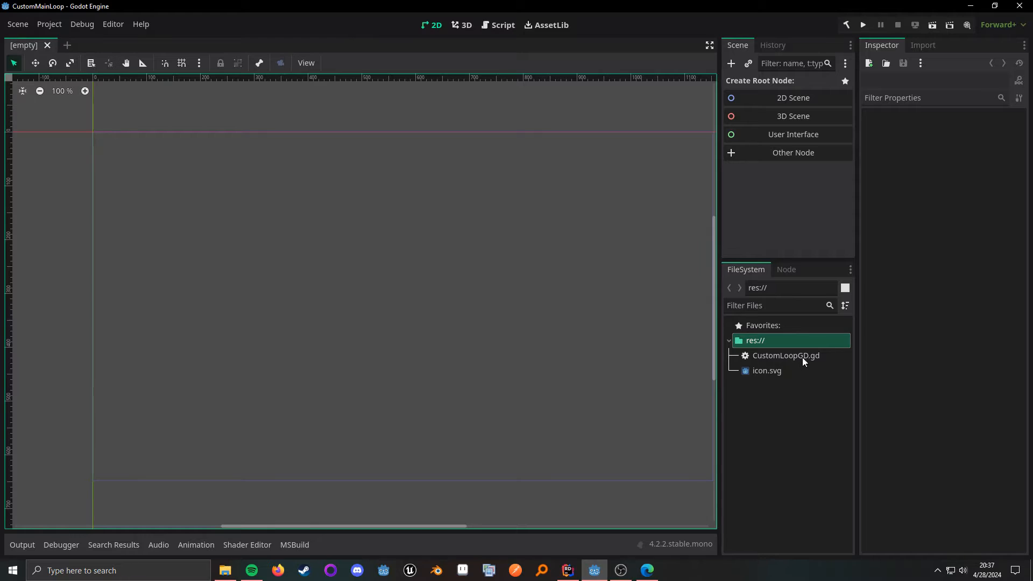
# Open CustomLoopGD.gd and jump to the SceneTree class reference
pyautogui.doubleClick(785, 355)
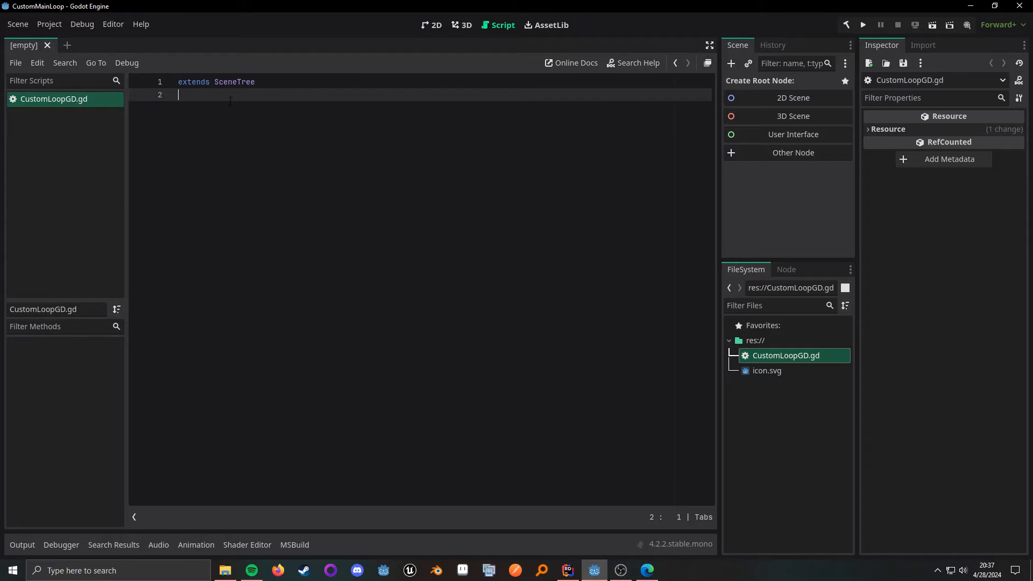
pyautogui.click(234, 82)
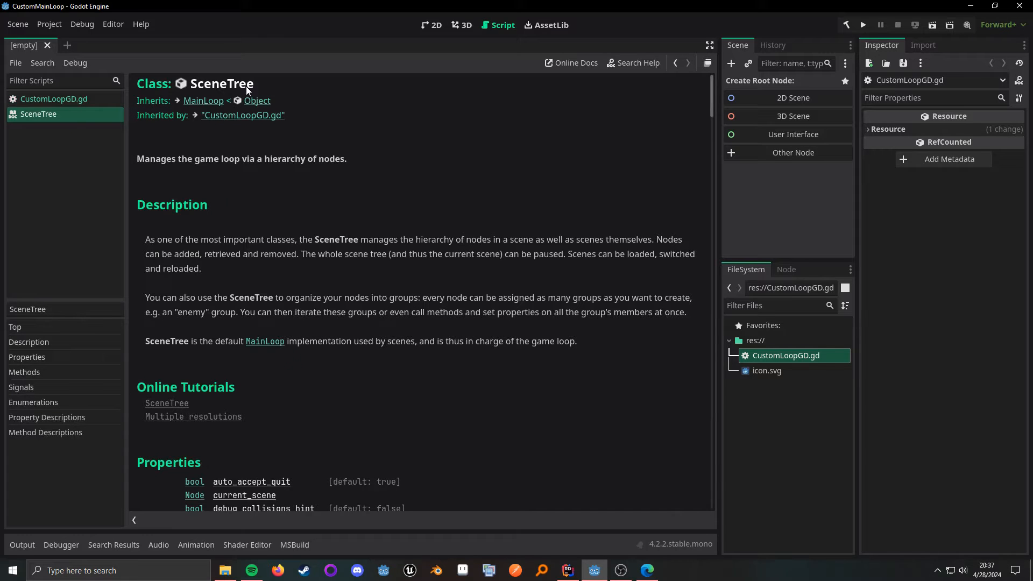
pyautogui.scroll(-3)
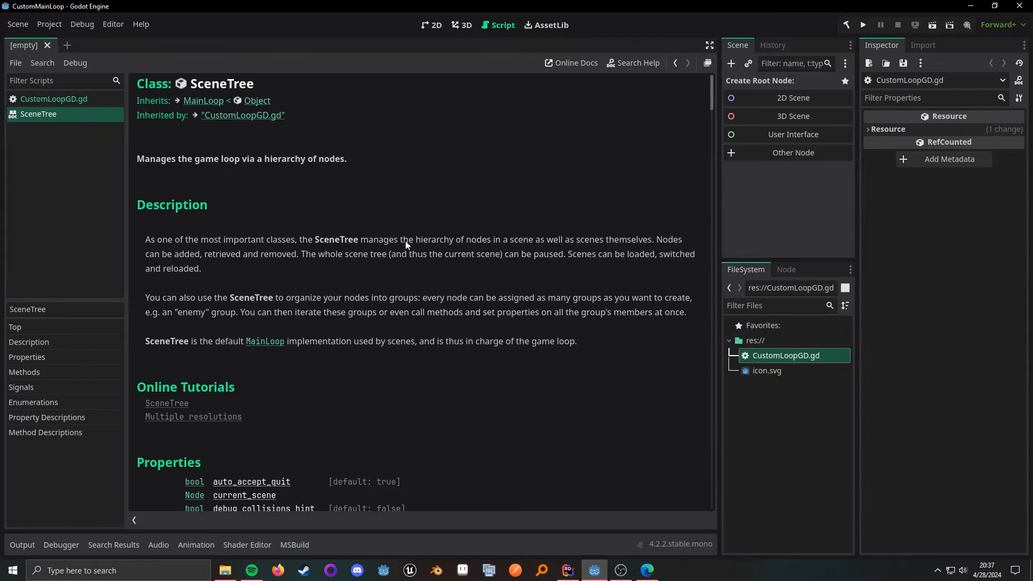
# Open the MainLoop class reference and scroll to its example script and virtual methods
pyautogui.click(203, 100)
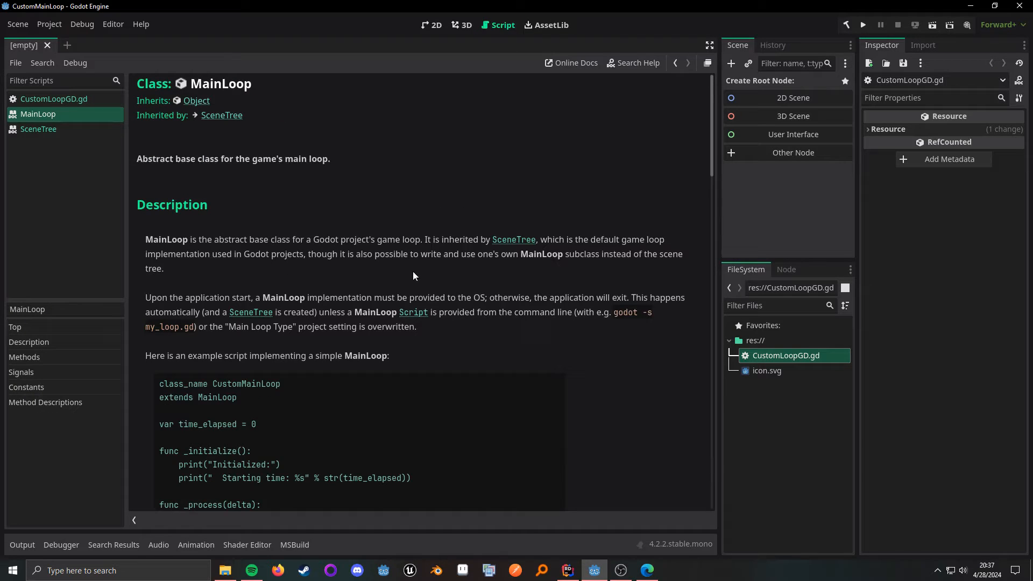
pyautogui.scroll(-3)
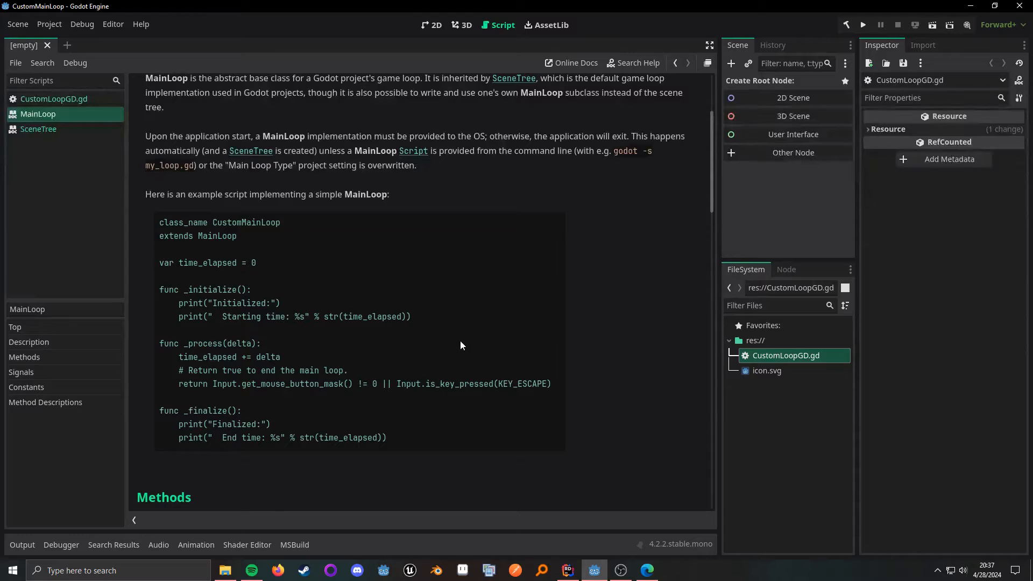
pyautogui.moveTo(425, 326)
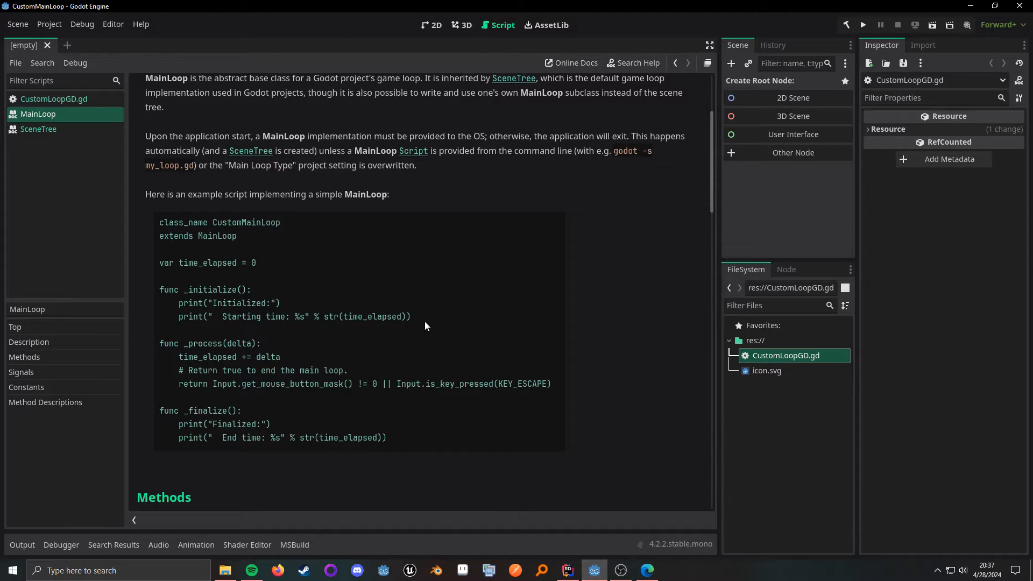
pyautogui.scroll(-3)
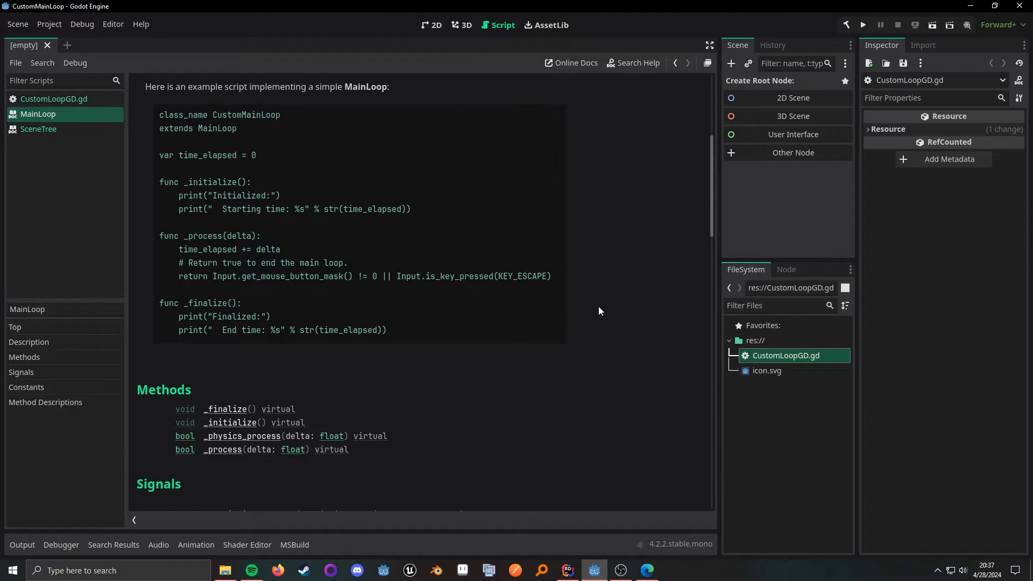
pyautogui.scroll(-3)
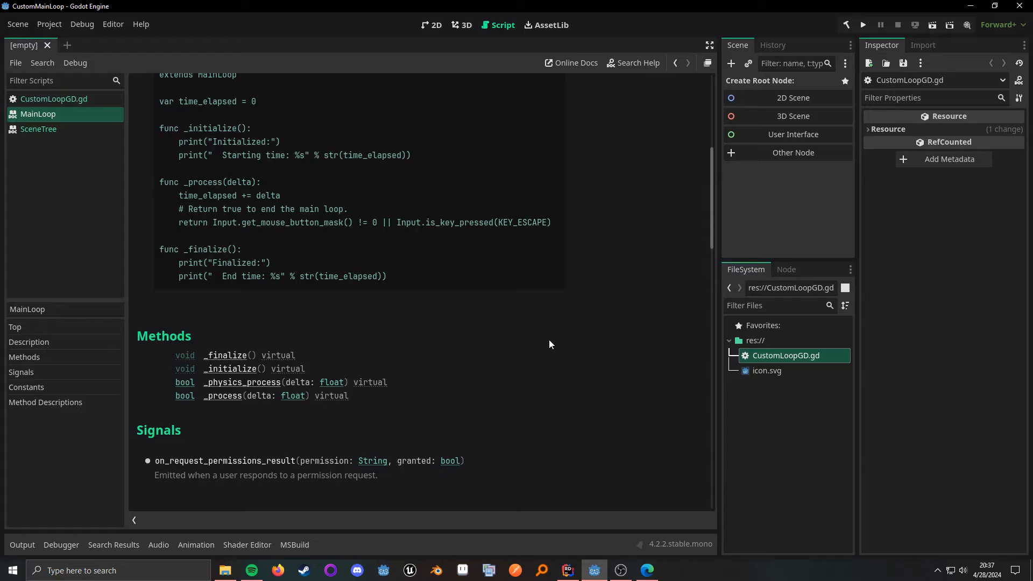
pyautogui.moveTo(456, 366)
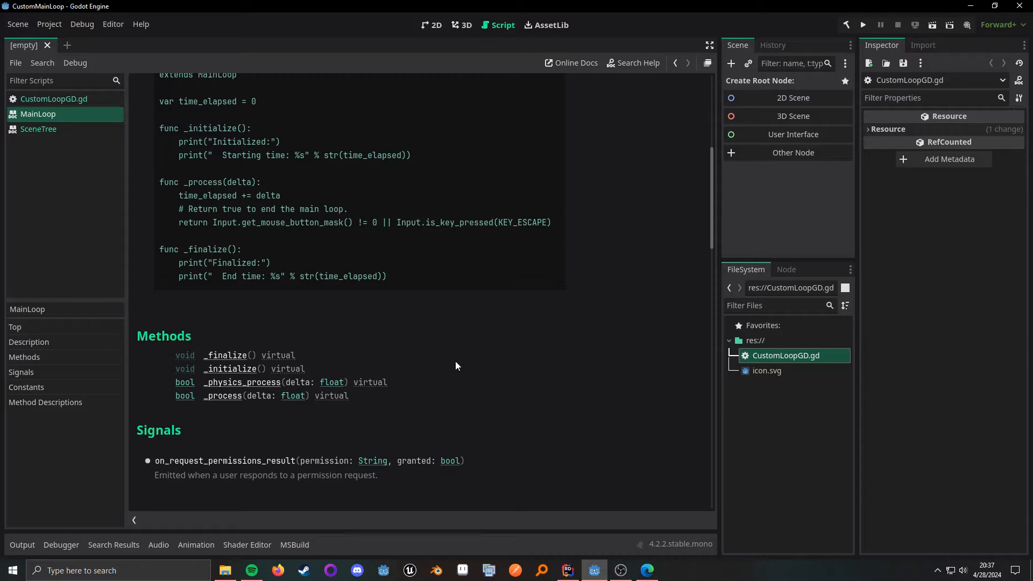
pyautogui.moveTo(246, 376)
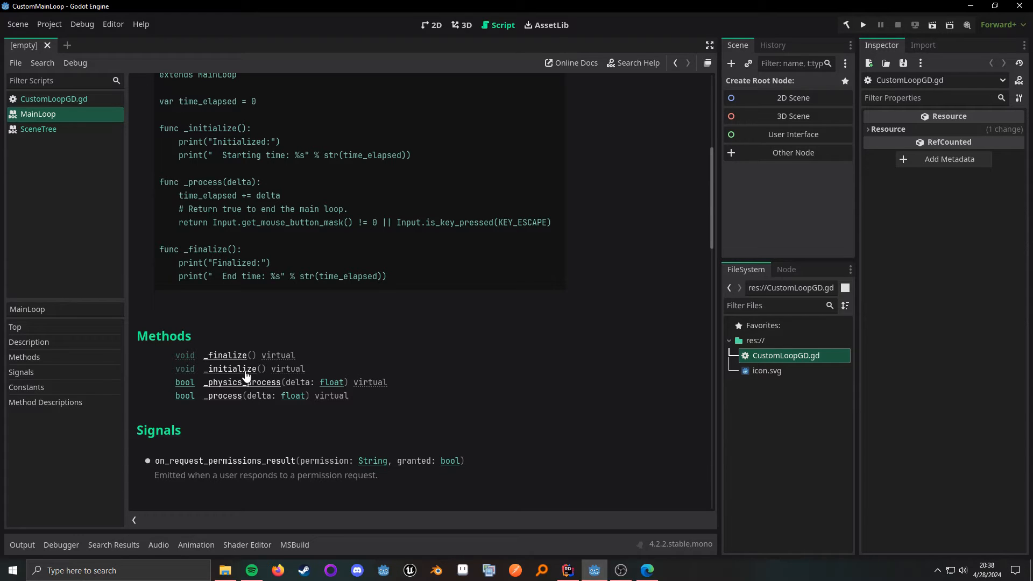
pyautogui.moveTo(243, 370)
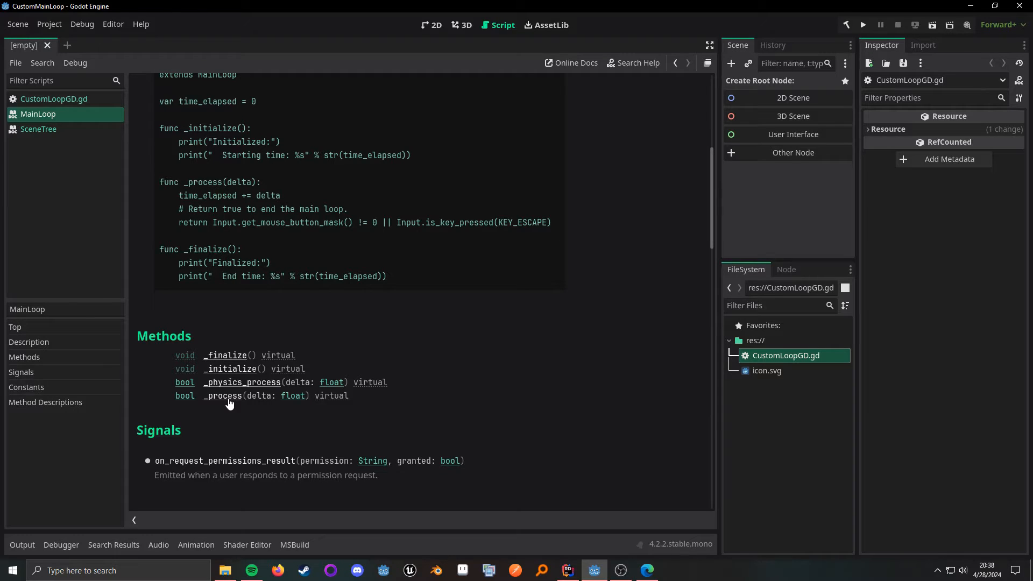
pyautogui.moveTo(96, 175)
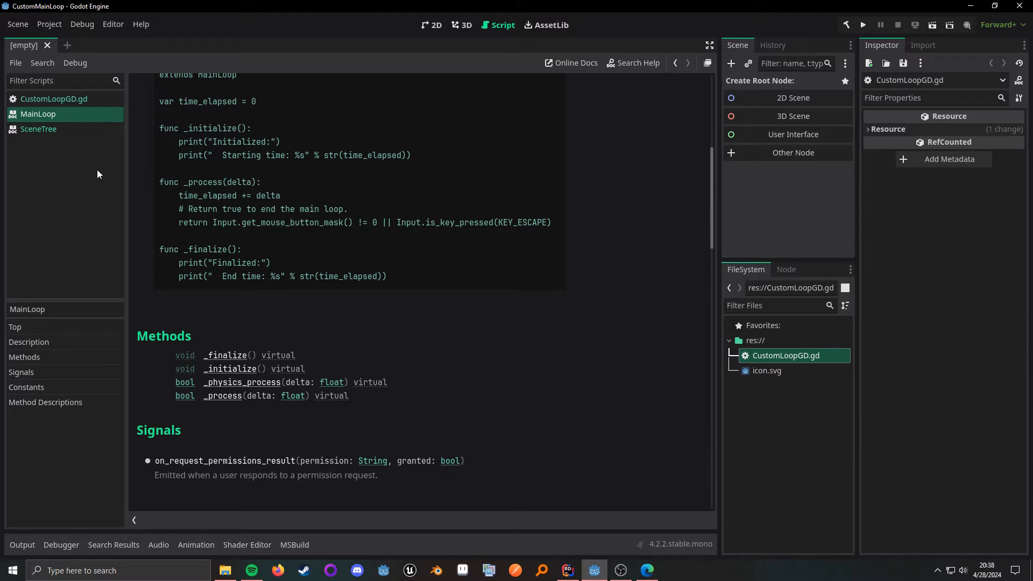
# Back in CustomLoopGD.gd, add the line 'var thing = 3' below extends SceneTree
pyautogui.click(39, 128)
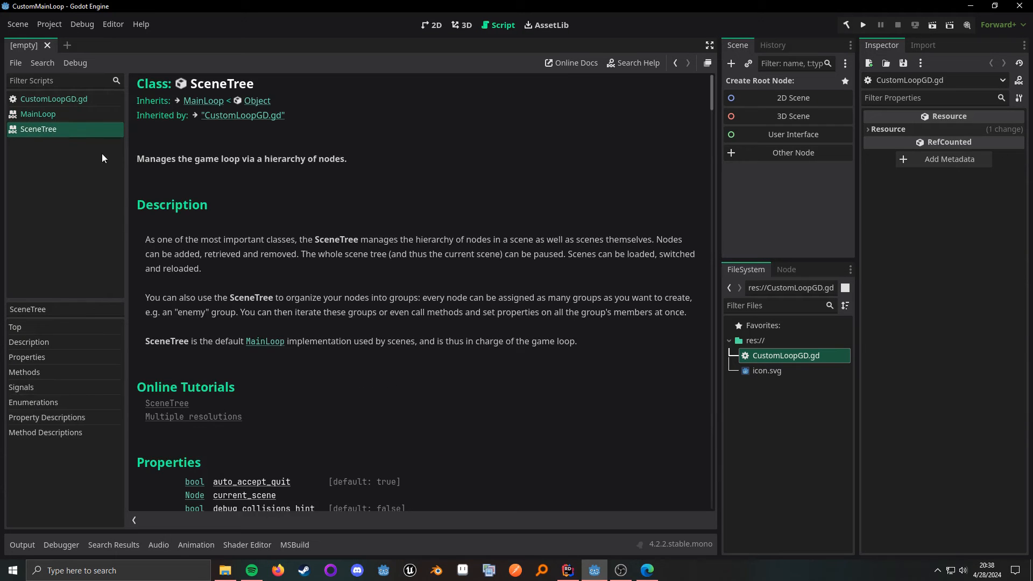
pyautogui.click(54, 99)
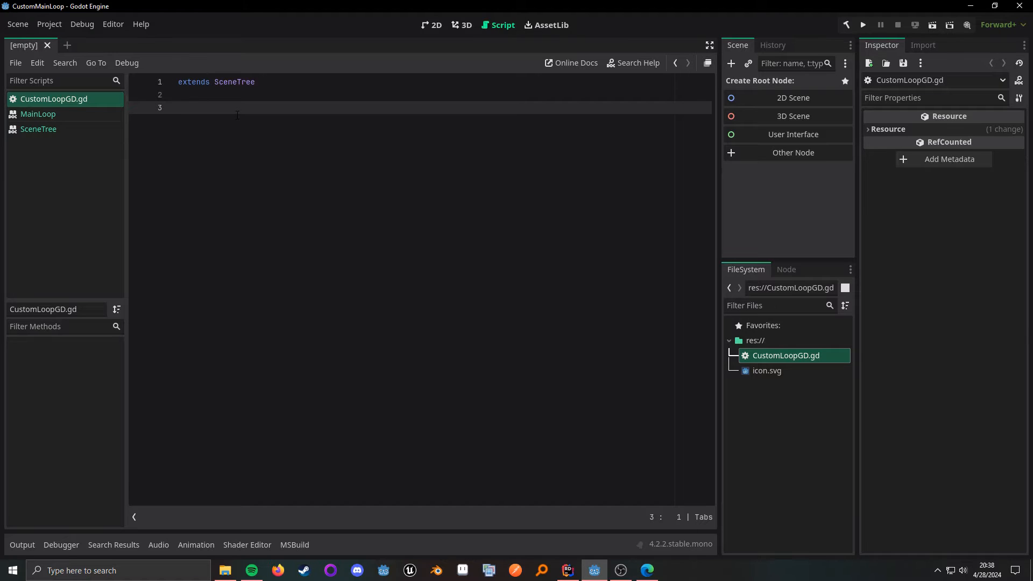
pyautogui.write('var')
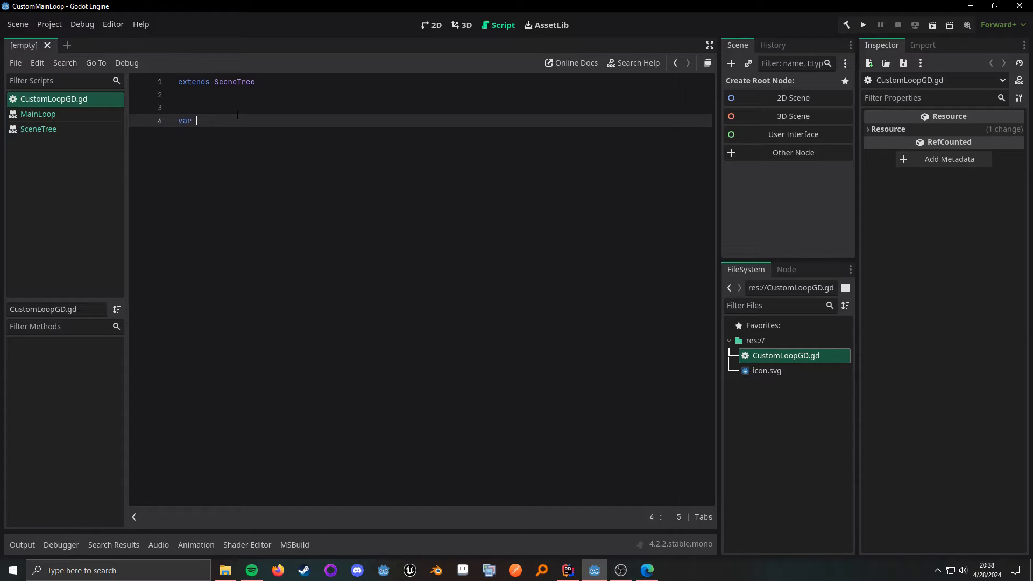
pyautogui.write('thing = 3')
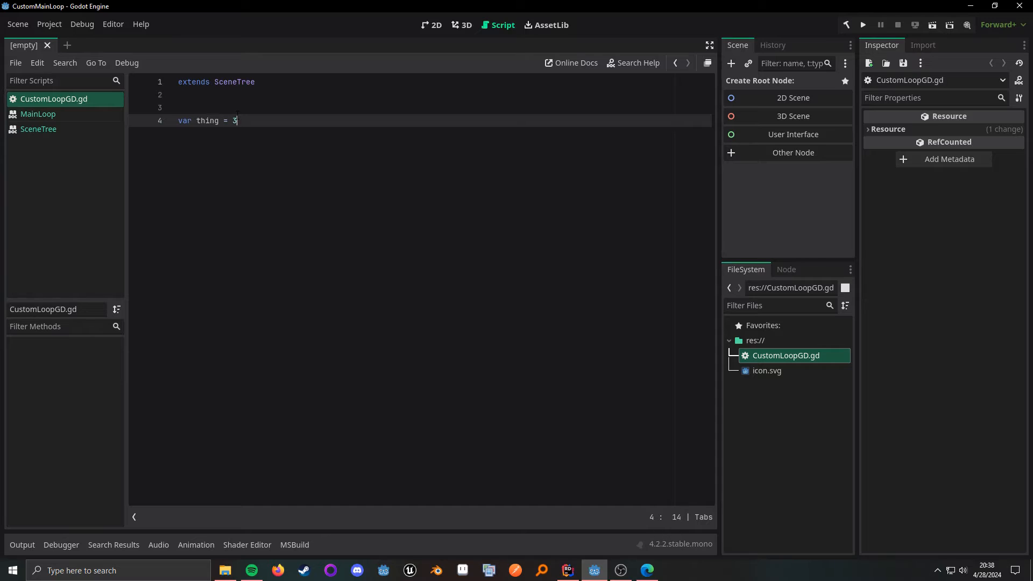
pyautogui.write('3')
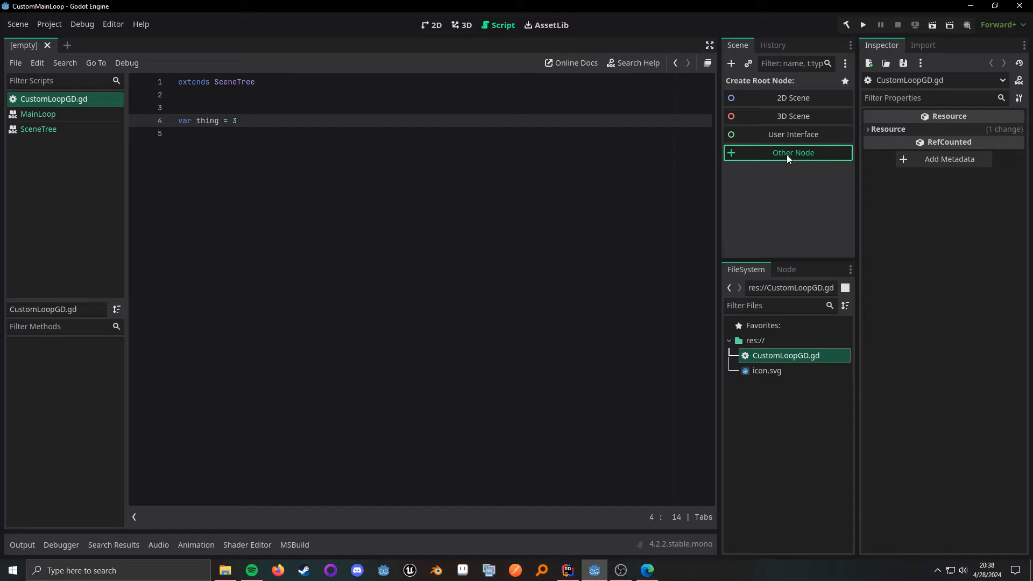
# Make a plain Node the scene root and attach a new default Node.gd script to it
pyautogui.click(793, 152)
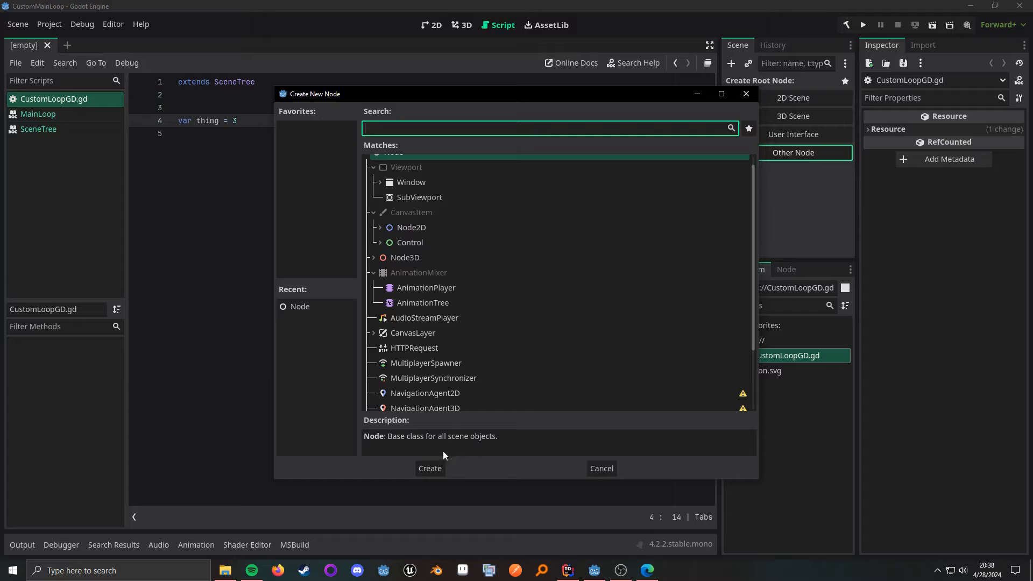
pyautogui.click(429, 468)
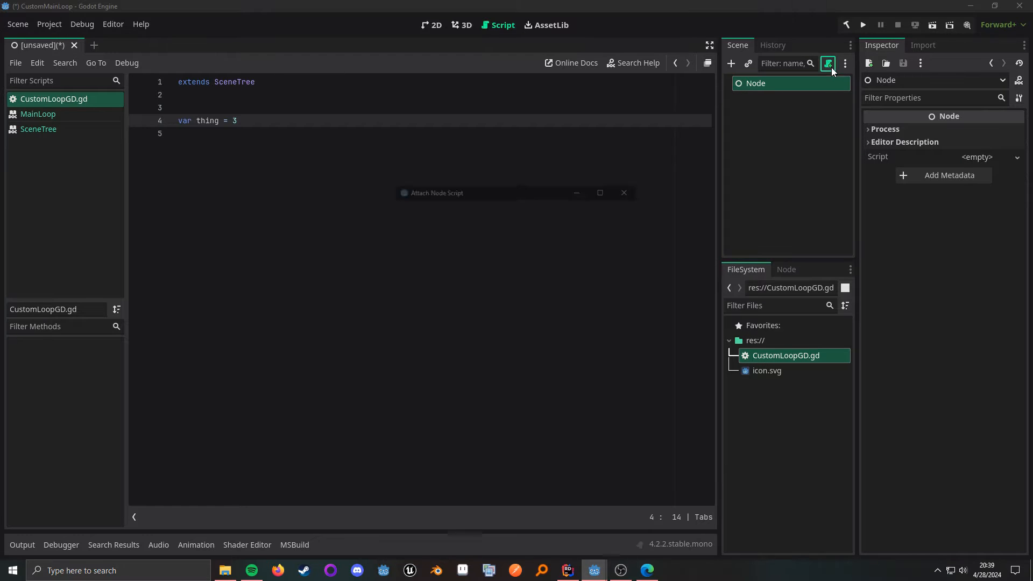
pyautogui.click(827, 64)
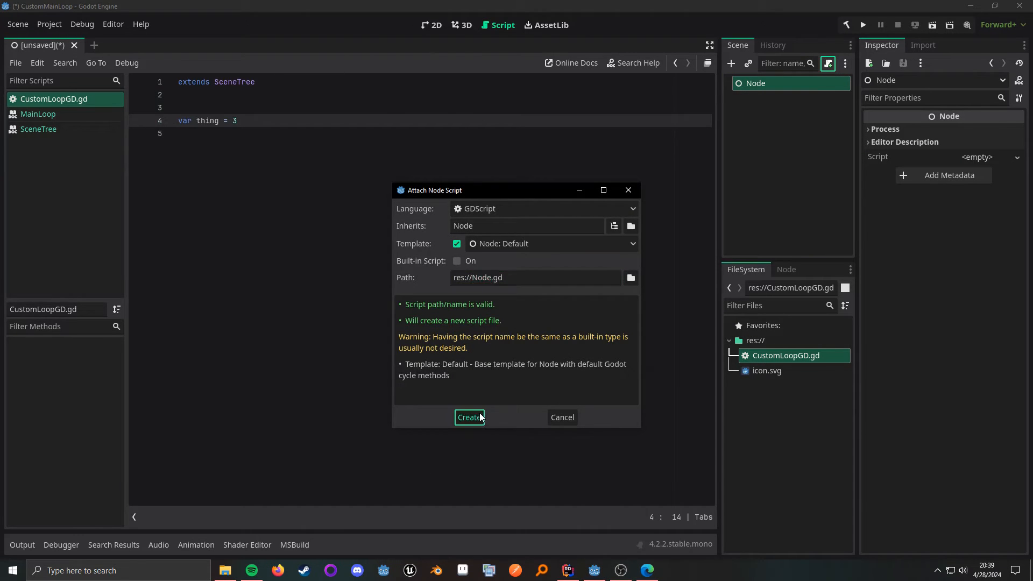
pyautogui.click(469, 417)
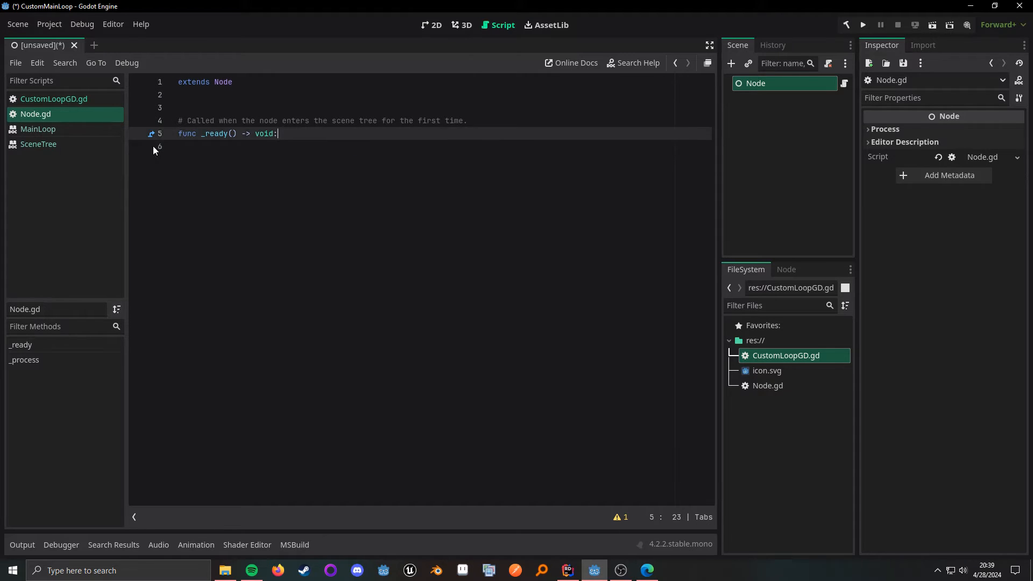
# Write print(get_tree().thing) in _ready and save the scene as Node.tscn
pyautogui.write('get')
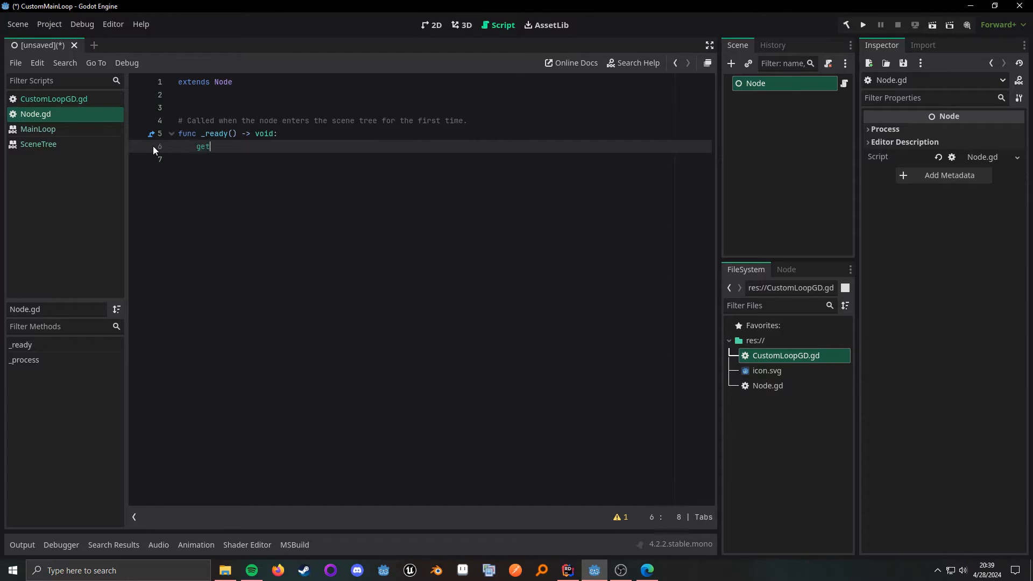
pyautogui.write('_tree().pri')
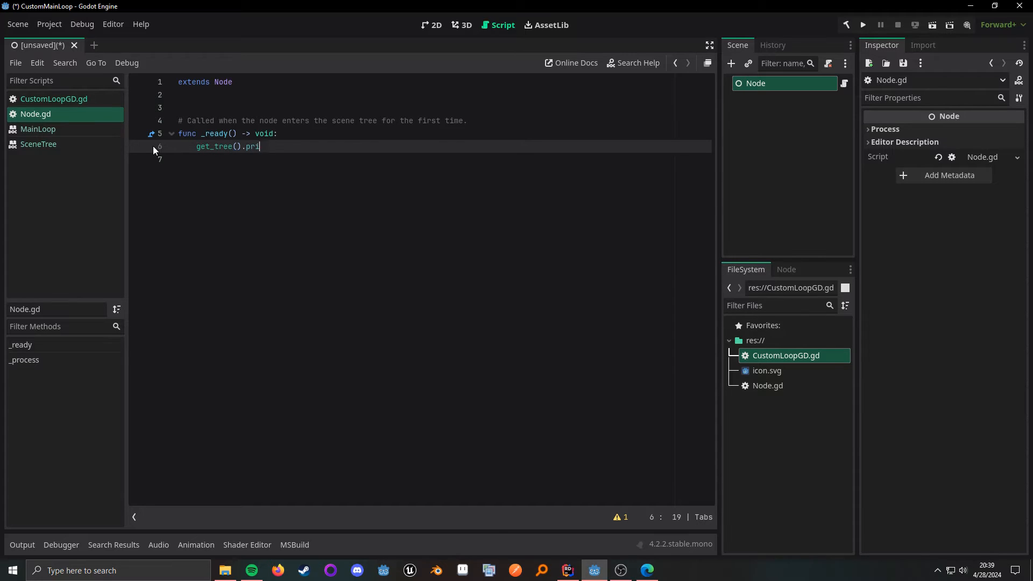
pyautogui.write('nt()')
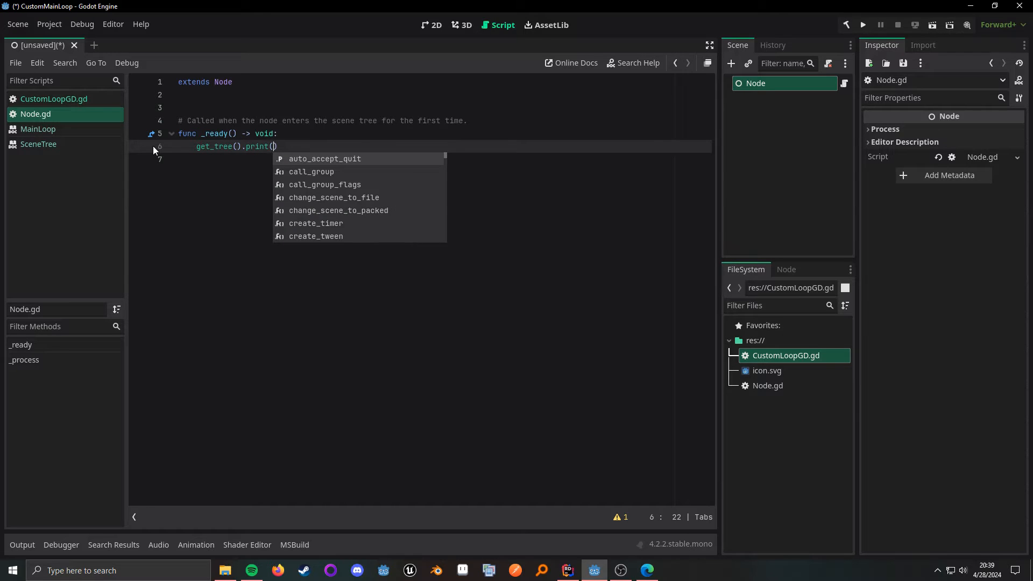
pyautogui.write('thing')
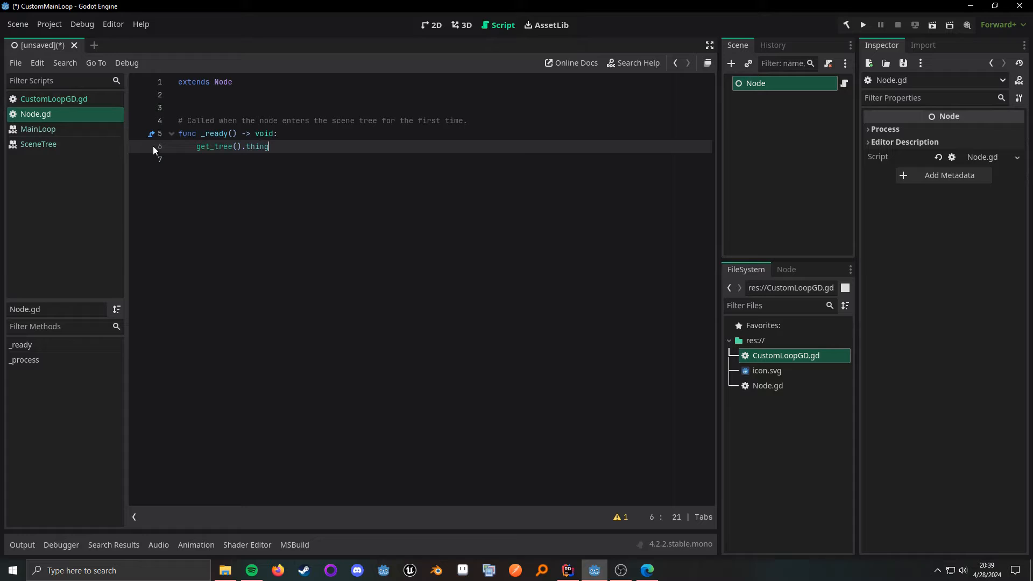
pyautogui.write('print(ge')
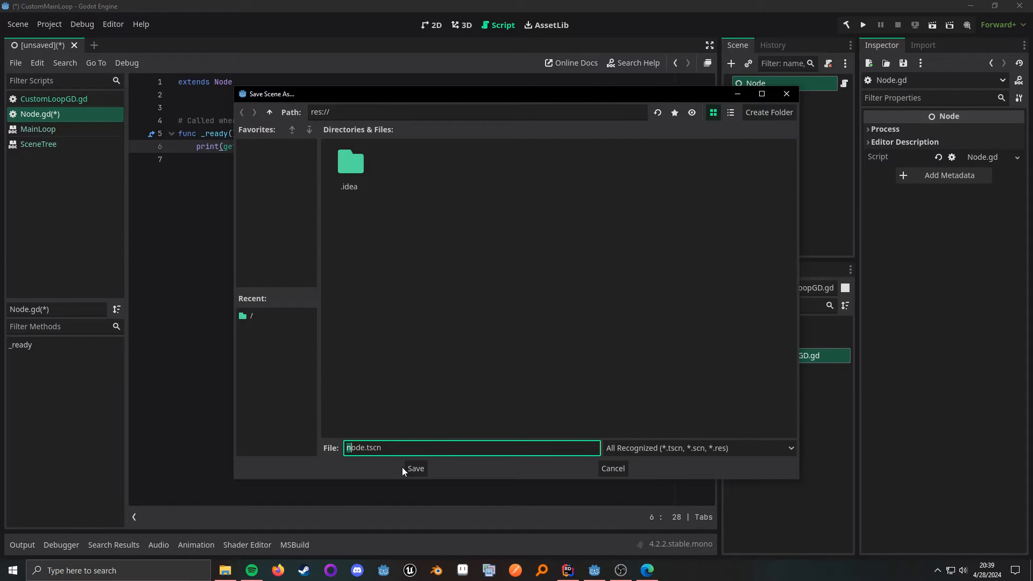
pyautogui.click(416, 468)
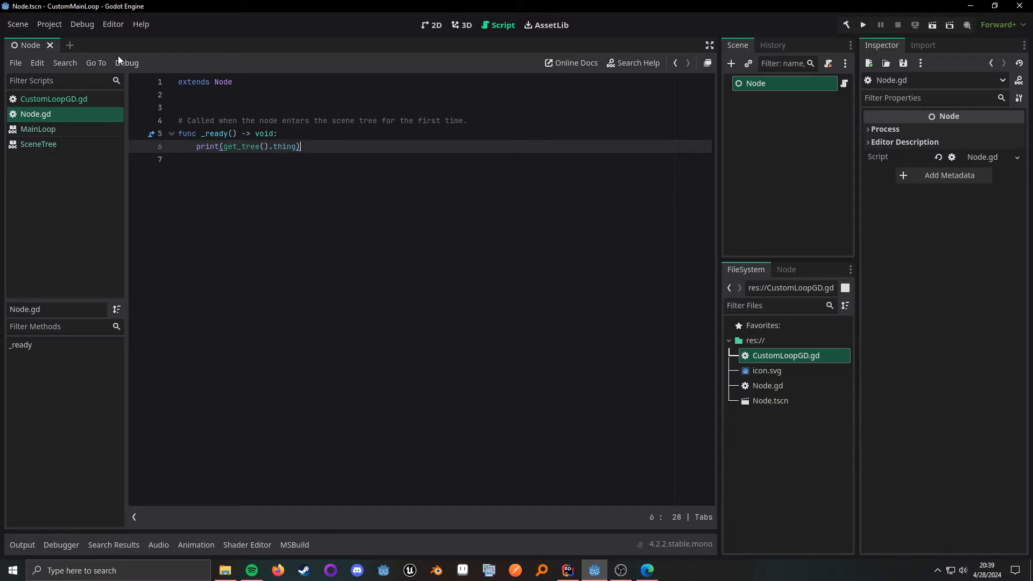
# Open Project Settings to Application > Run with Advanced Settings shown
pyautogui.click(48, 24)
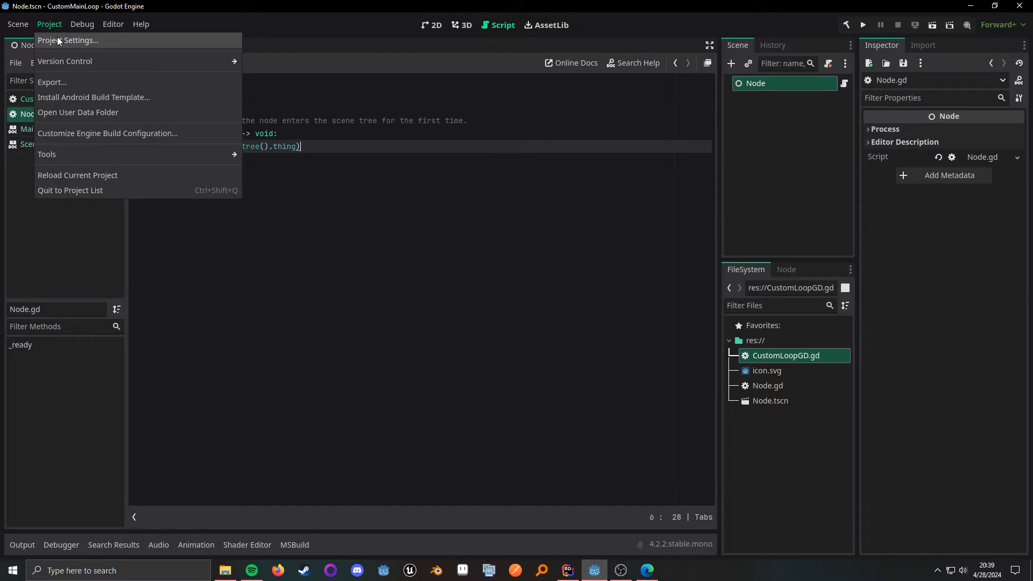
pyautogui.click(69, 40)
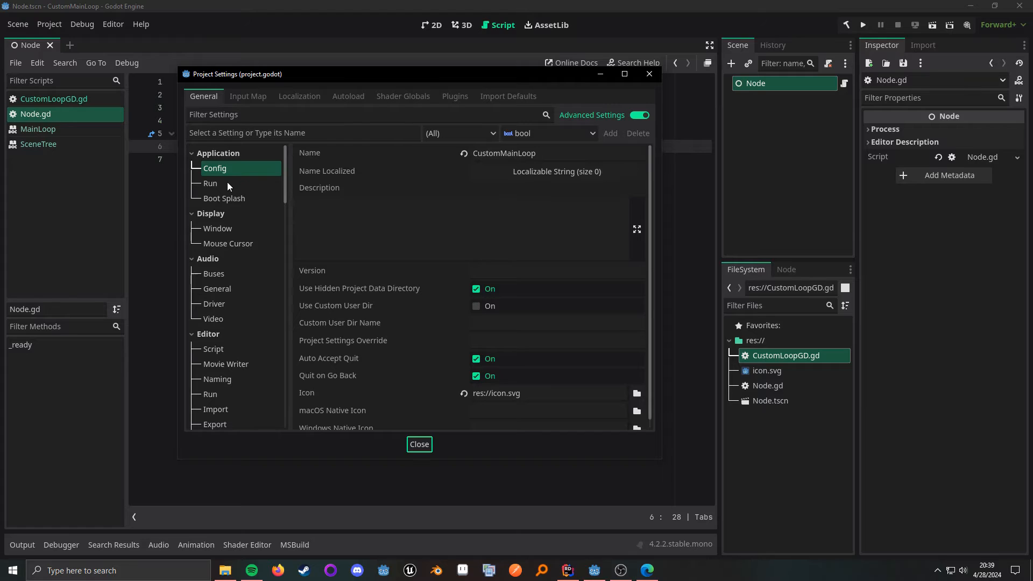
pyautogui.moveTo(209, 183)
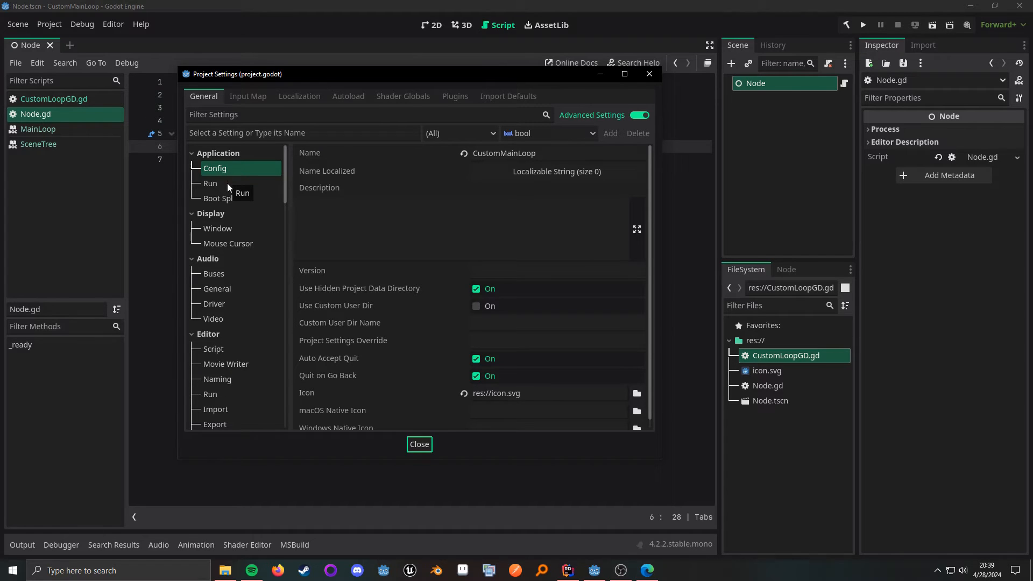
pyautogui.click(211, 183)
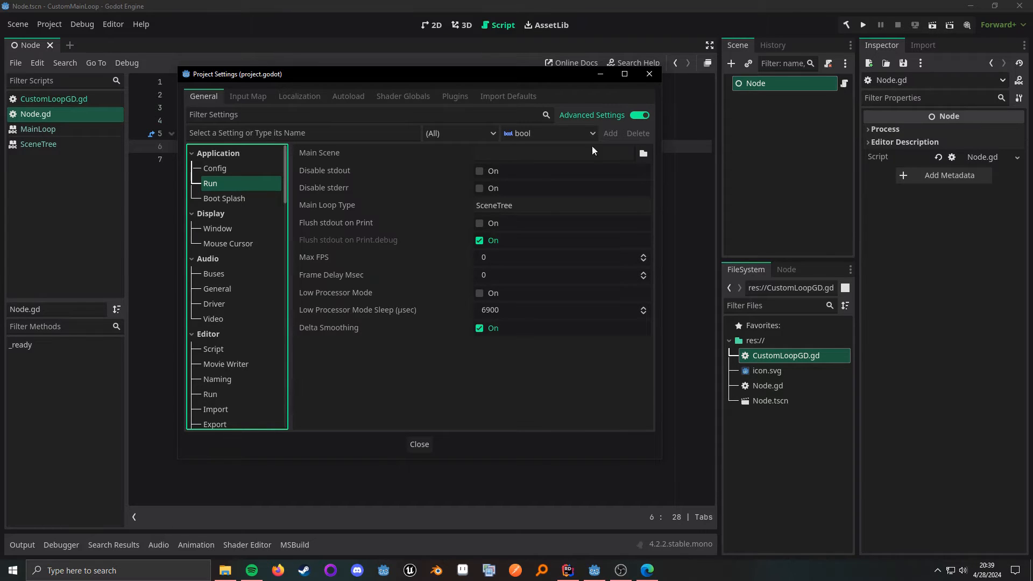
pyautogui.click(640, 115)
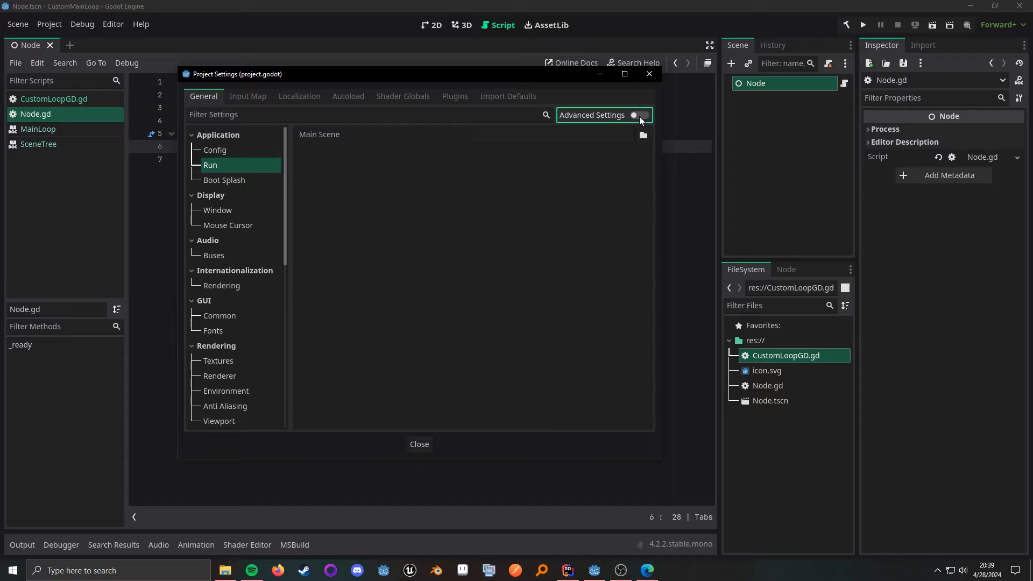
pyautogui.click(635, 115)
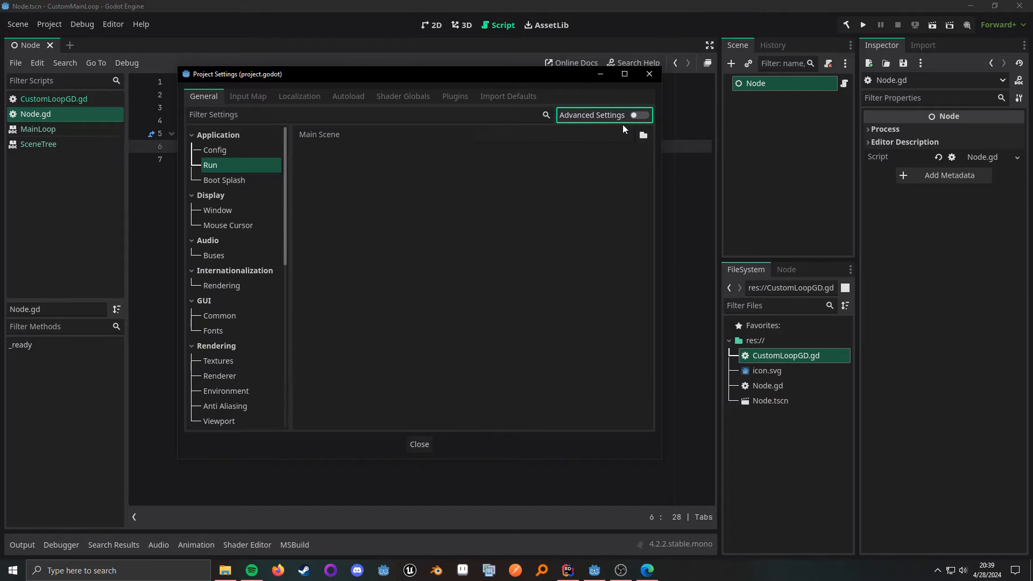
# Set Main Loop Type to CustomLoopGD and close the settings
pyautogui.click(635, 115)
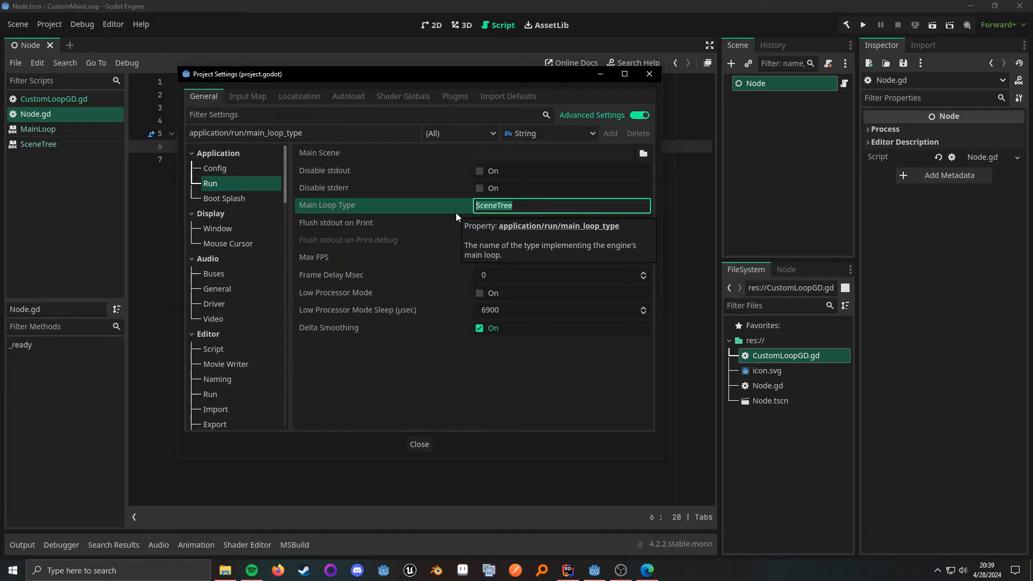
pyautogui.write('CustomLoop')
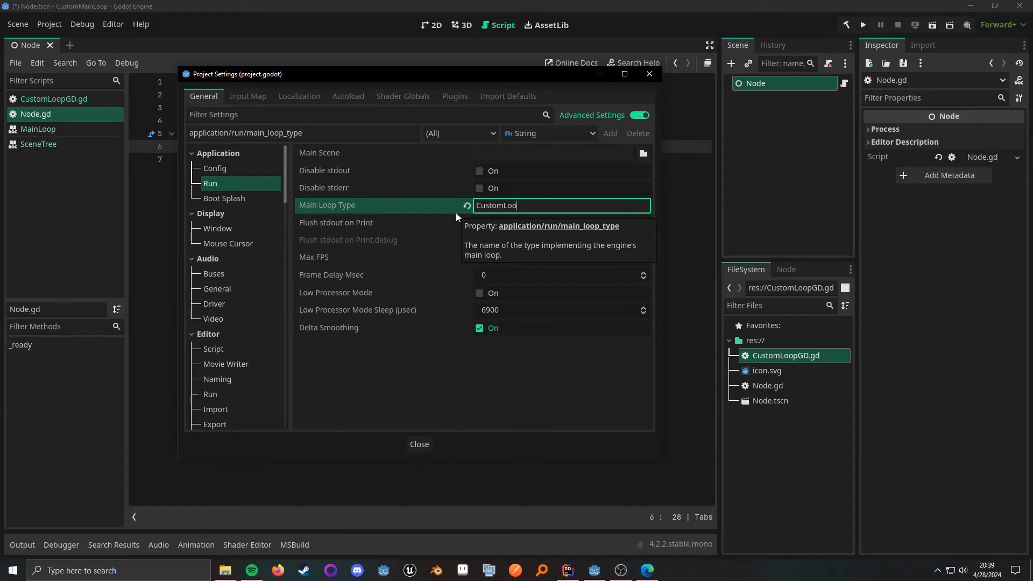
pyautogui.write('pGD')
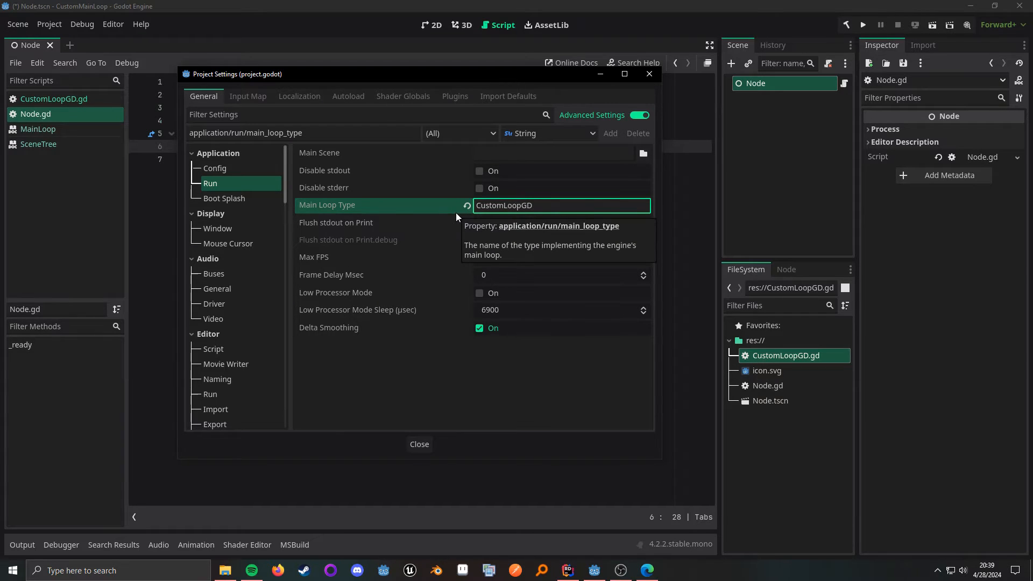
pyautogui.click(419, 444)
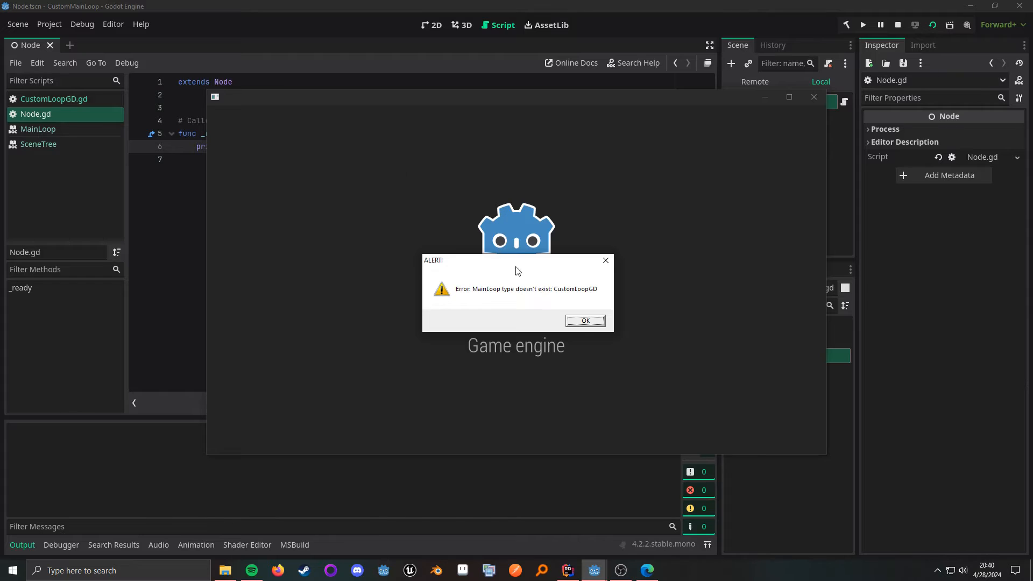
# Dismiss the alert and add class_name CustomLoopGD to the loop script, then run again
pyautogui.click(584, 321)
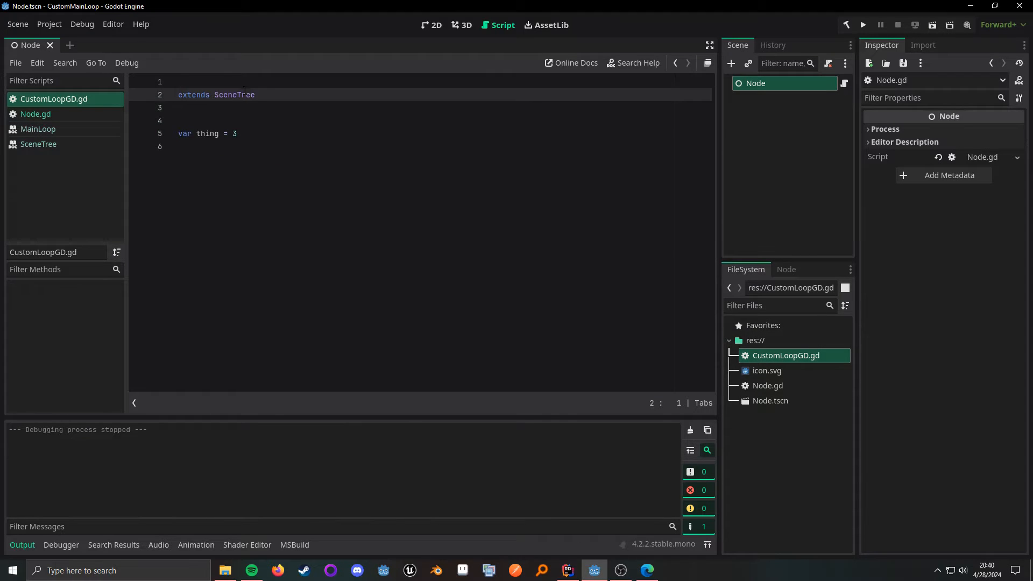
pyautogui.write('class_name CustomLoopGD')
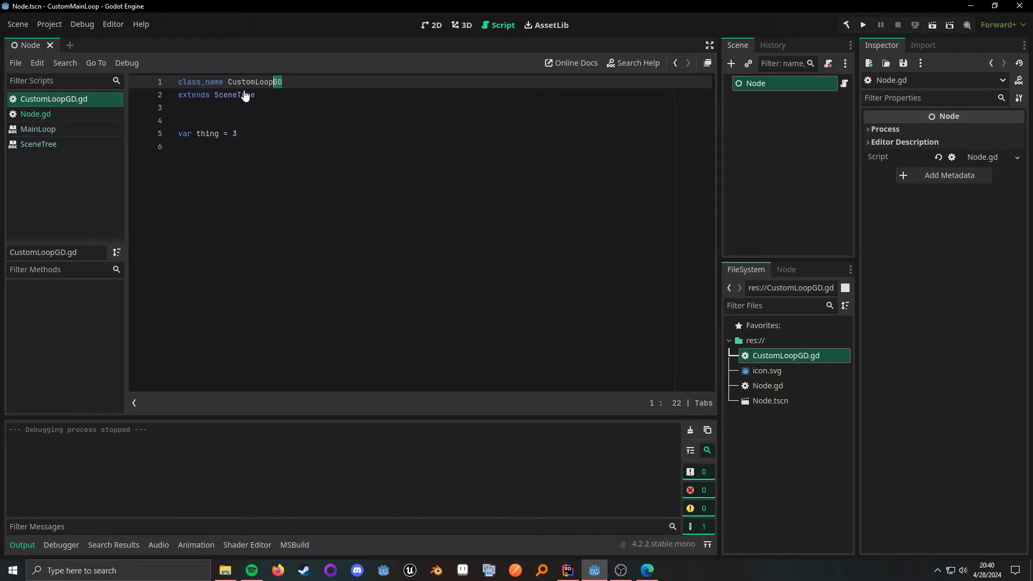
pyautogui.press('Backspace')
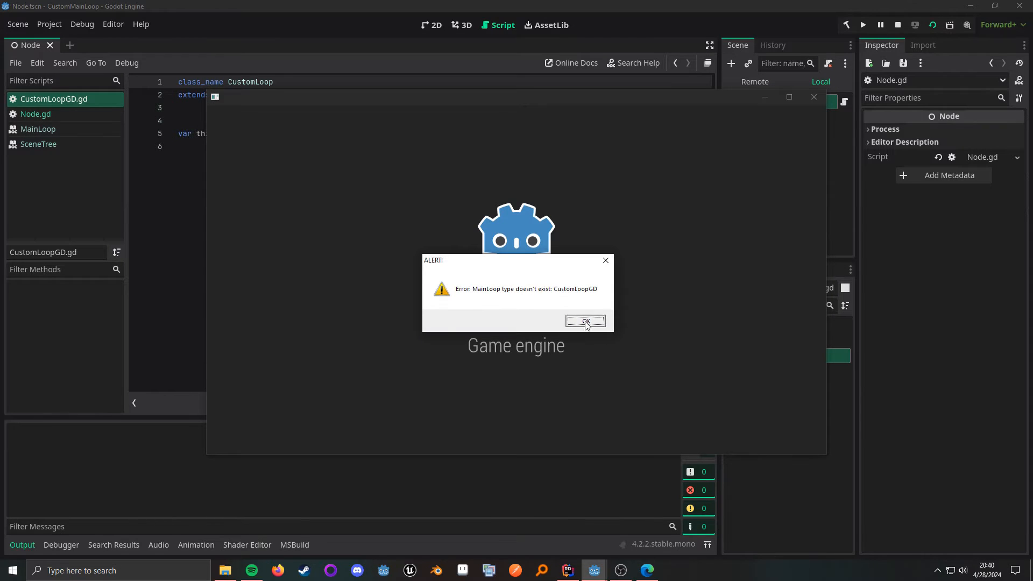
# Recheck the Main Loop Type in Project Settings and close it
pyautogui.click(48, 24)
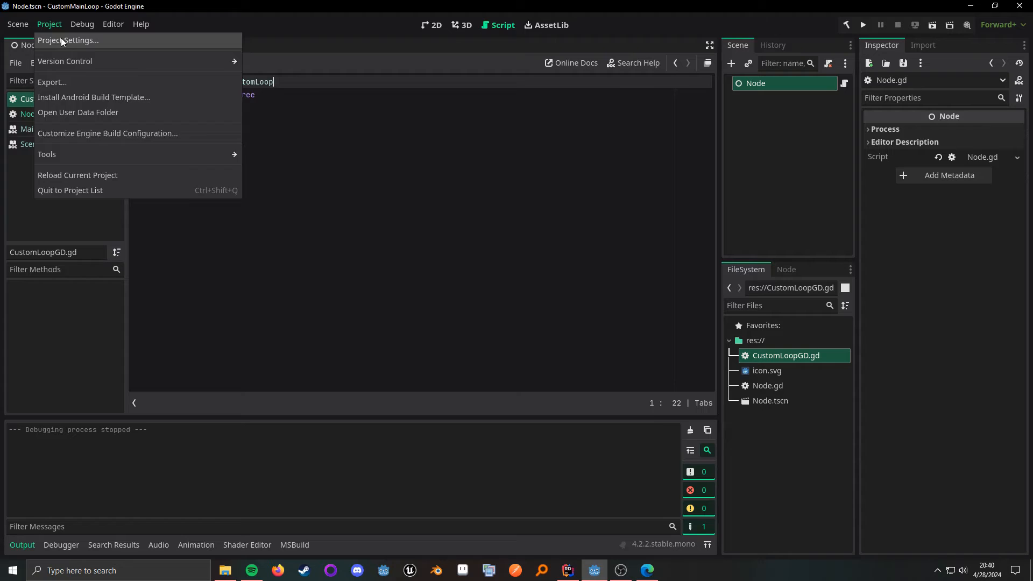
pyautogui.click(66, 40)
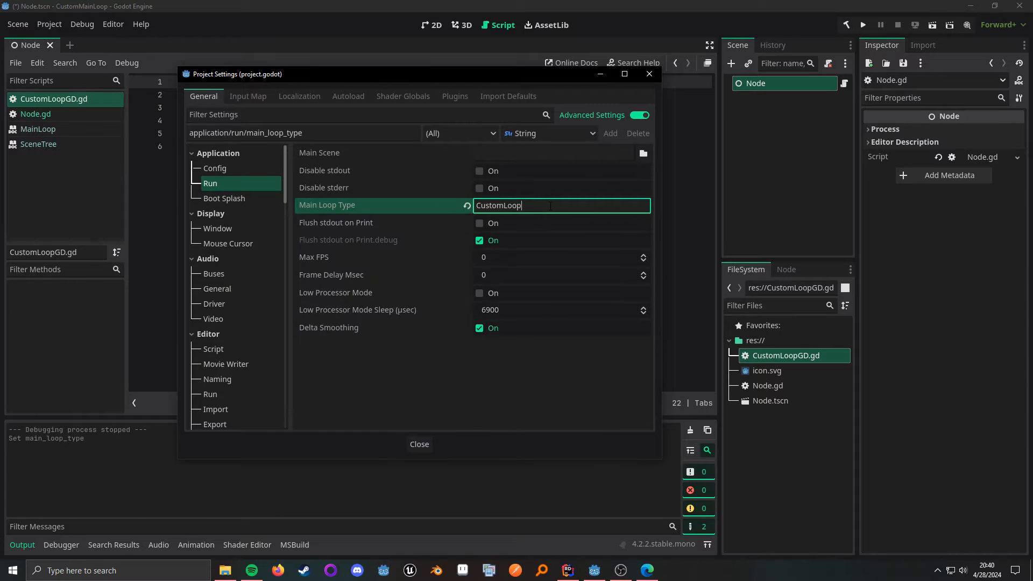
pyautogui.click(419, 444)
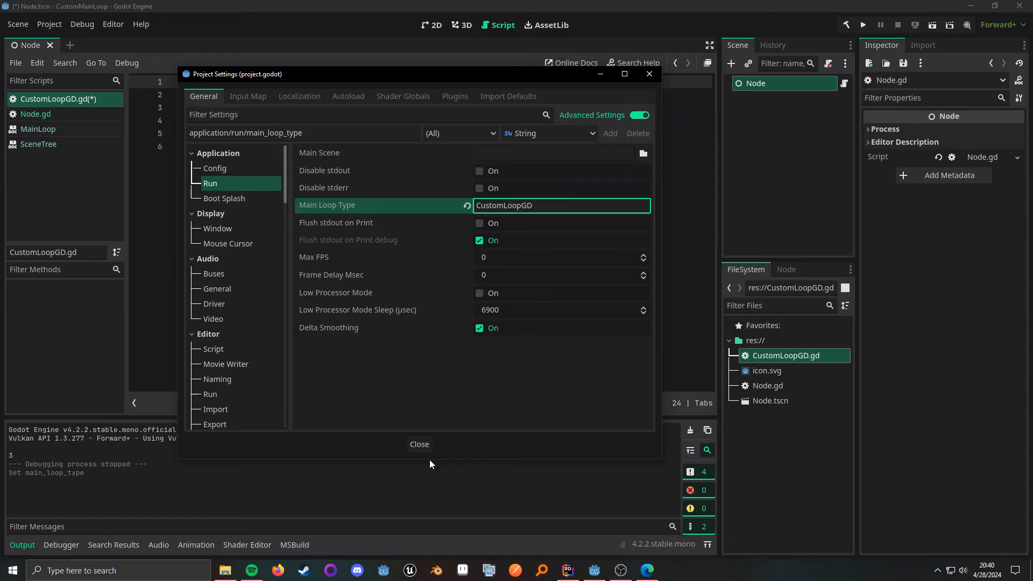
pyautogui.click(418, 444)
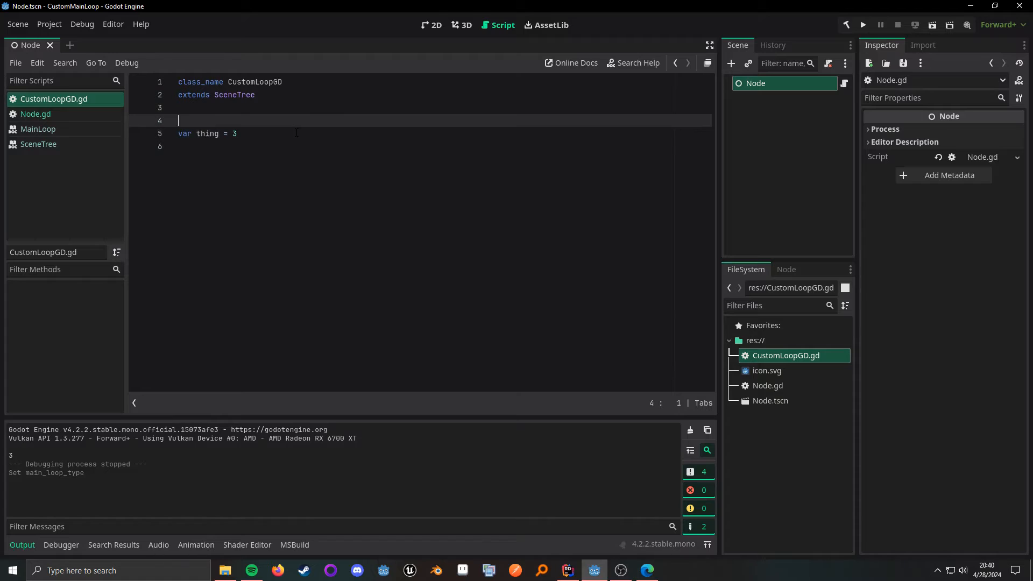
# Declare 'signal thing_happened' in CustomLoopGD.gd and return to Node.gd
pyautogui.write('signal')
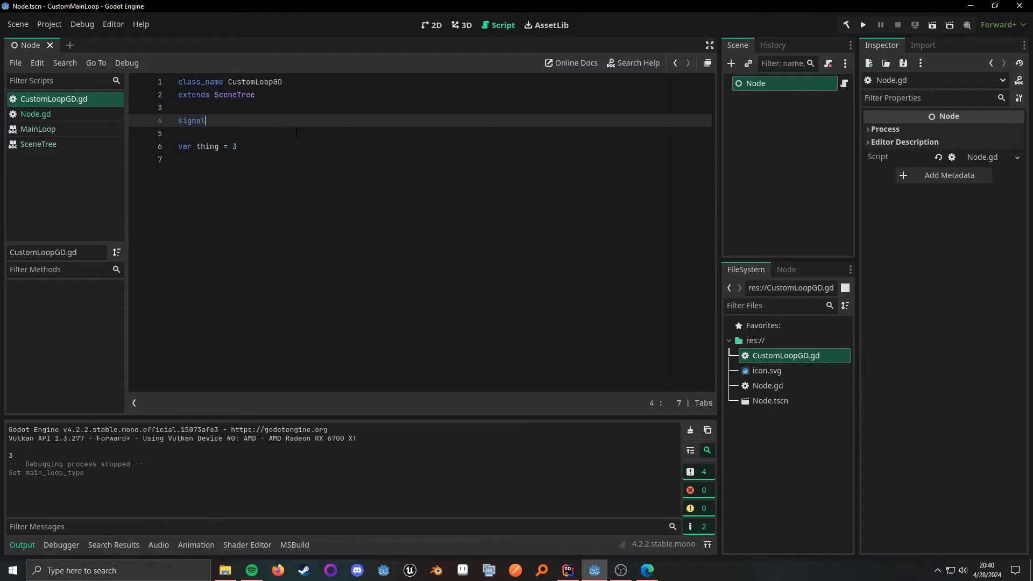
pyautogui.write('th')
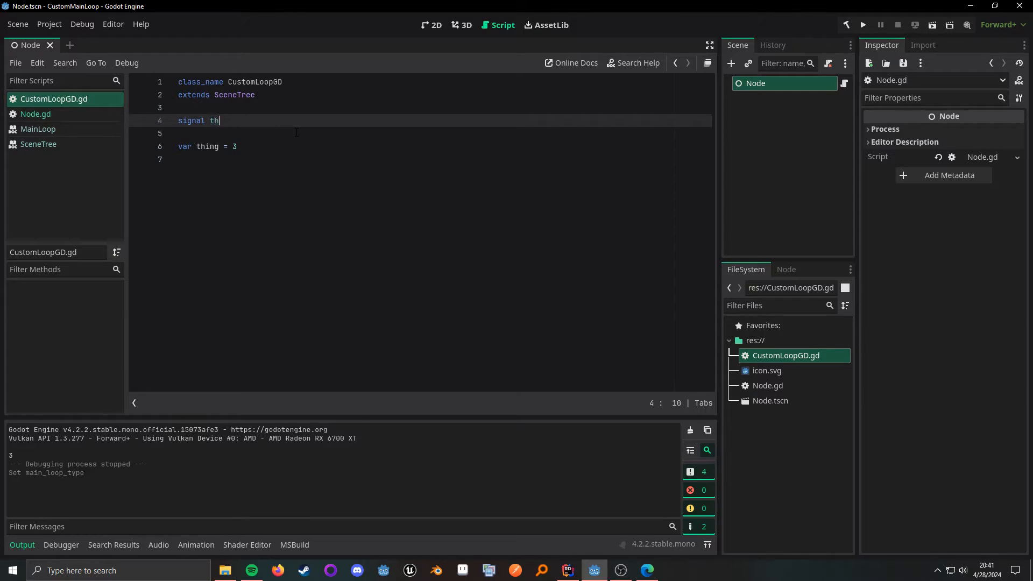
pyautogui.write('ing_happened')
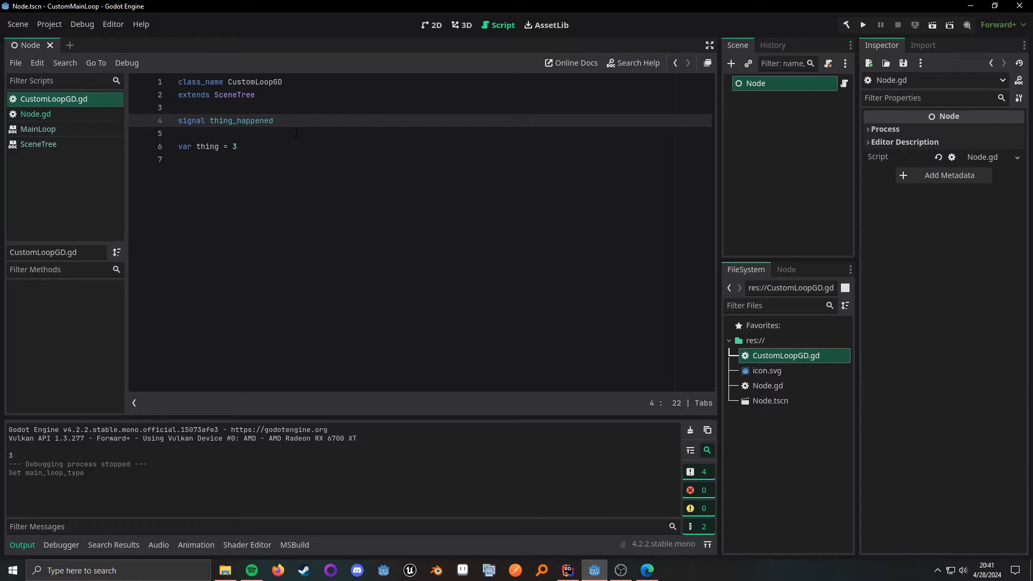
pyautogui.click(35, 114)
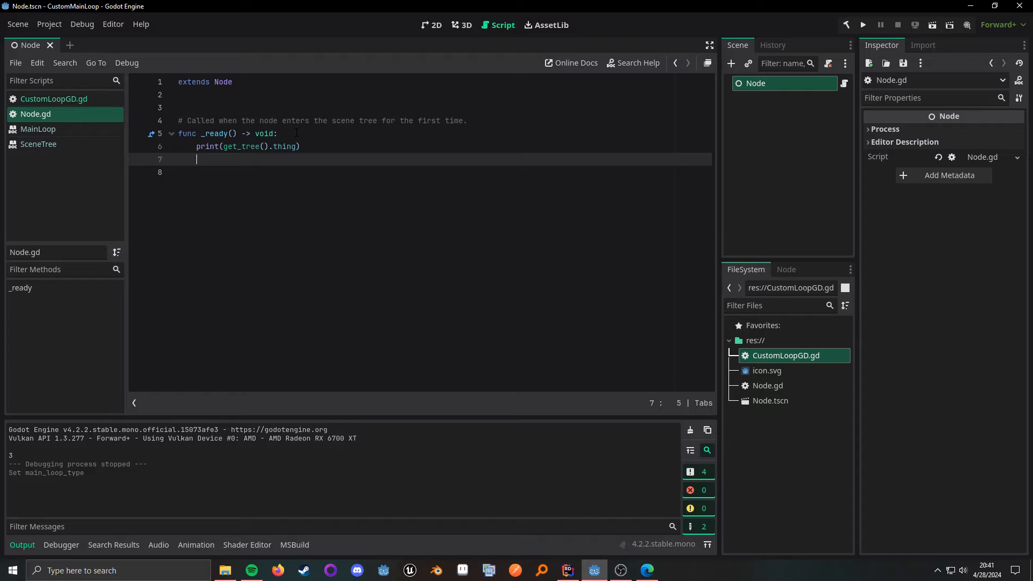
pyautogui.write('get_tr')
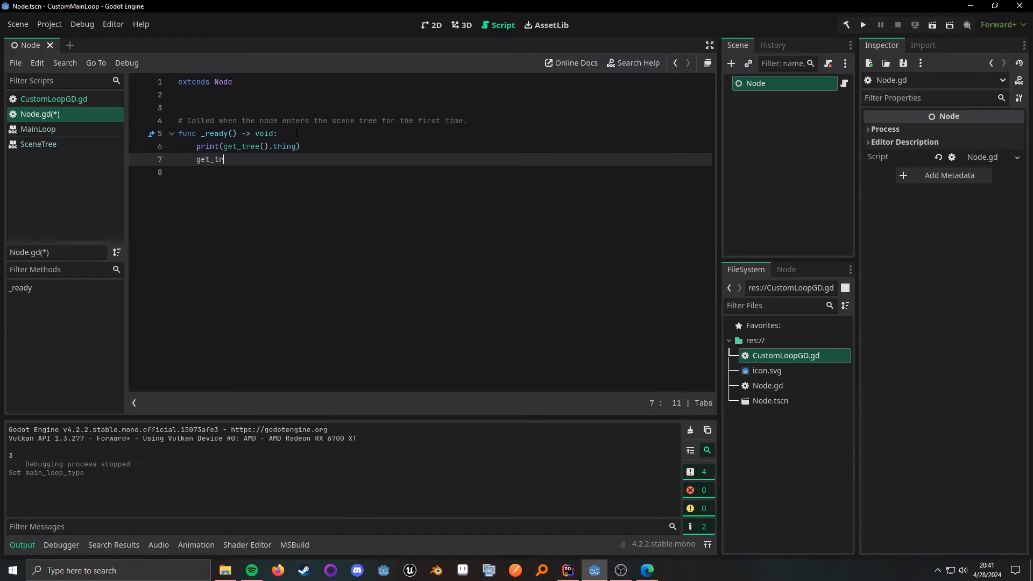
pyautogui.write('ee().')
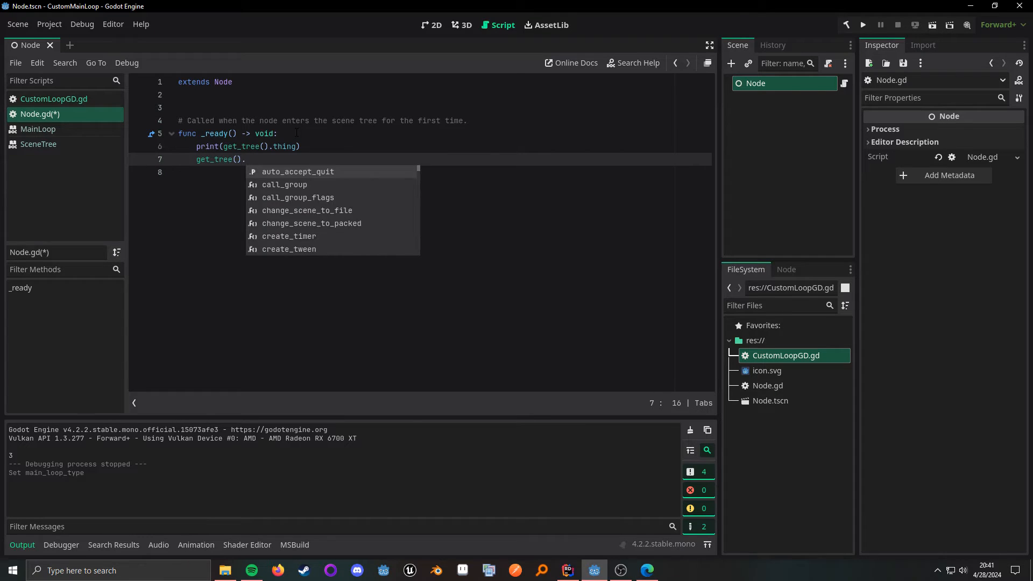
pyautogui.write('thing')
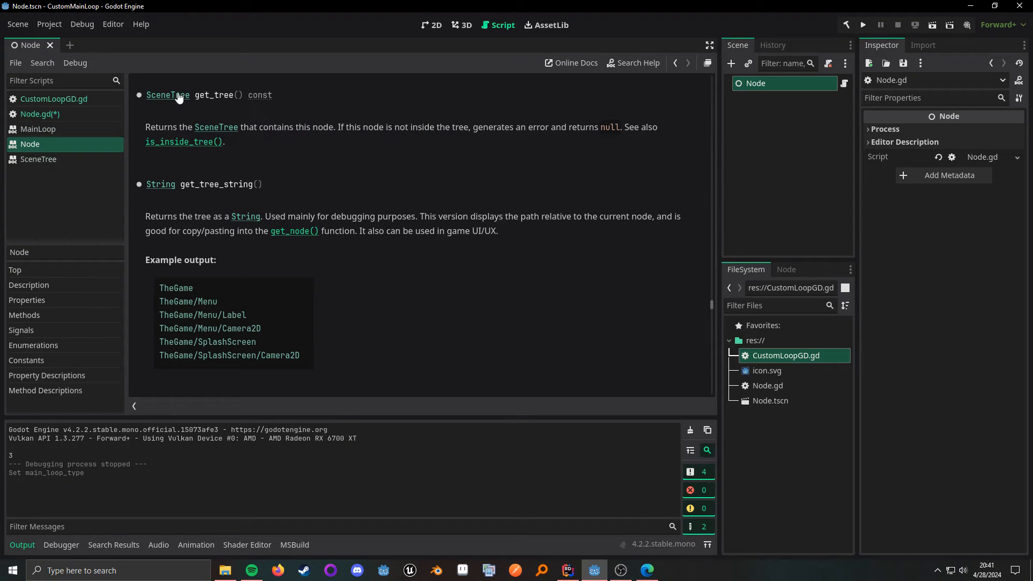
pyautogui.click(38, 114)
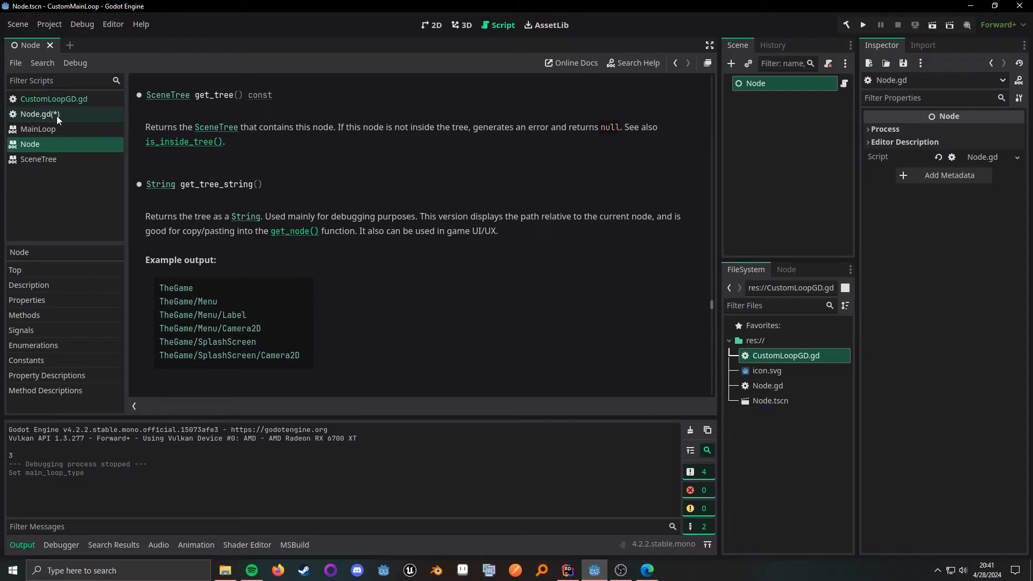
pyautogui.click(38, 114)
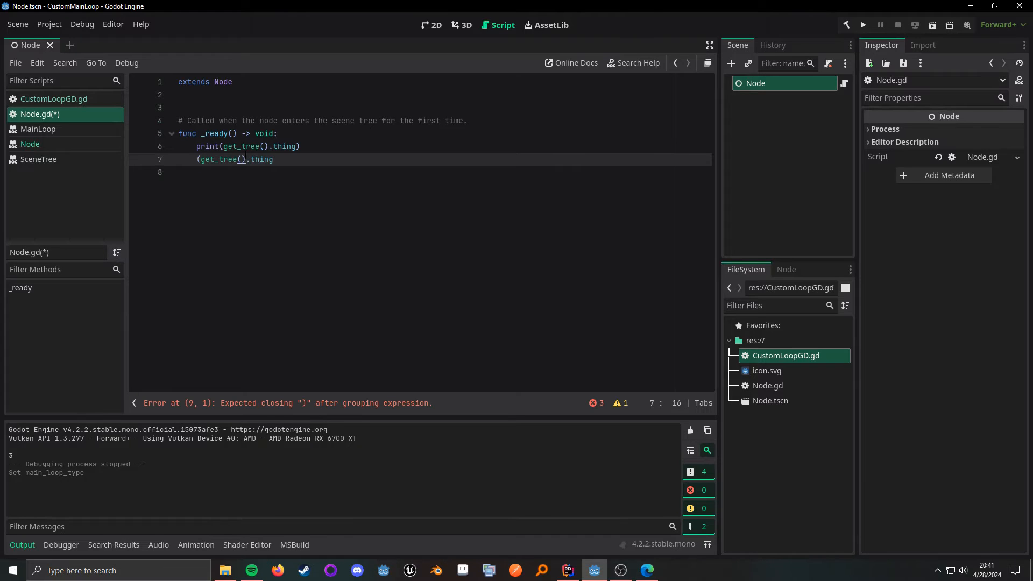
pyautogui.write('as')
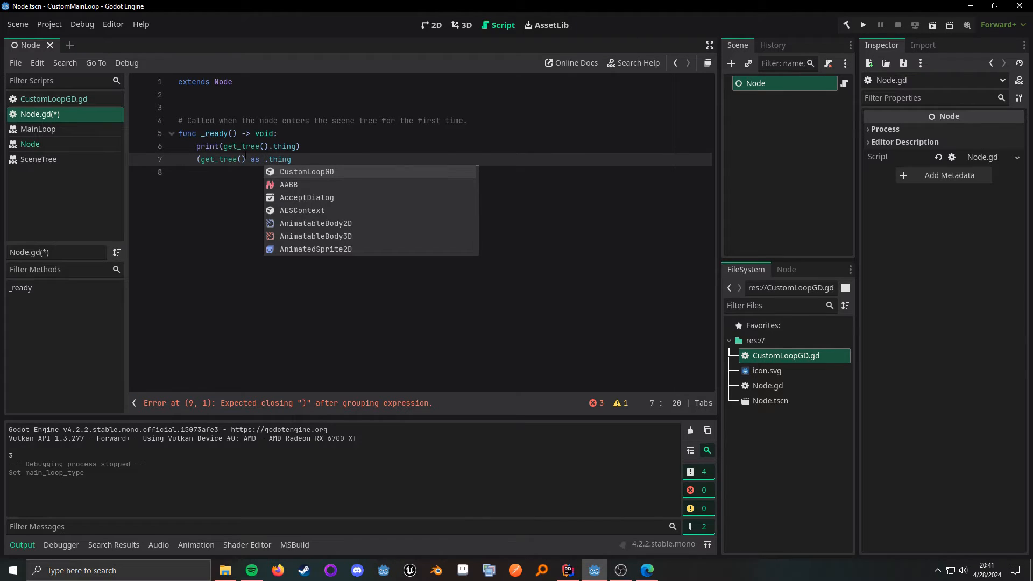
pyautogui.write('CustomLoopGD)')
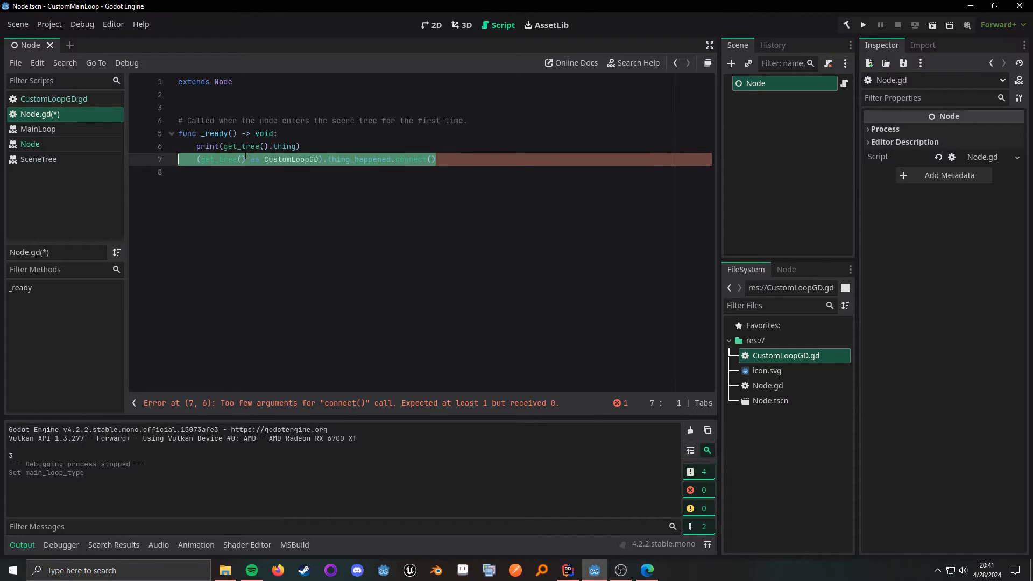
pyautogui.press('Delete')
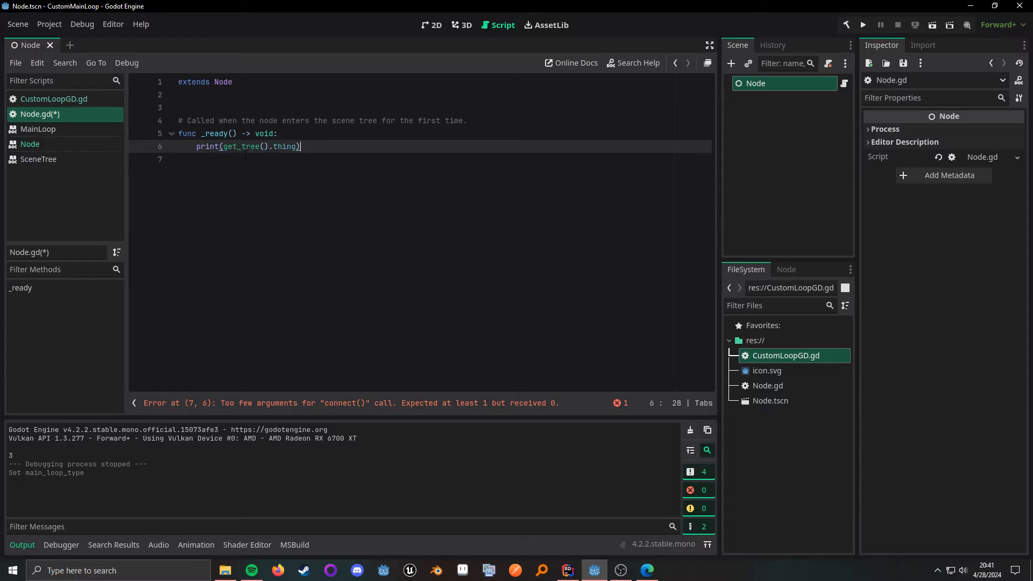
pyautogui.press('ctrl+s')
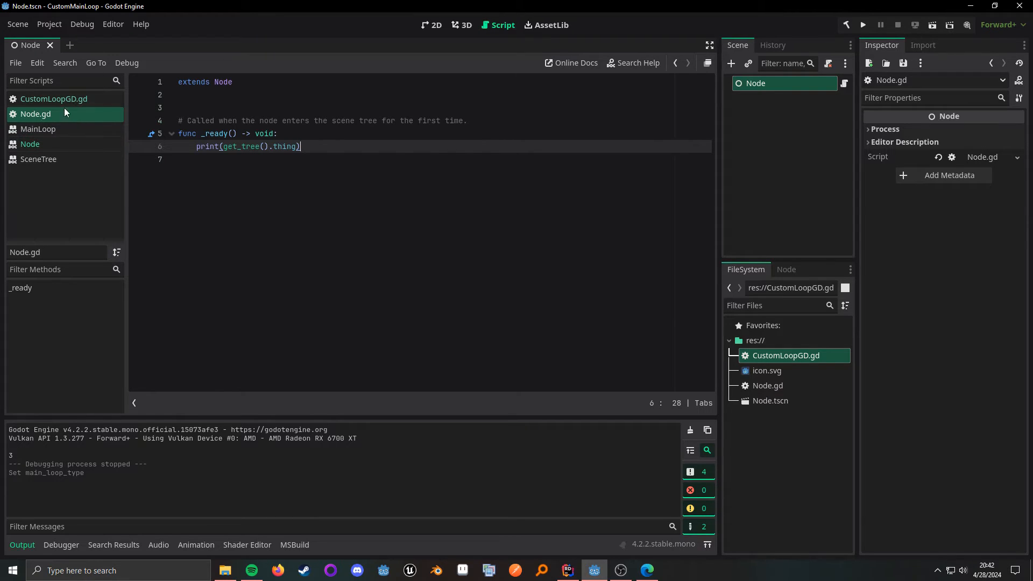
# In CustomLoopGD.gd, start a static func get_main(node) -> CustomLoopGD
pyautogui.click(54, 99)
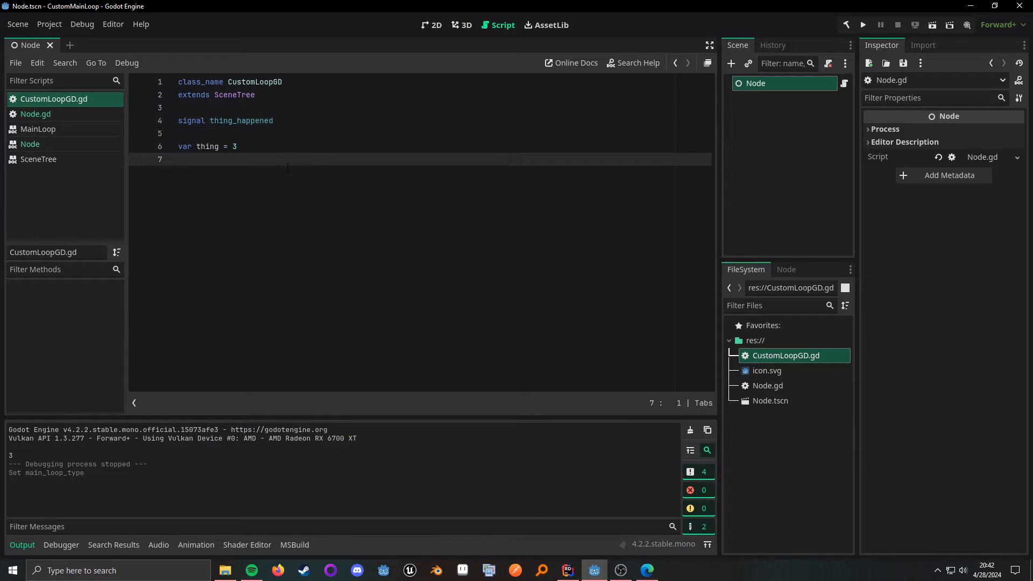
pyautogui.write('stat')
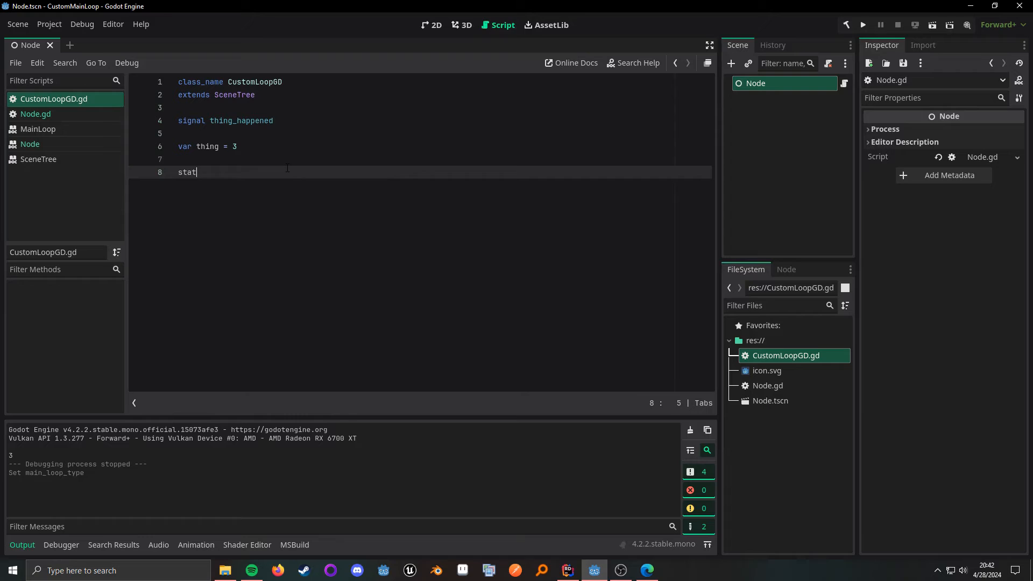
pyautogui.write('ic func get')
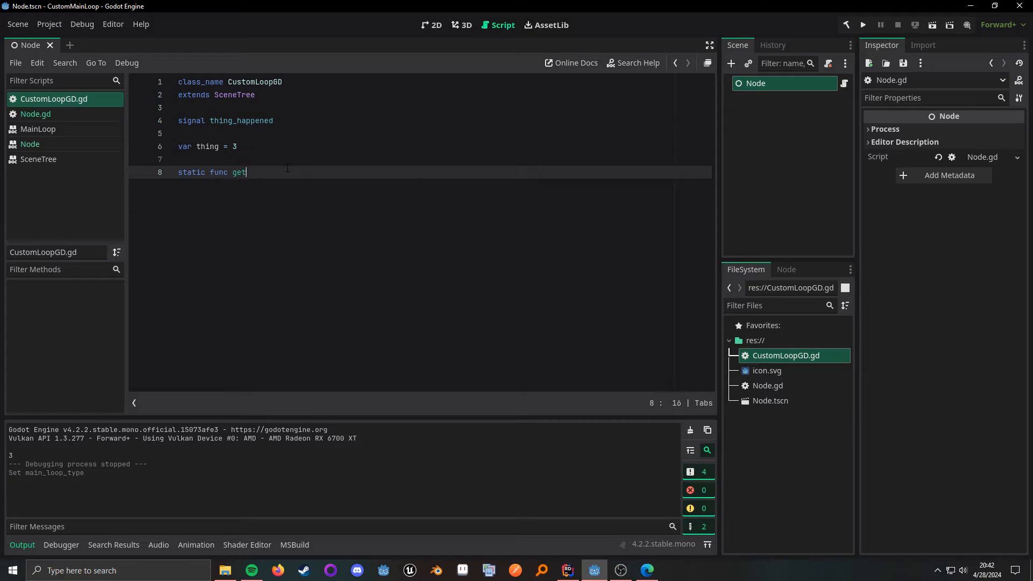
pyautogui.write('_main(node) -> CustomLoopGD:')
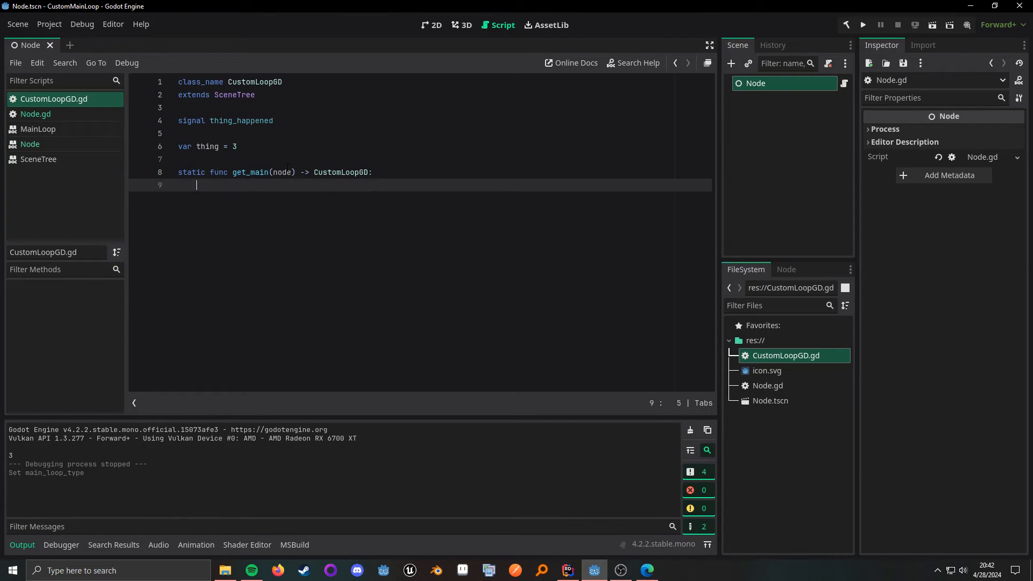
# Make get_main return node.get_tree() as CustomLoopGD, then return to Node.gd
pyautogui.write('return nod')
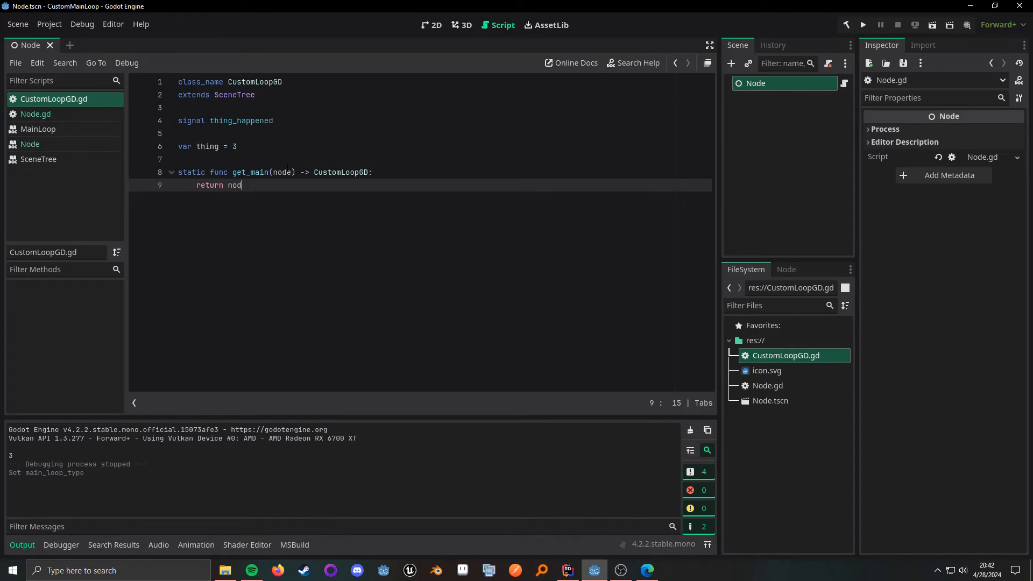
pyautogui.write('e.get_tree() as CustomLoopGD')
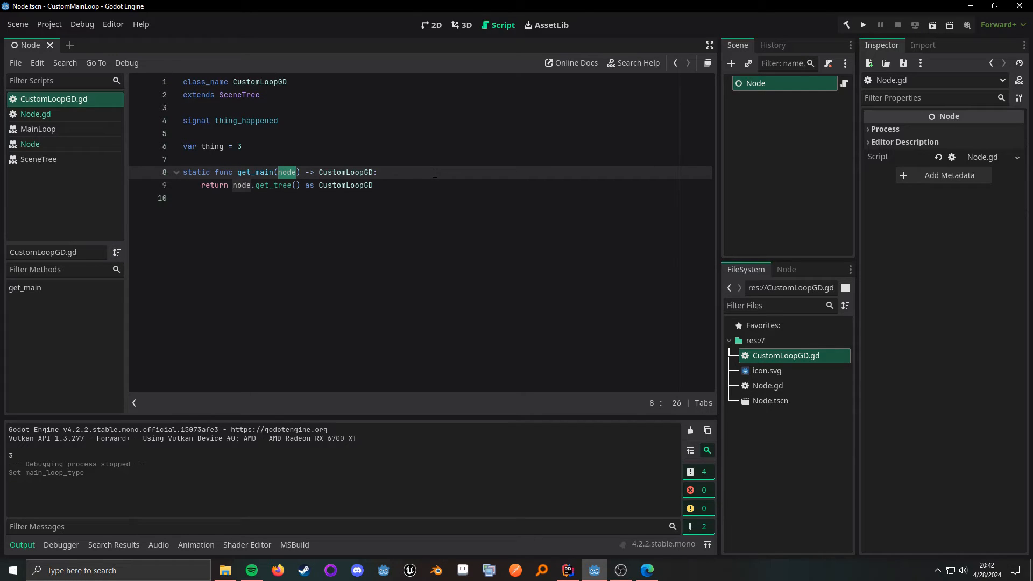
pyautogui.doubleClick(272, 185)
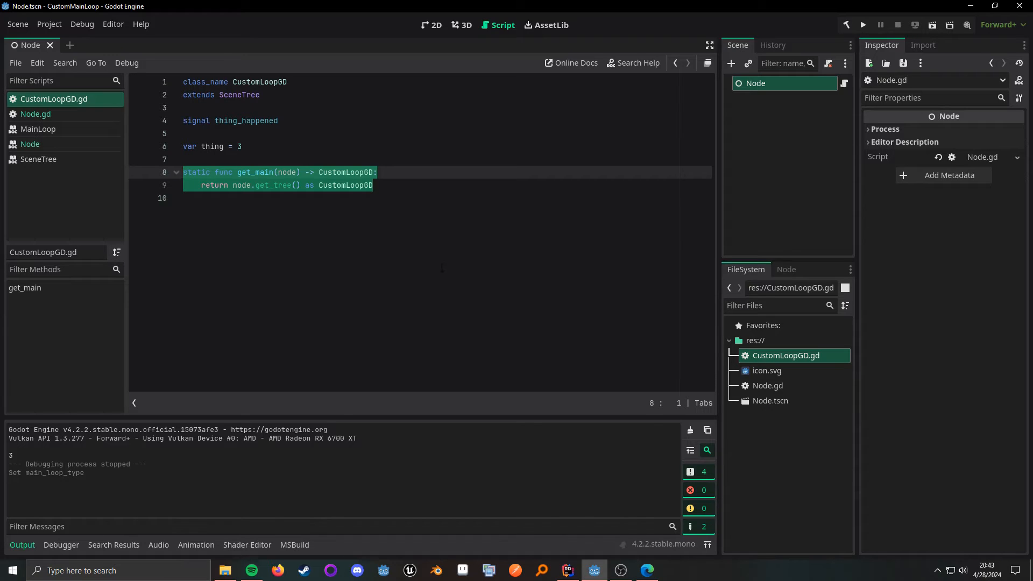
pyautogui.click(35, 114)
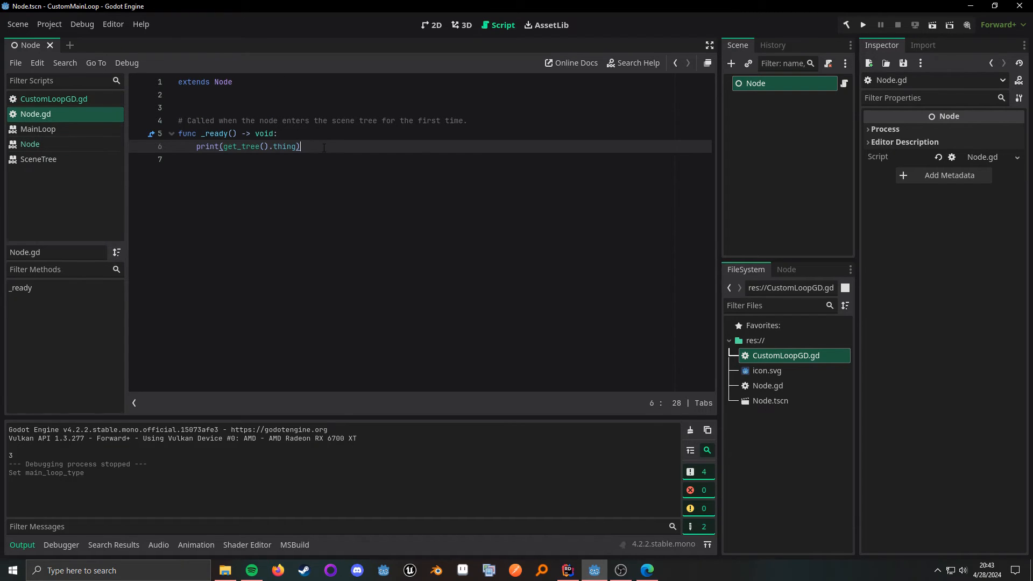
pyautogui.press('Enter')
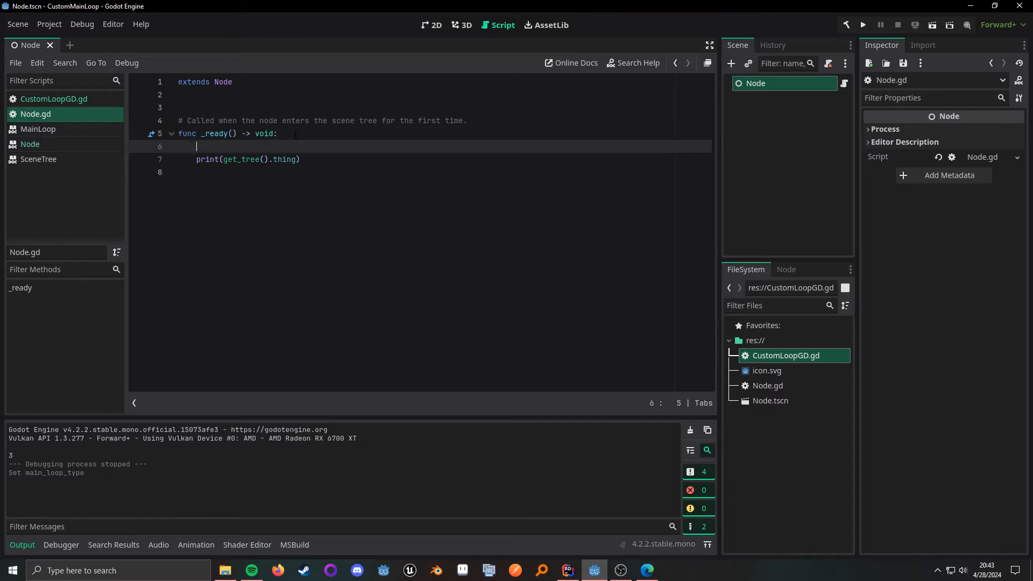
pyautogui.write('CustomLoopGD')
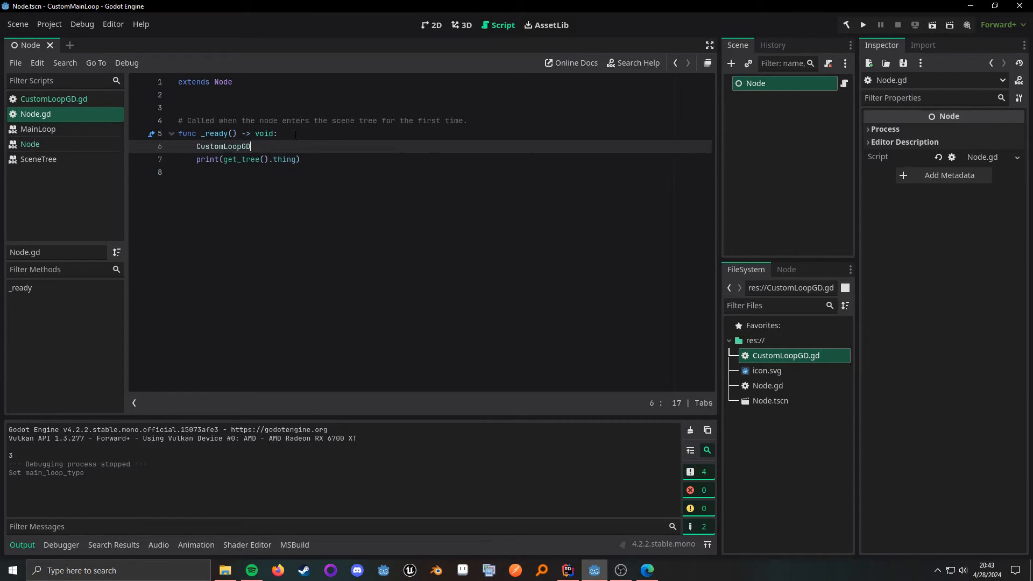
pyautogui.write('.get_main()')
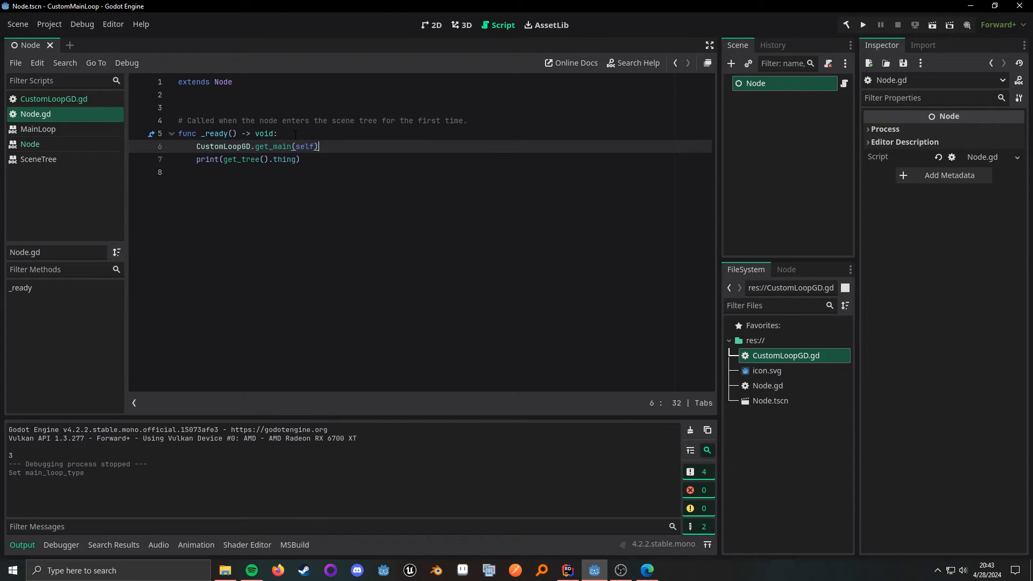
pyautogui.write('.')
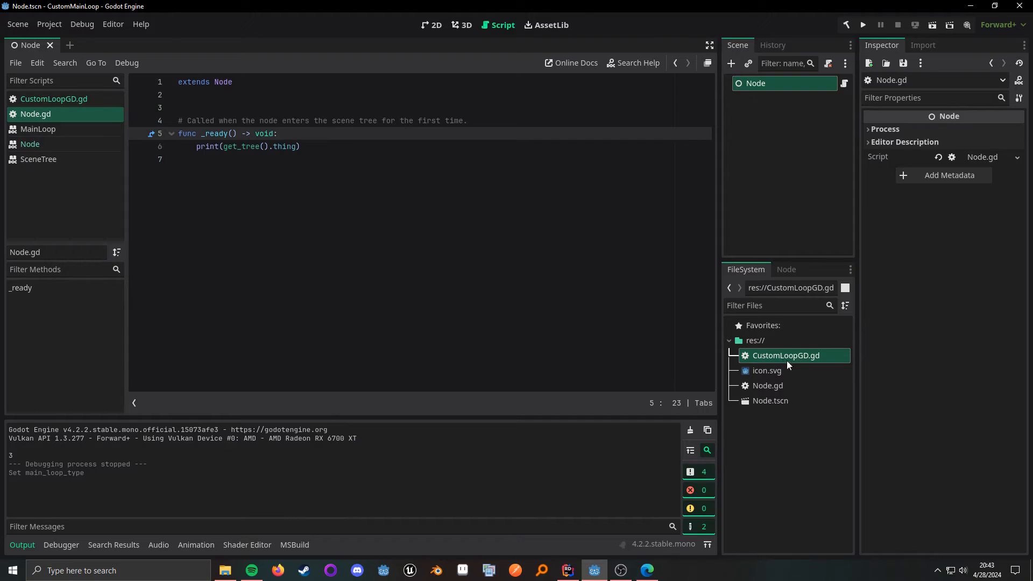
# Create a C# script CustomLoopCS.cs inheriting SceneTree in res:// and open it for editing
pyautogui.rightClick(755, 340)
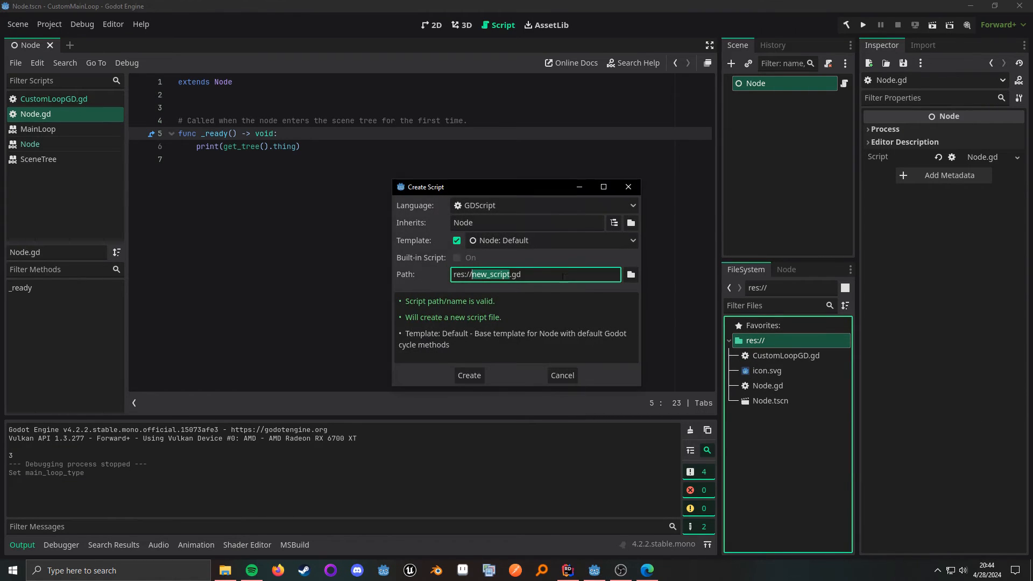
pyautogui.click(542, 204)
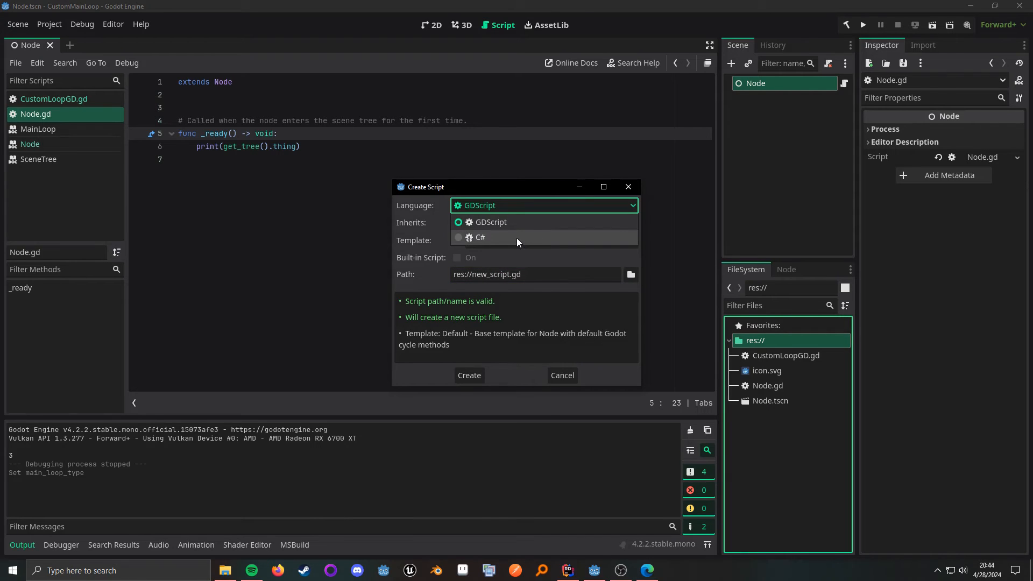
pyautogui.click(479, 237)
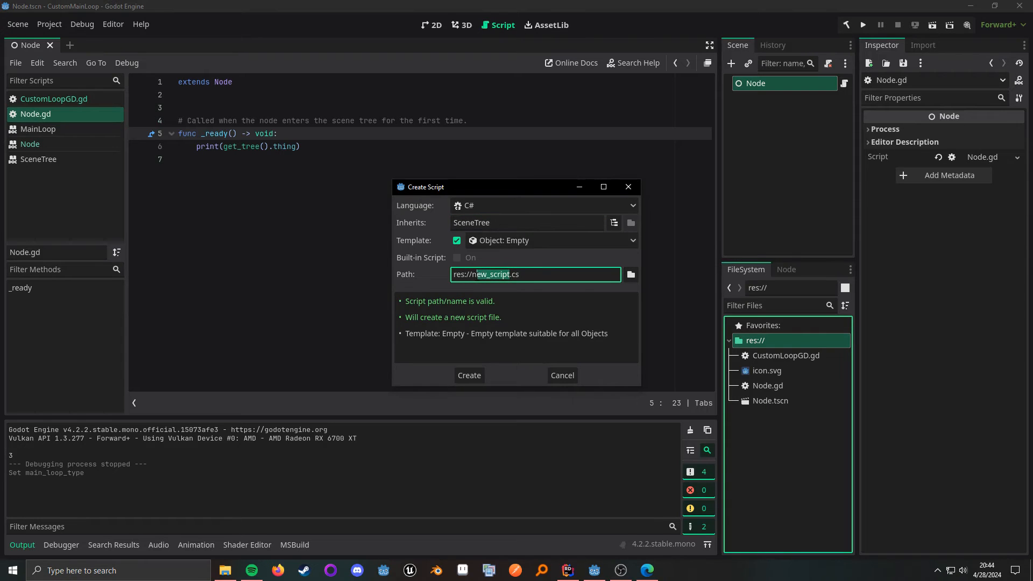
pyautogui.write('CustomLoopCS')
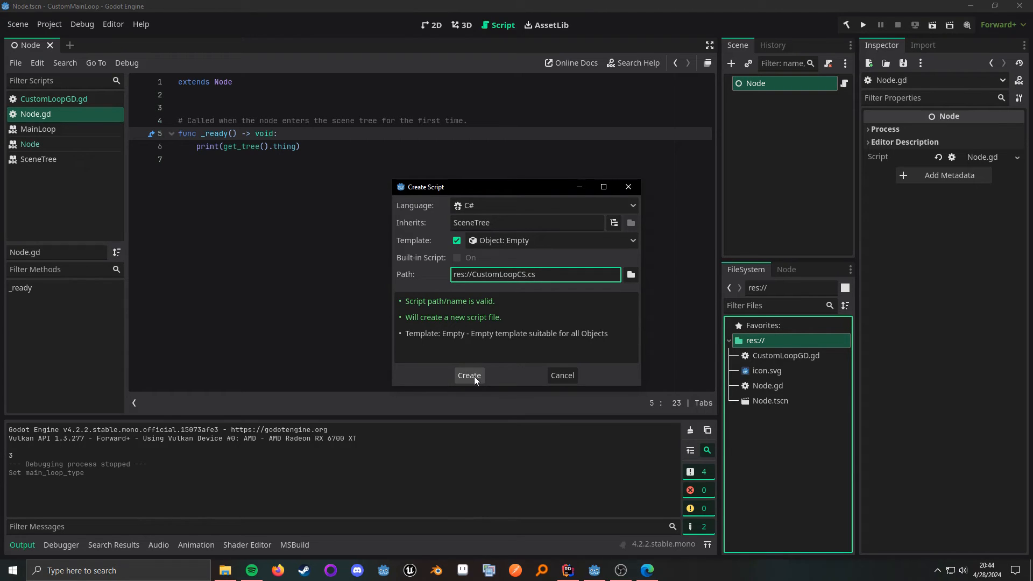
pyautogui.click(468, 376)
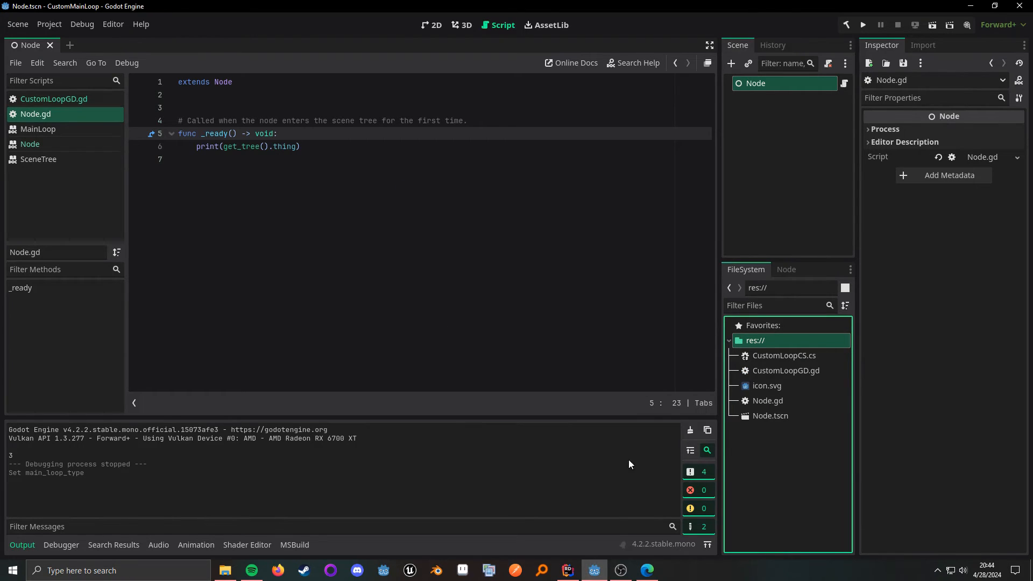
pyautogui.click(567, 570)
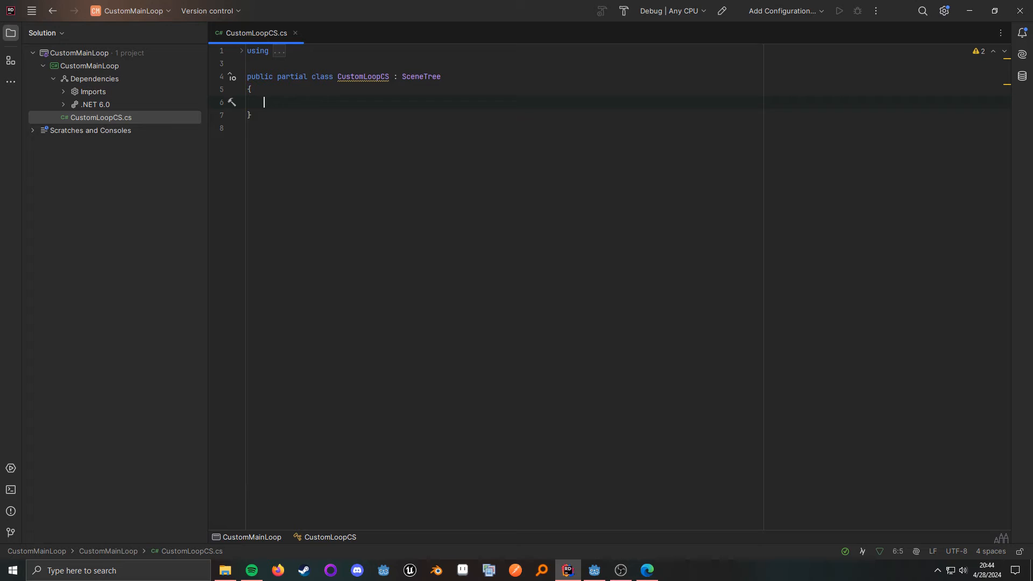
# Declare 'public int CSharpVar { get; set; } = 1000;' inside the CustomLoopCS class body
pyautogui.write('public')
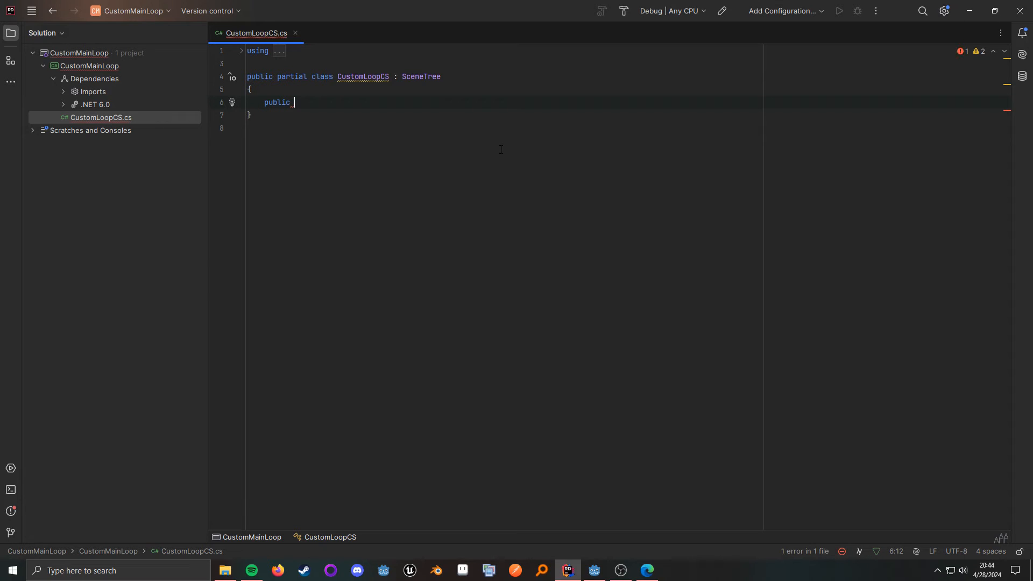
pyautogui.write('int c')
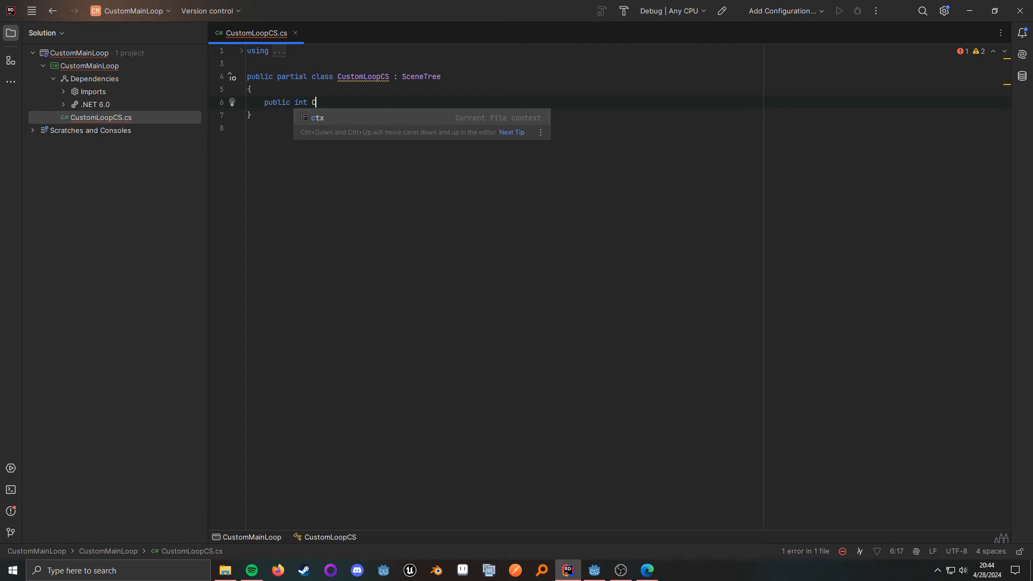
pyautogui.write('Sharp')
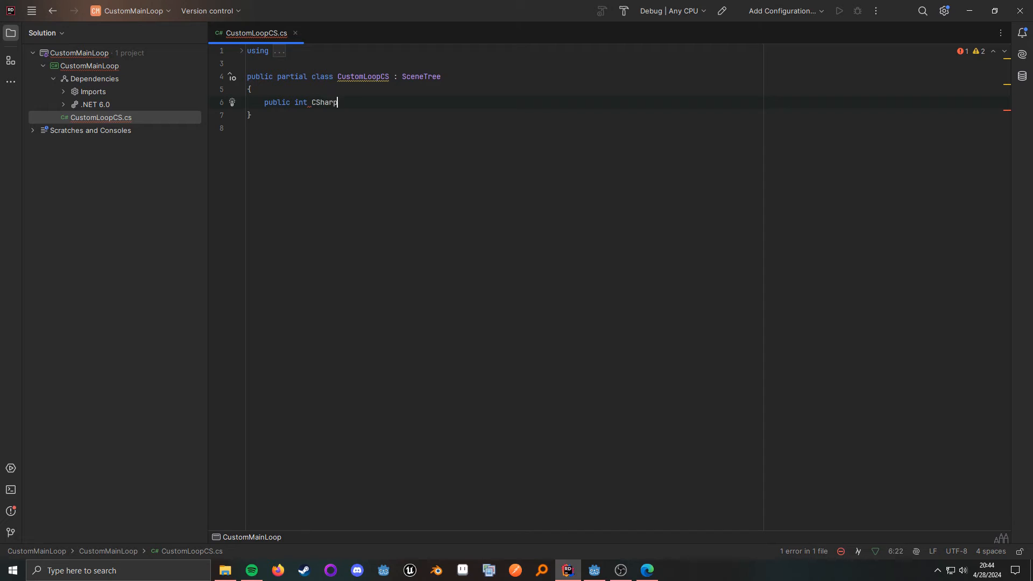
pyautogui.write('Var { get; st')
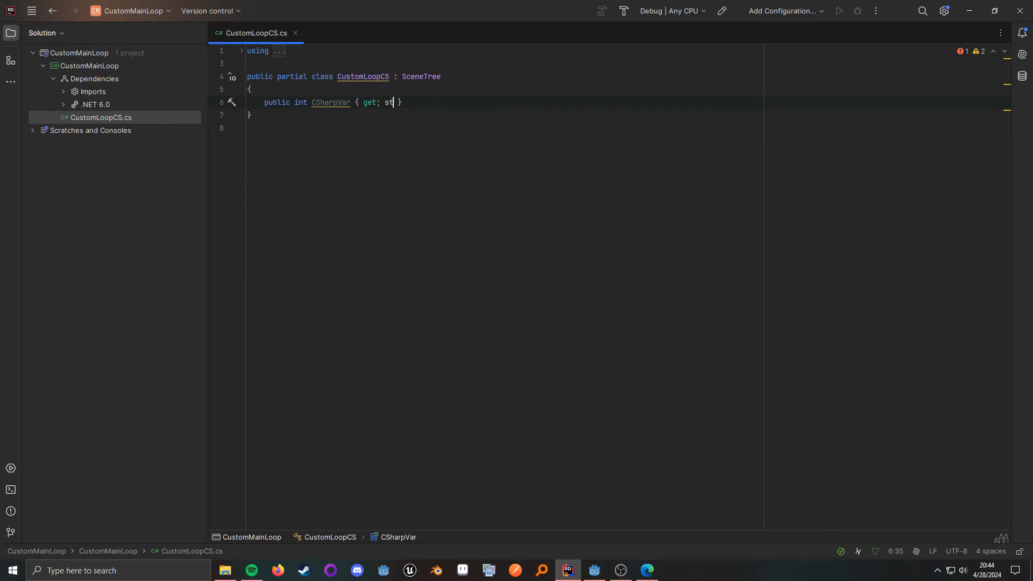
pyautogui.write('et; } =')
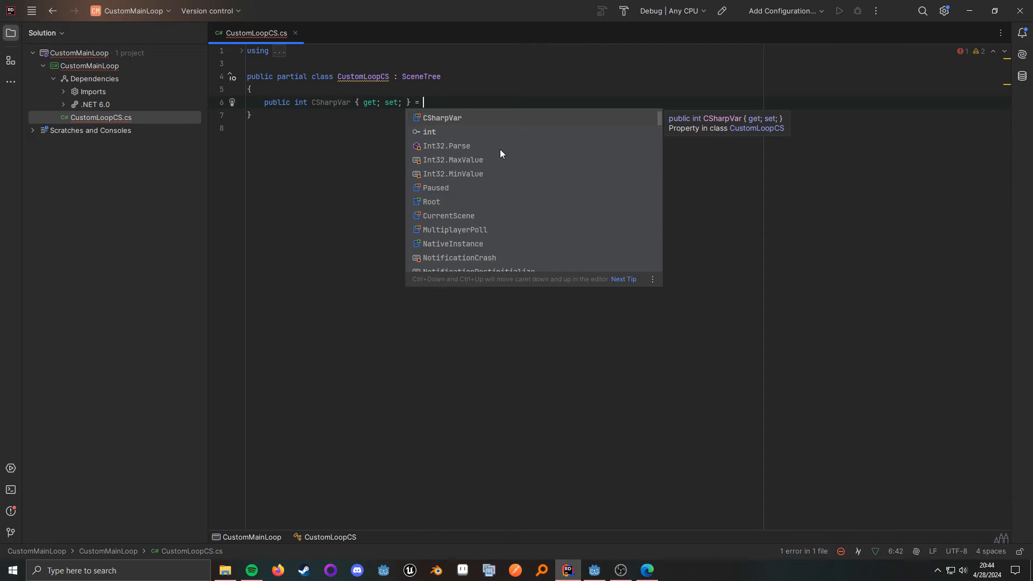
pyautogui.write('1000;')
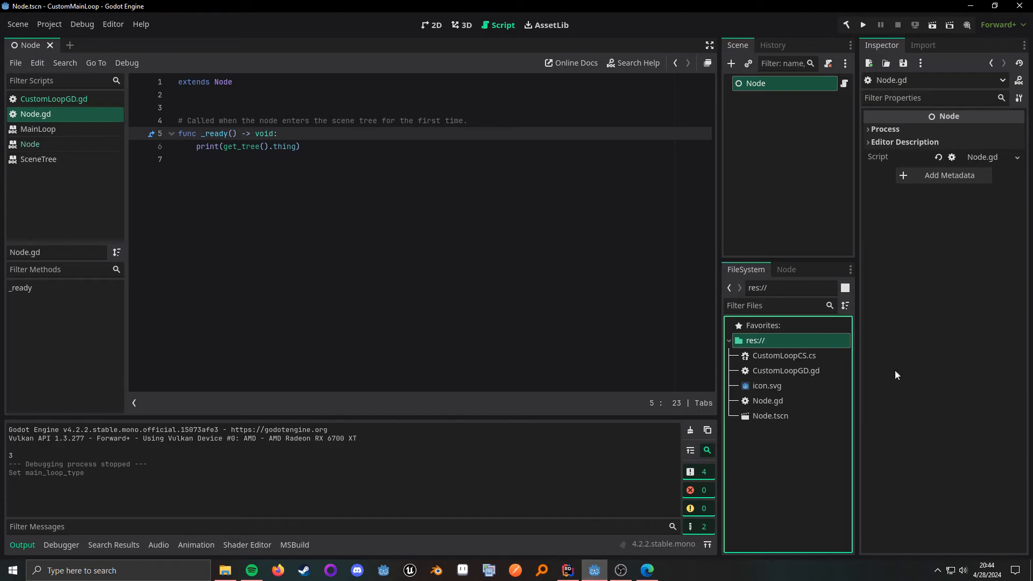
# Set Project Settings > Application > Run > Main Loop Type to CustomLoopCS
pyautogui.click(49, 25)
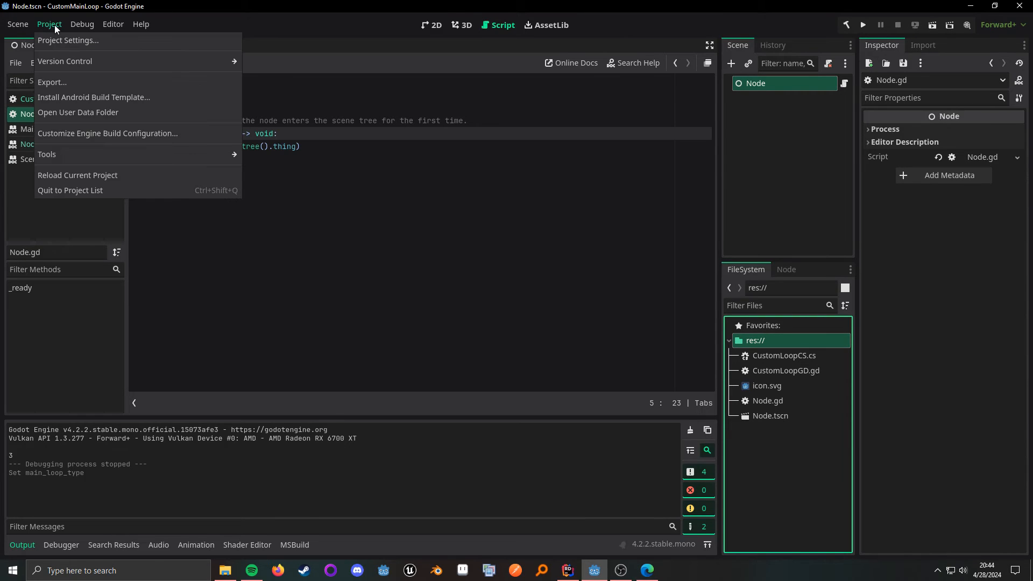
pyautogui.click(67, 40)
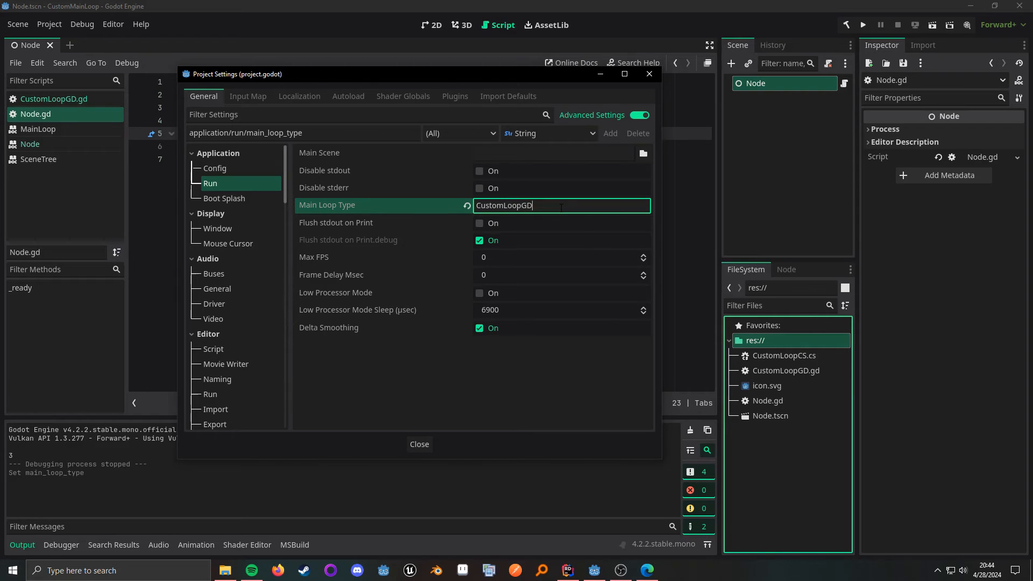
pyautogui.write('CustomLoopCS')
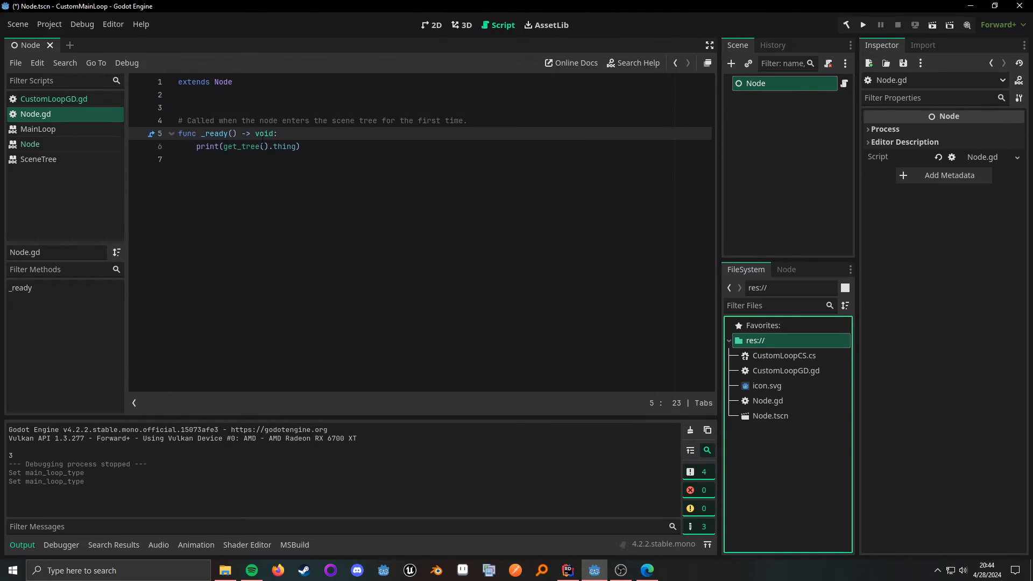
# Replace 'thing' on line 6 of Node.gd so it prints get_tree().CSharpVar
pyautogui.doubleClick(284, 147)
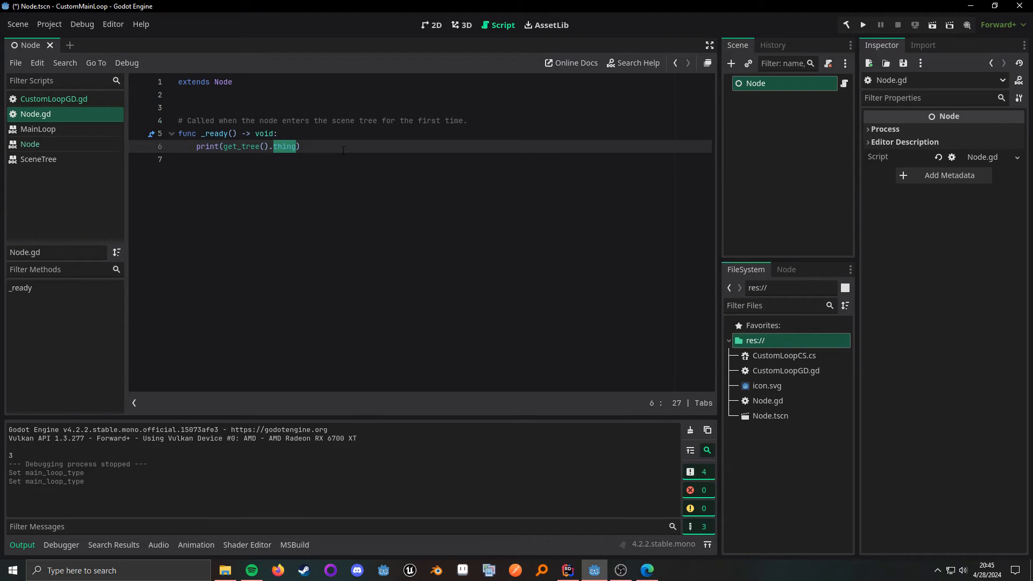
pyautogui.write('CSharp')
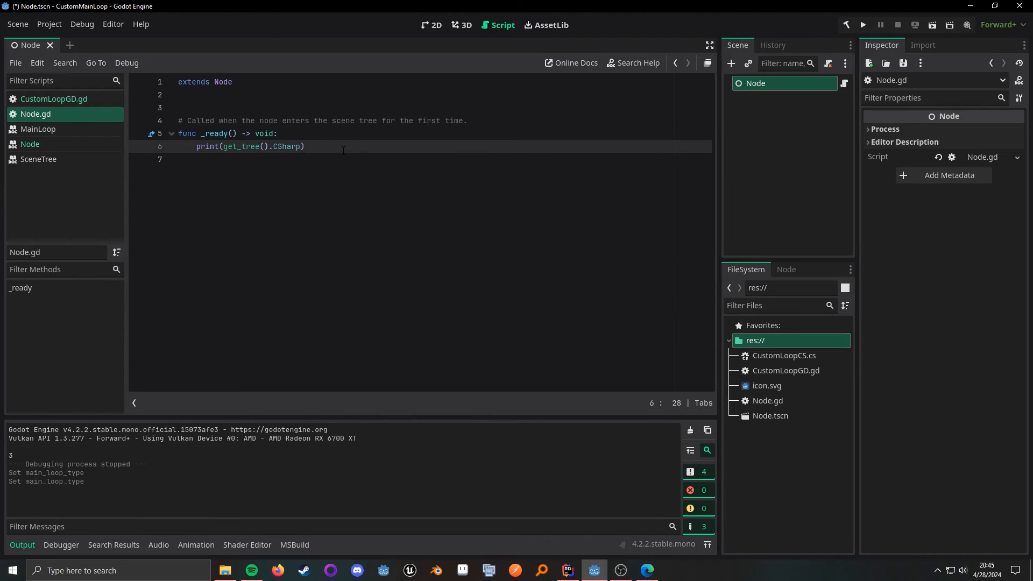
pyautogui.write('Var { get; set; } = 1000;')
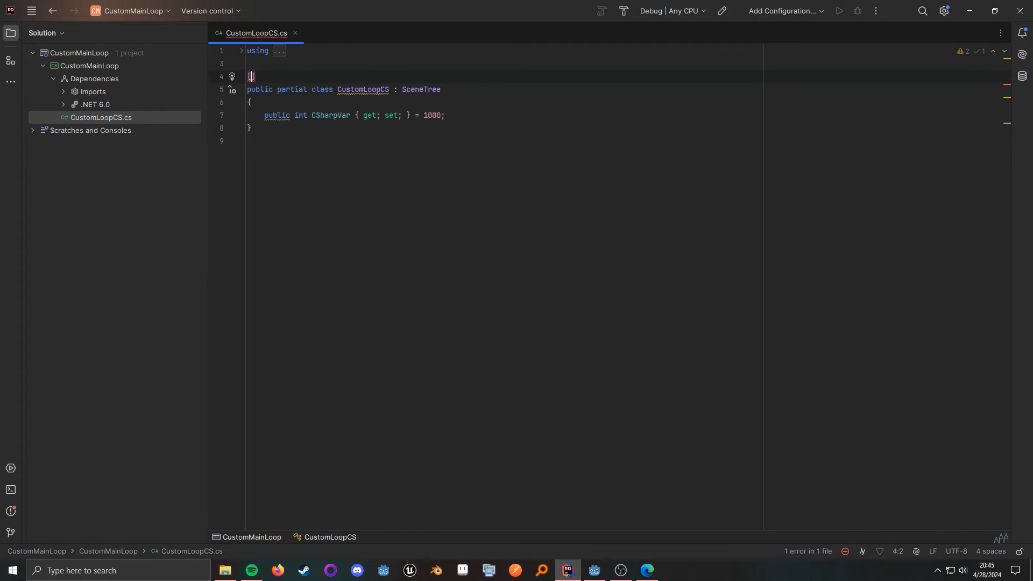
# Add the [GlobalClass] attribute above CustomLoopCS and return to the Godot editor
pyautogui.write('[GlobalClass]')
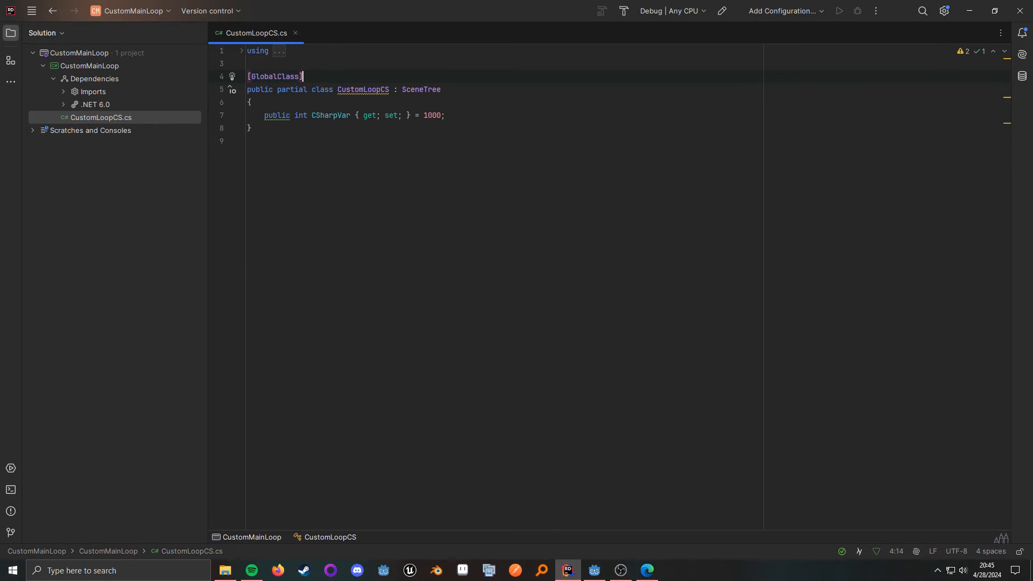
pyautogui.click(591, 574)
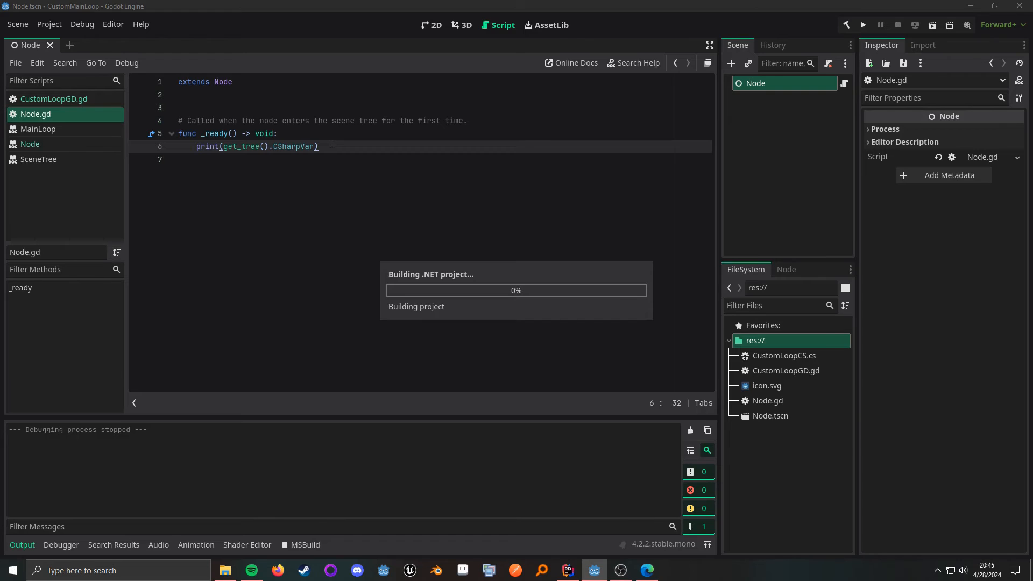
# Run the project so the .NET build tests reading CSharpVar from the C# main loop
pyautogui.click(862, 24)
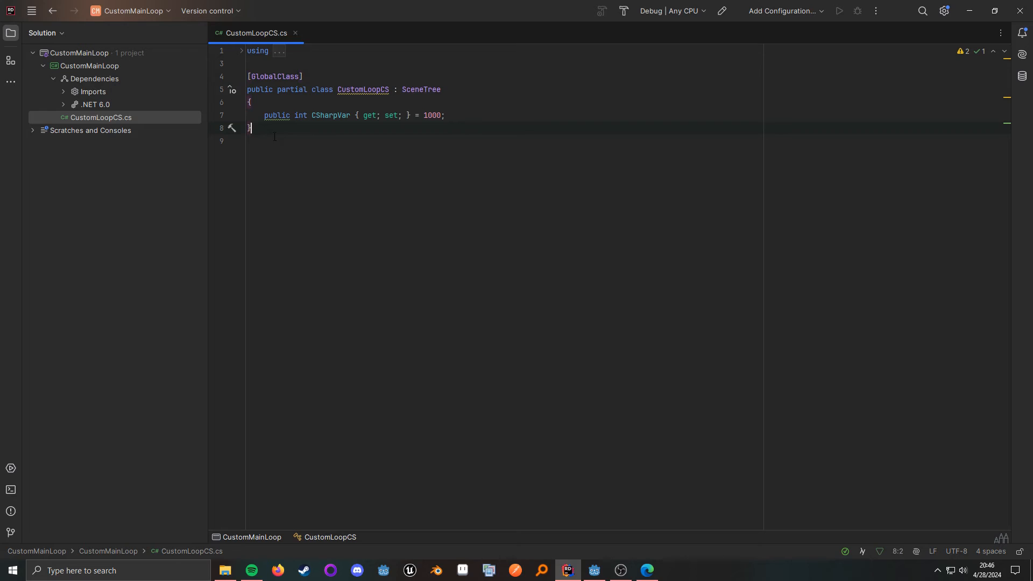
# Add a new static class file SceneTreeExtensions.cs to the project
pyautogui.rightClick(90, 65)
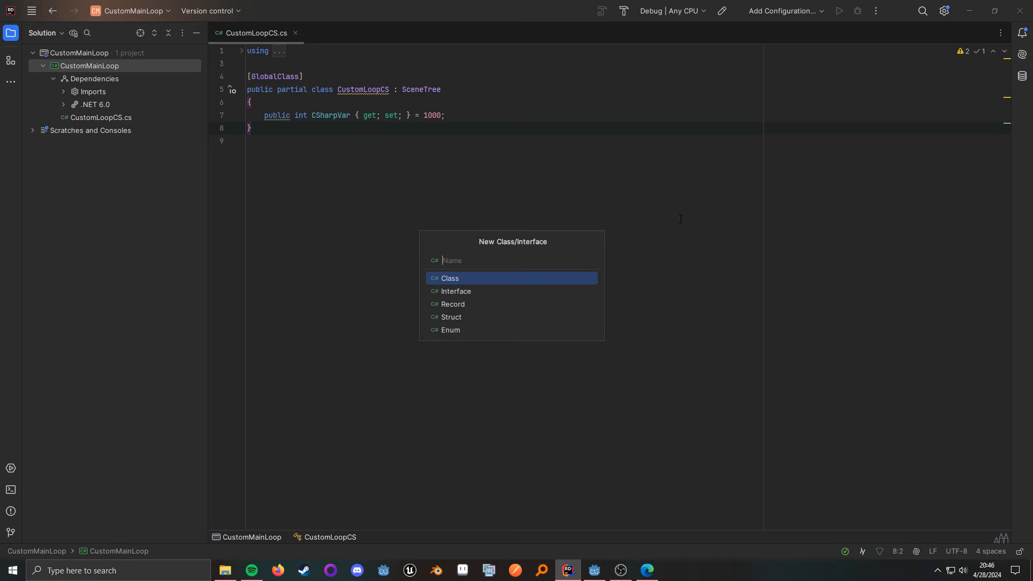
pyautogui.write('Sc')
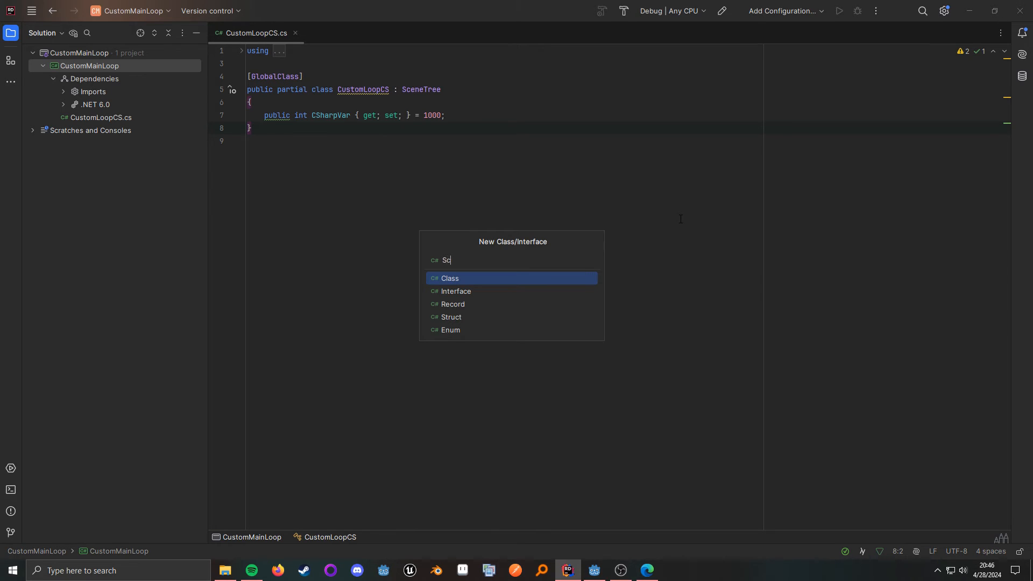
pyautogui.write('SceneTreeExten')
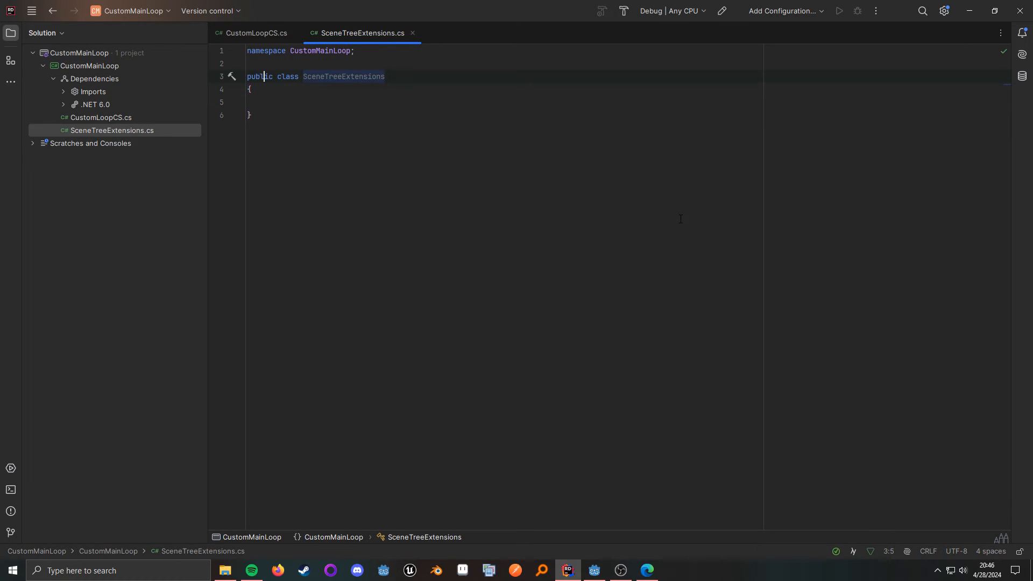
pyautogui.write('static')
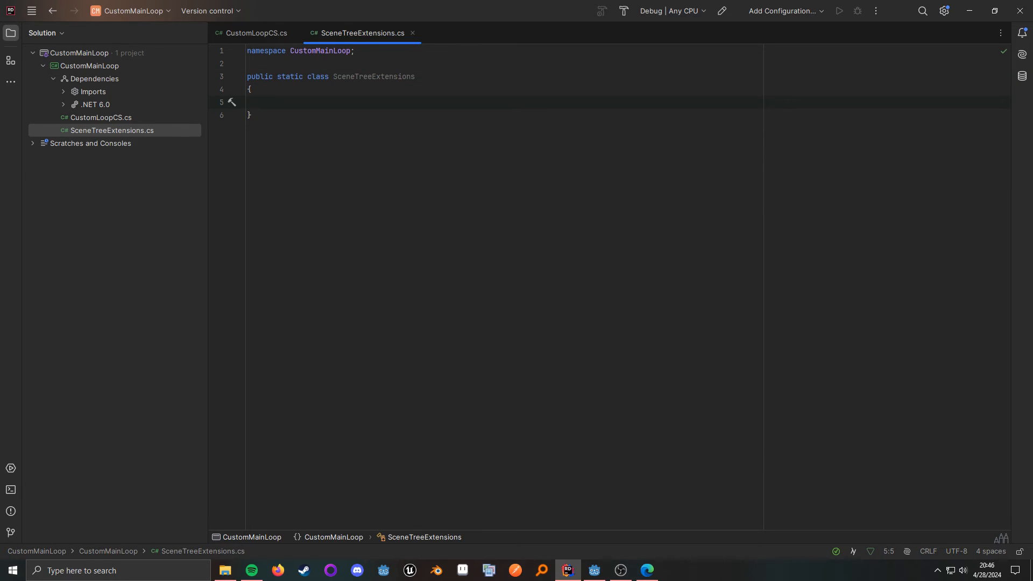
pyautogui.write('public static T')
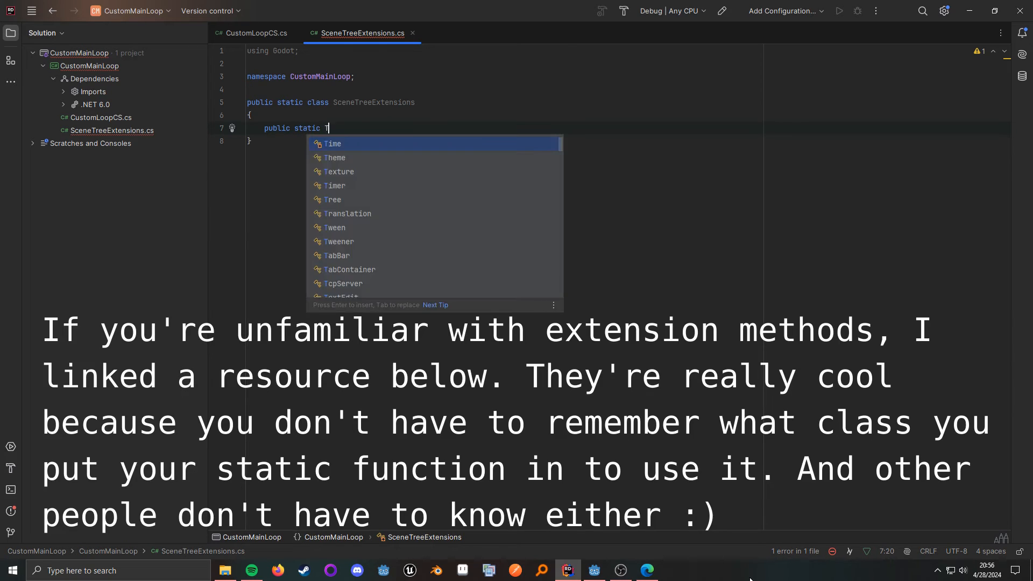
# Declare a public GetTree<T>(this Node node) extension constrained with 'where T : SceneTree'
pyautogui.write('_Get')
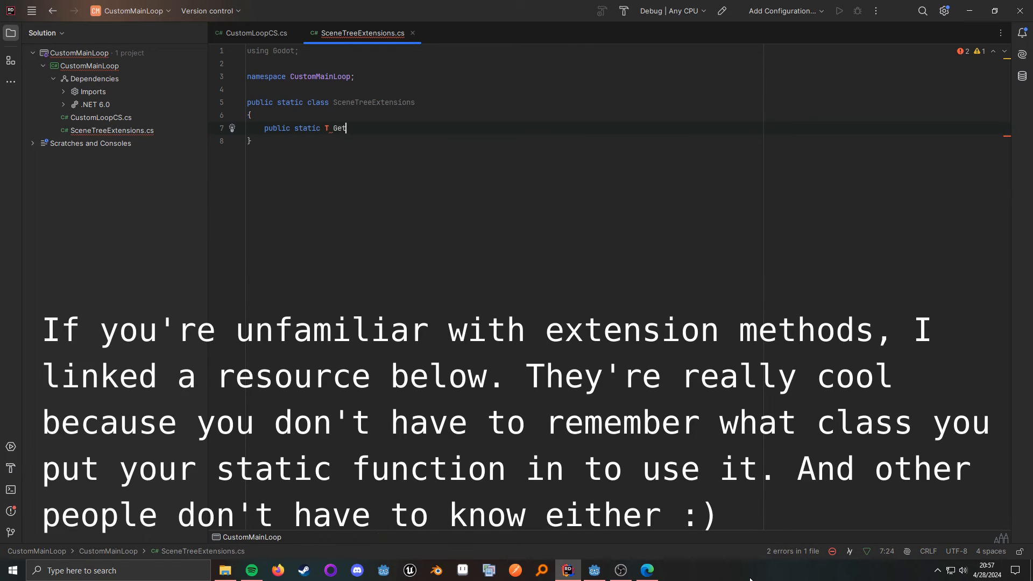
pyautogui.write('Tree')
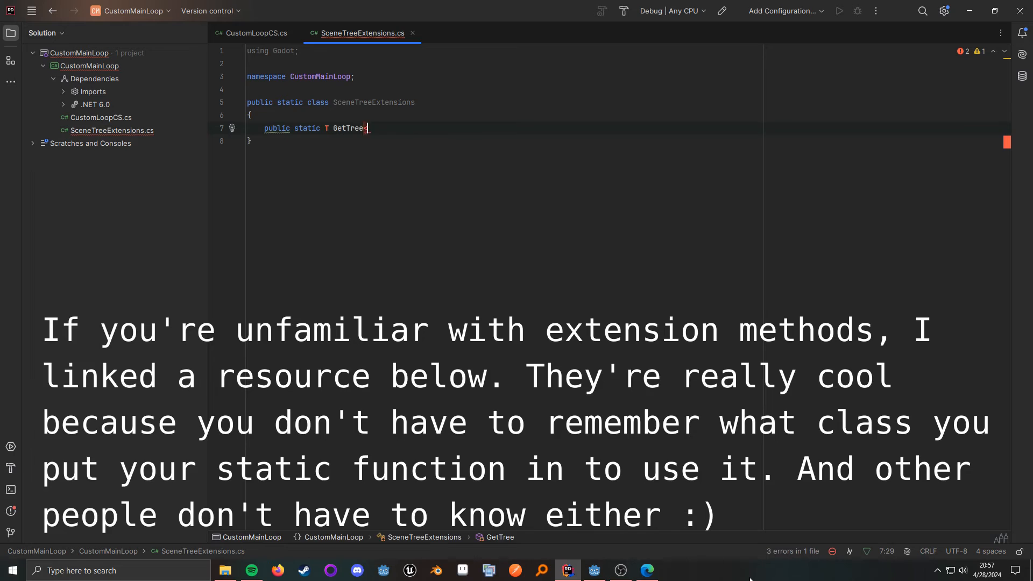
pyautogui.write('<T>(this Node node')
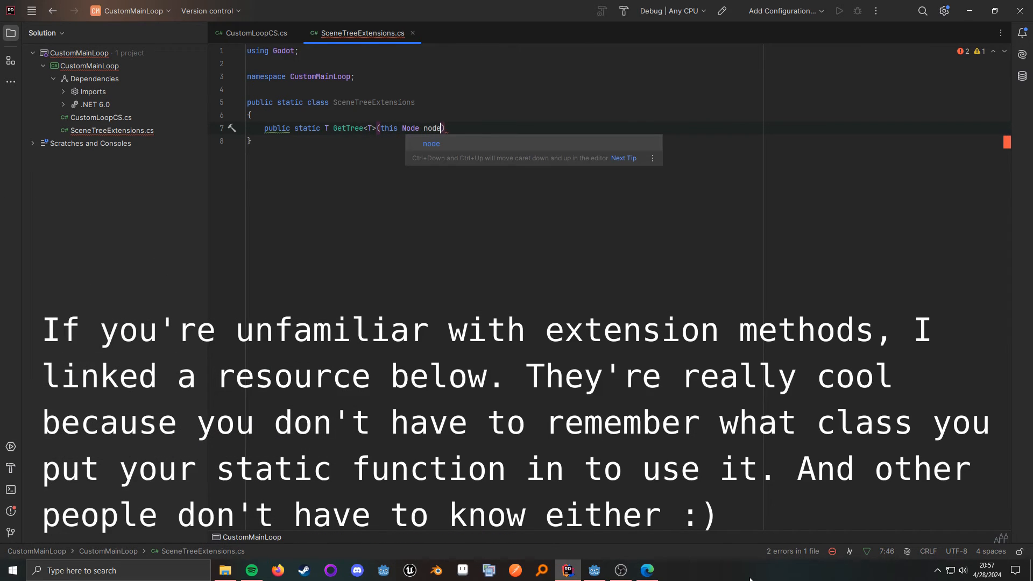
pyautogui.write('where T :')
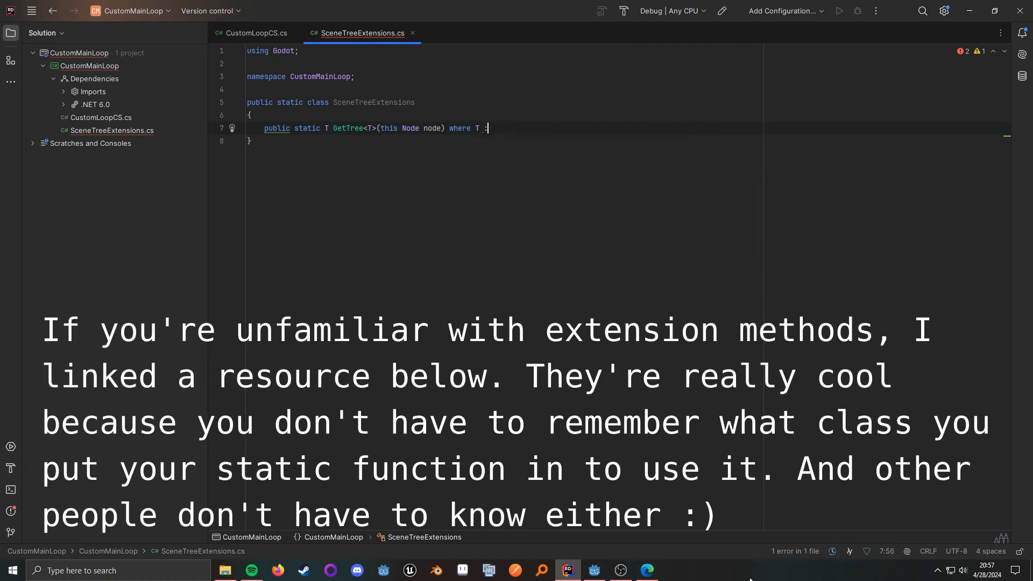
pyautogui.write('SceneTree')
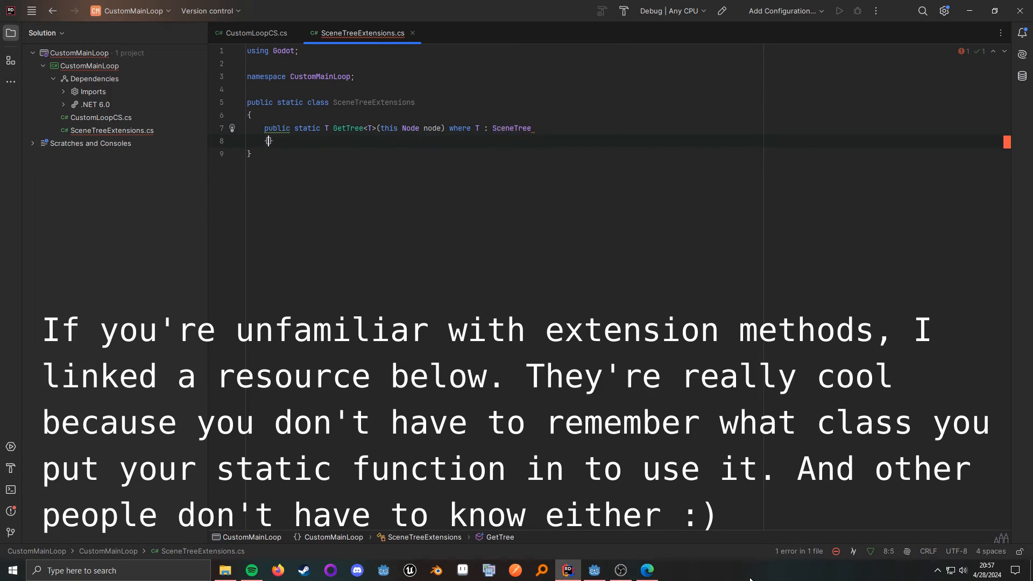
# Give GetTree<T> the body 'return node.GetTree() as T;'
pyautogui.write('return')
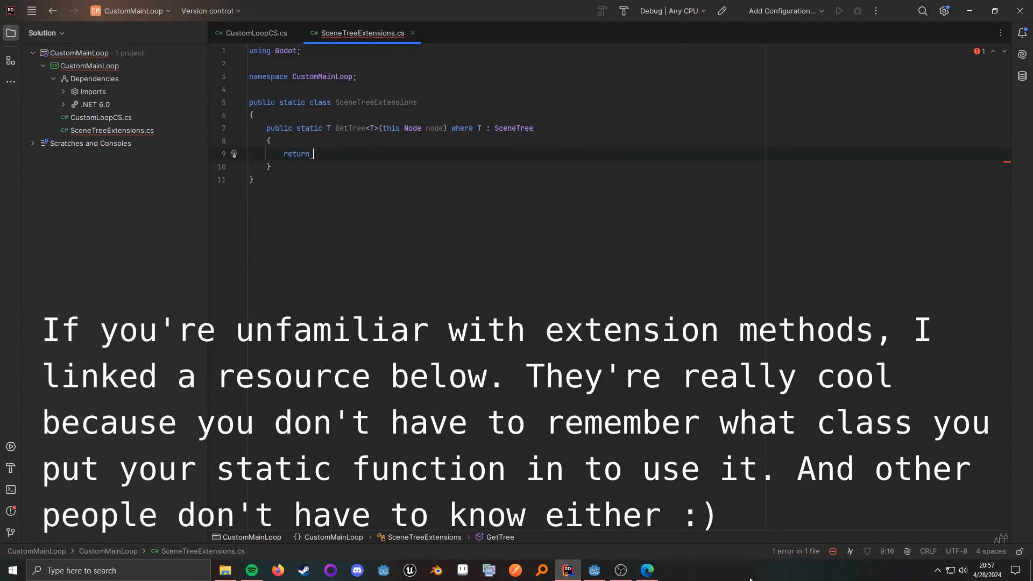
pyautogui.write('node.')
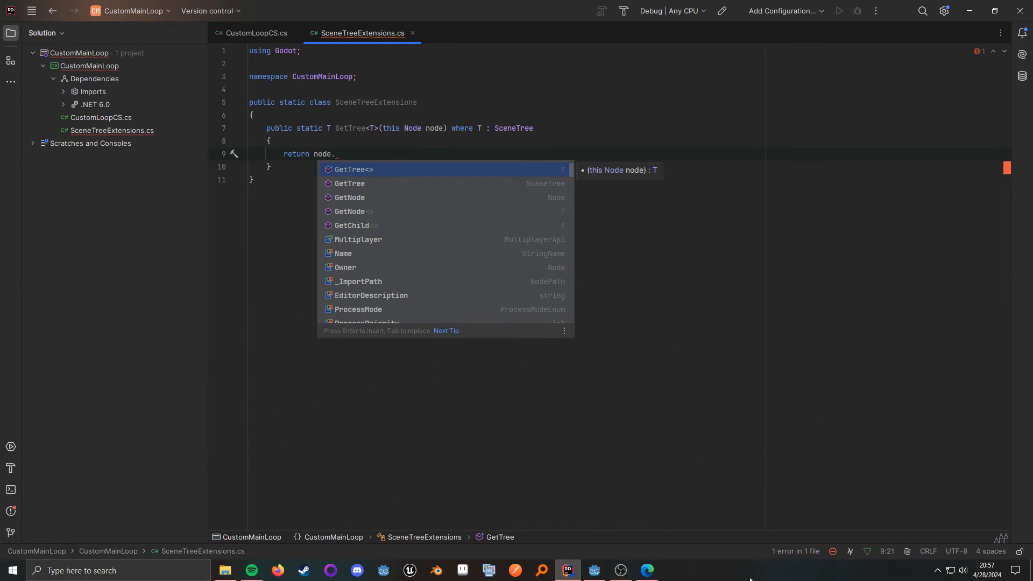
pyautogui.write('GetTree() as')
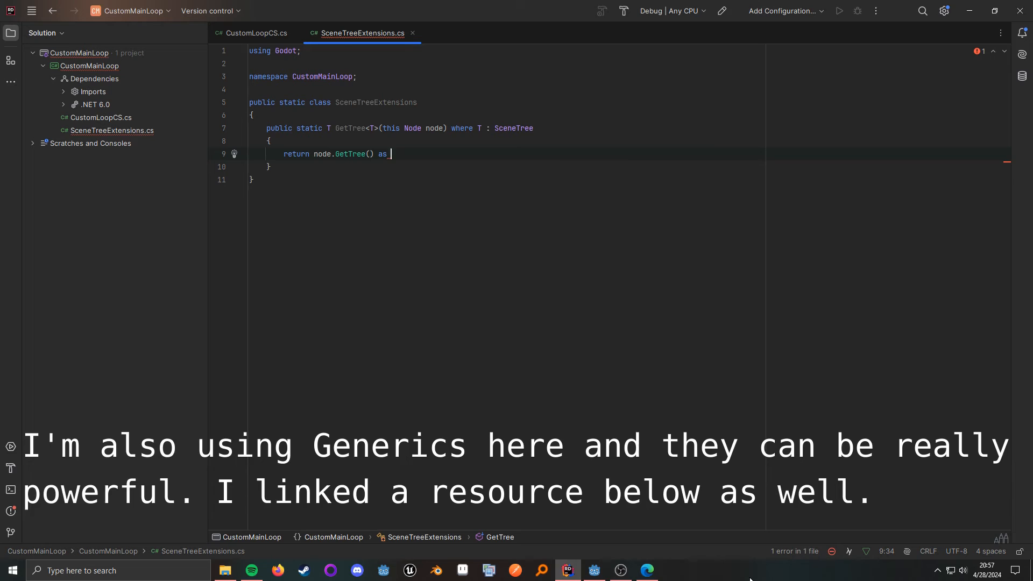
pyautogui.write('T;')
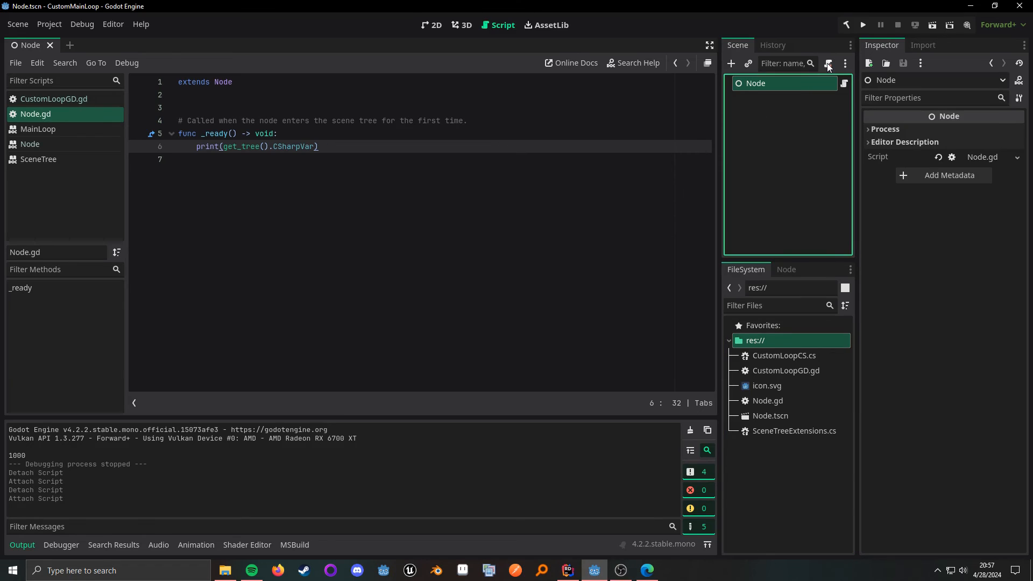
# Attach a new C# script res://Example.cs to the Node via Attach Script and Create
pyautogui.click(828, 63)
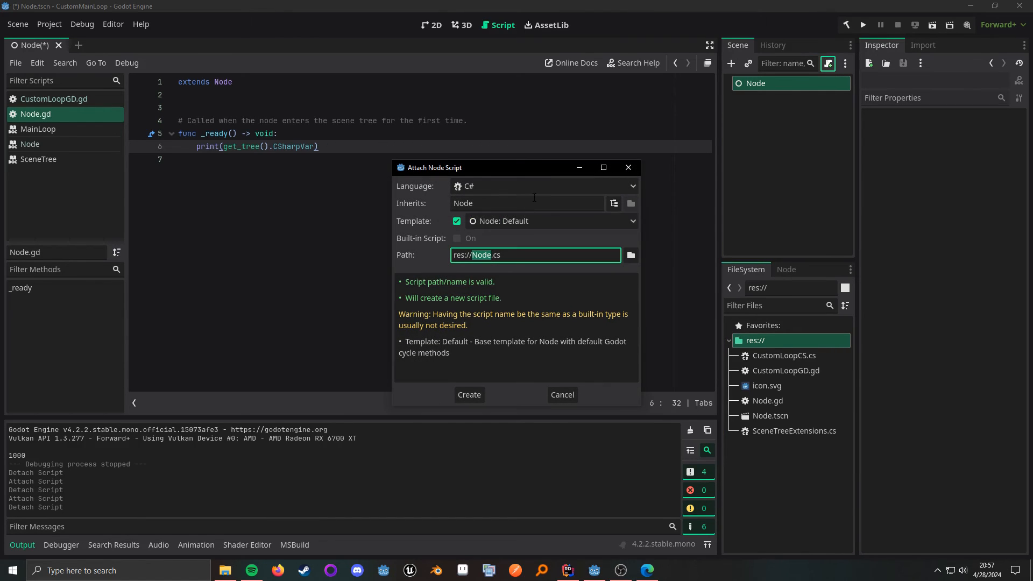
pyautogui.click(541, 186)
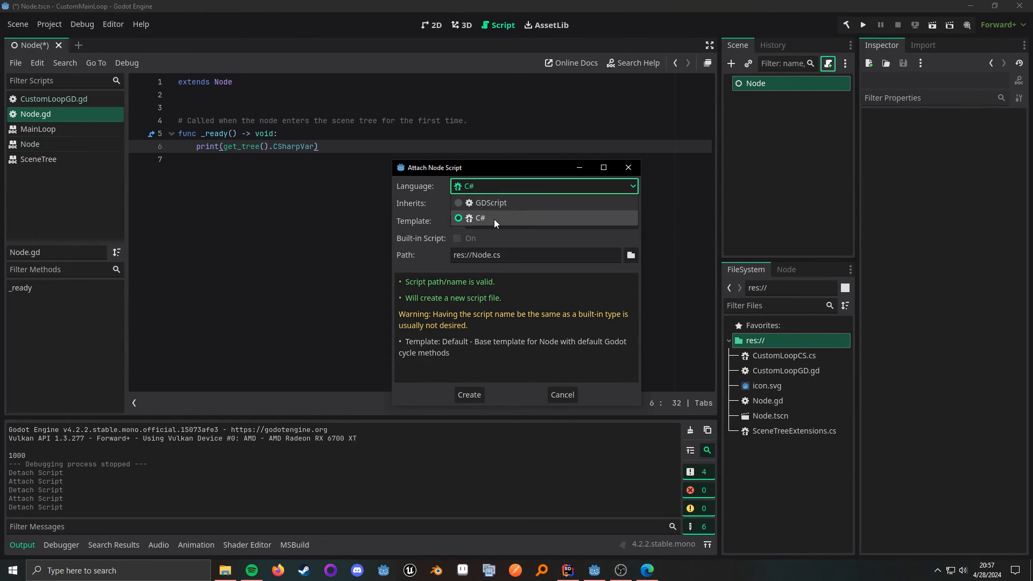
pyautogui.click(477, 218)
pyautogui.write('Examp')
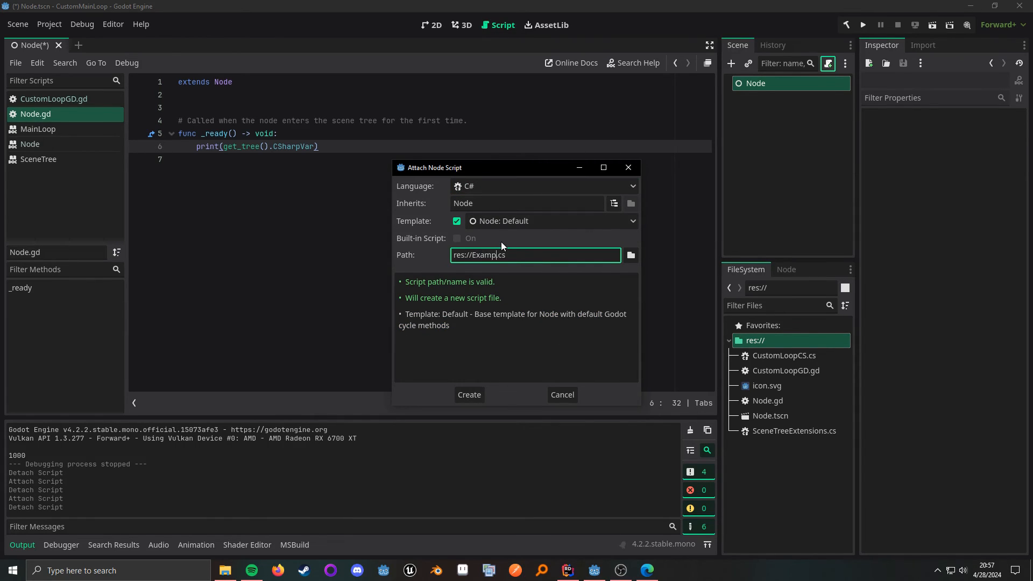
pyautogui.click(468, 395)
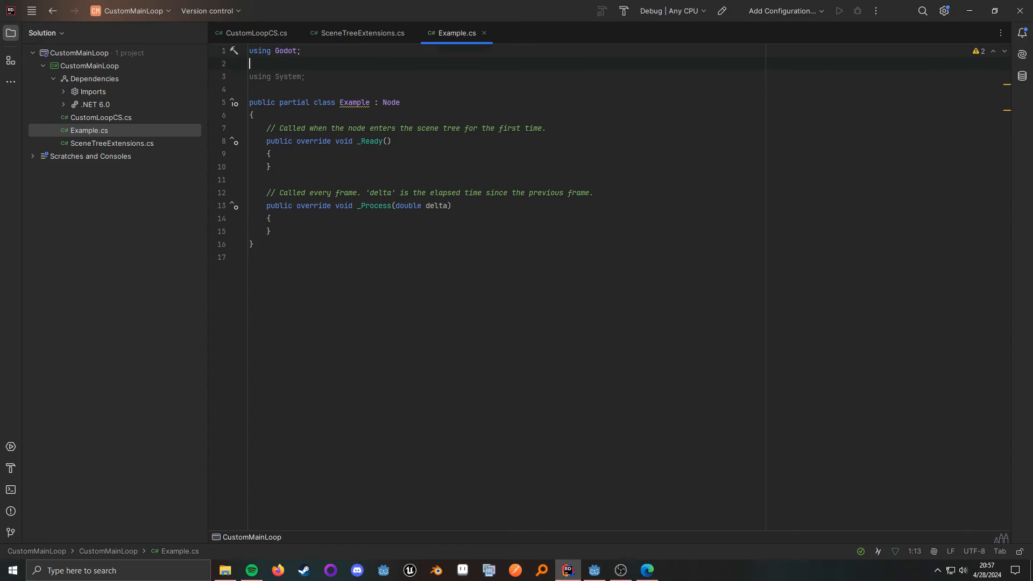
# Add 'using CustomMainLoop;' to Example.cs after checking the extensions file's namespace
pyautogui.write('using')
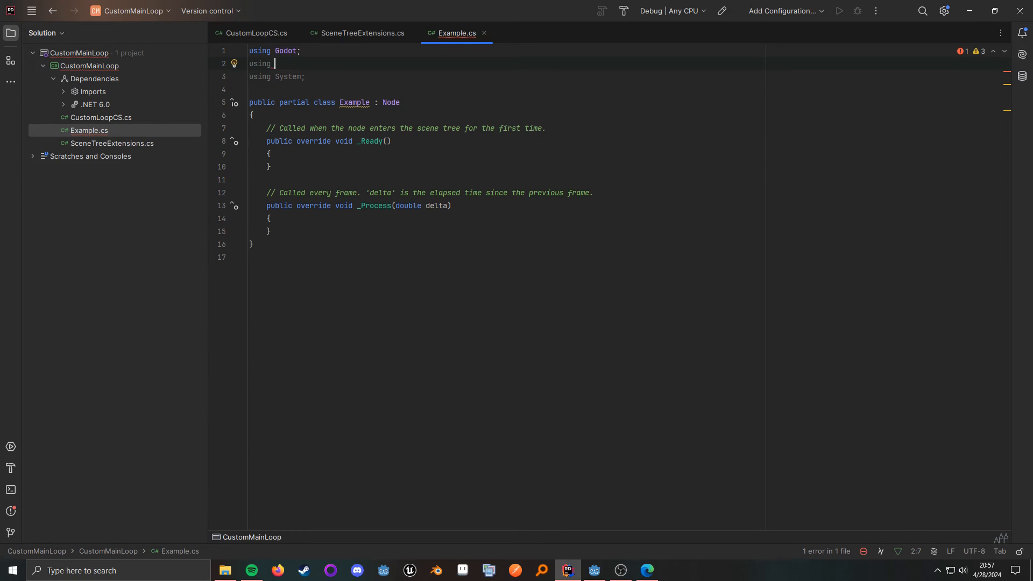
pyautogui.write('CustomMainLoop')
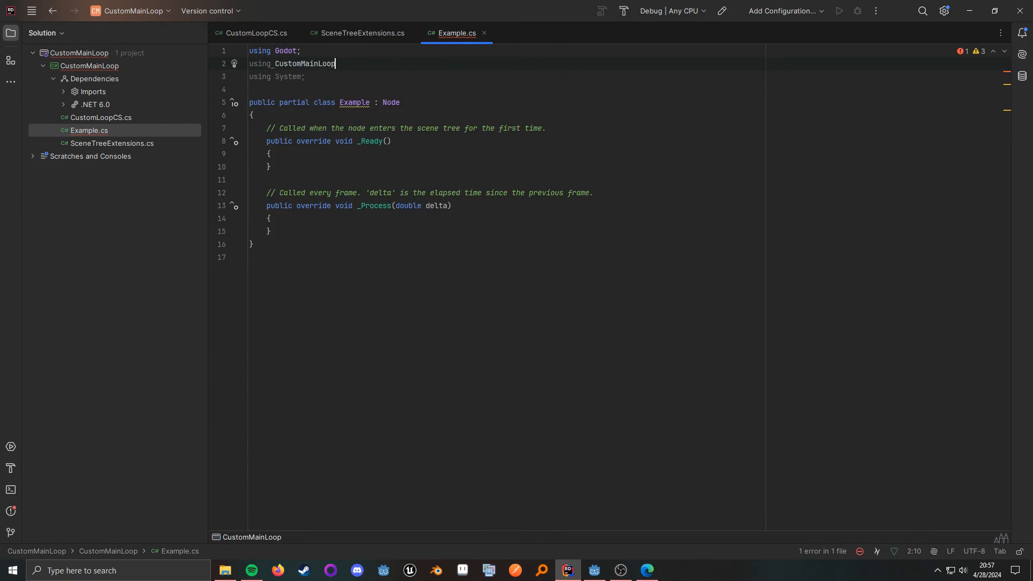
pyautogui.click(361, 33)
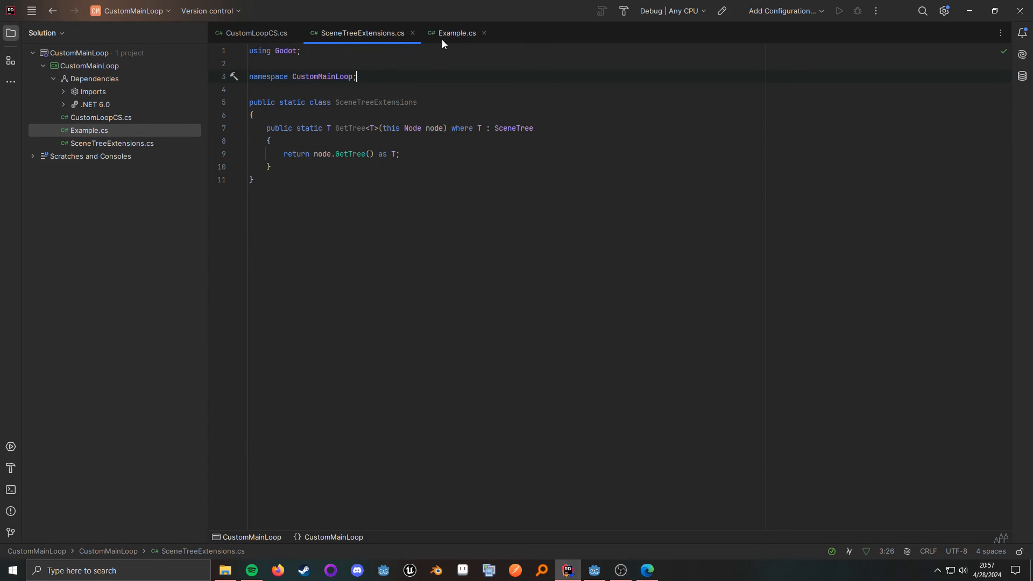
pyautogui.click(455, 33)
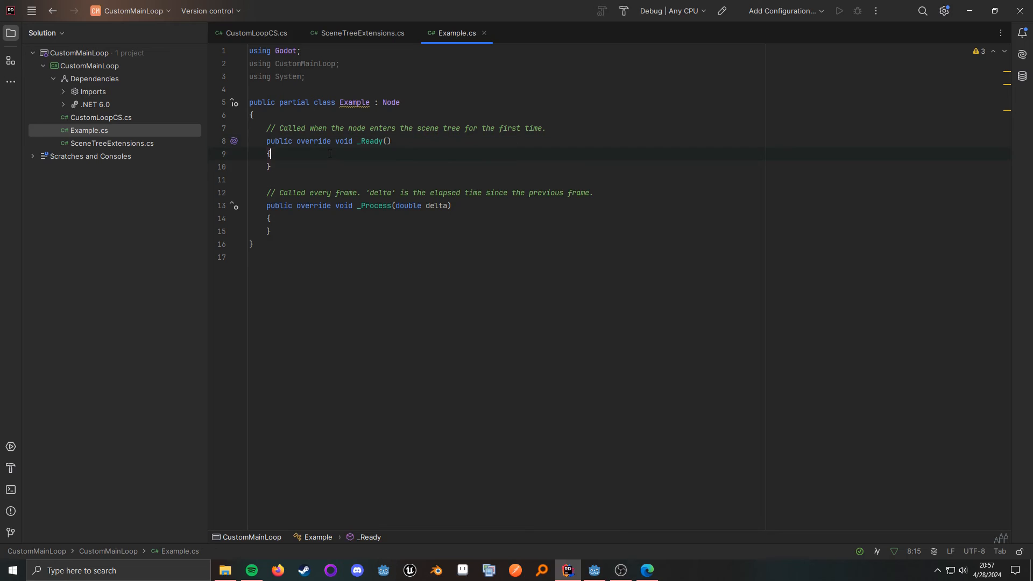
# In _Ready write GD.Print(this.GetTree<CustomLoopCS>().CSharpVar); using autocomplete
pyautogui.press('enter')
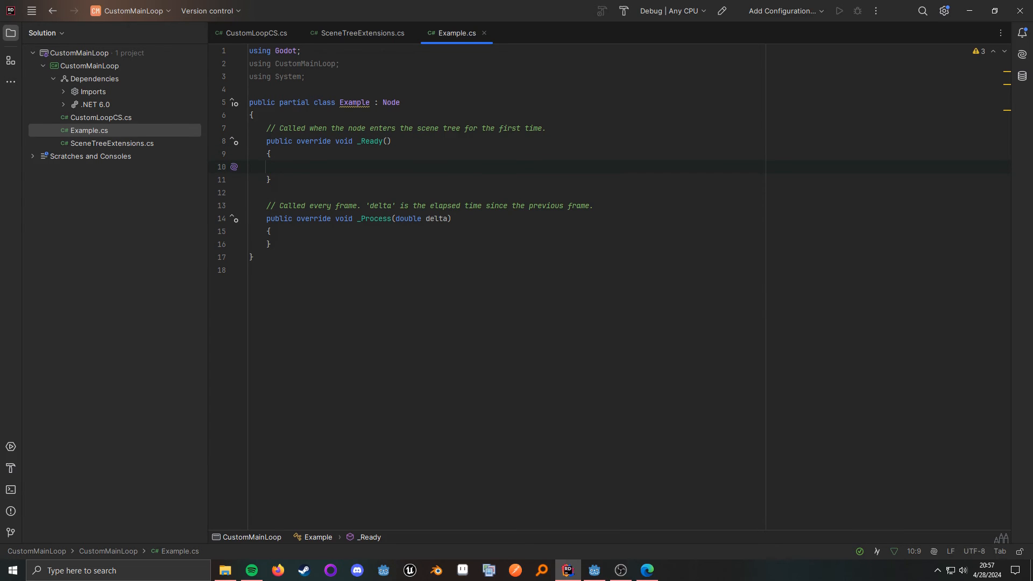
pyautogui.write('this.GetTre')
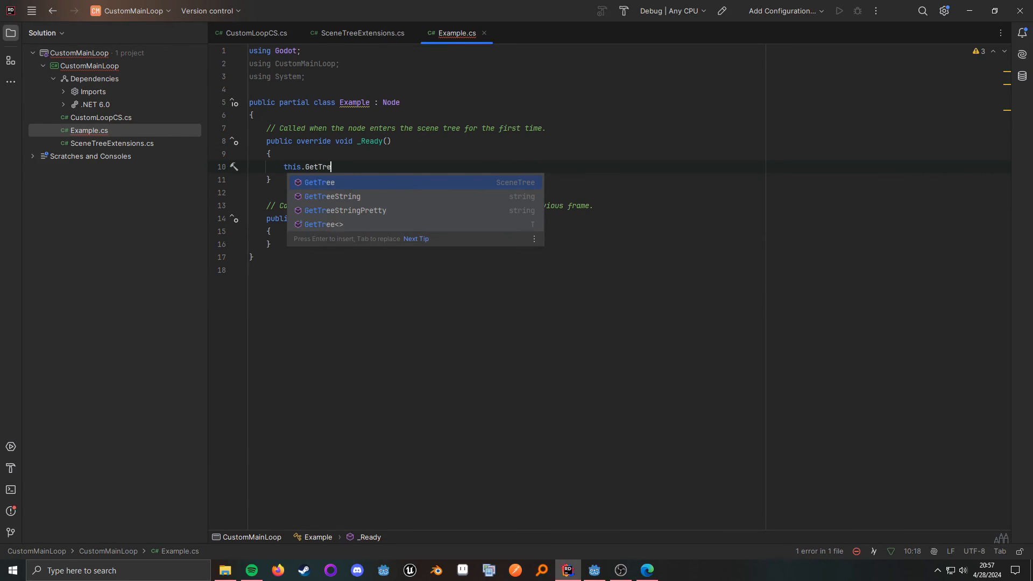
pyautogui.press('Enter')
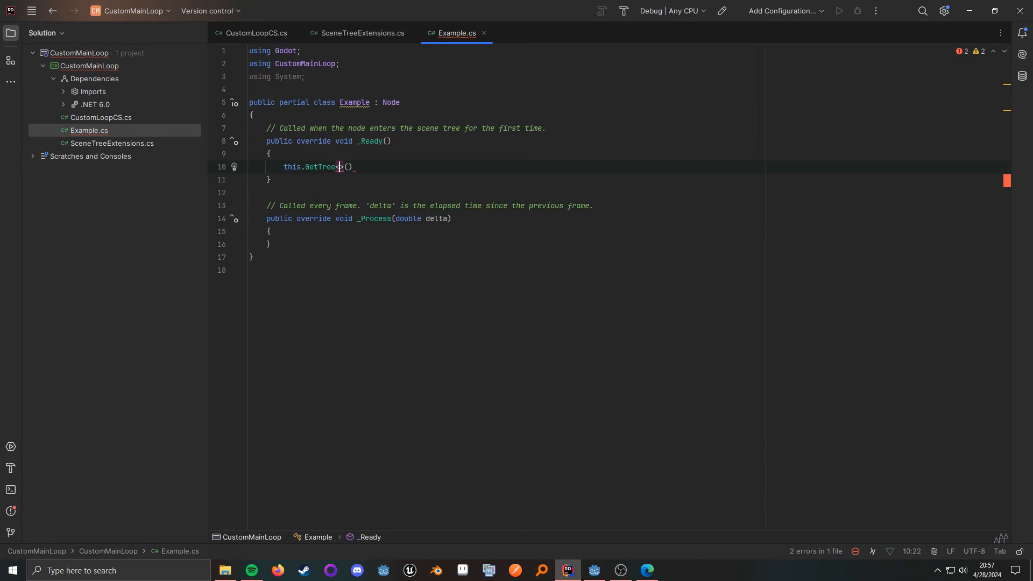
pyautogui.write('<CustomLoopCS')
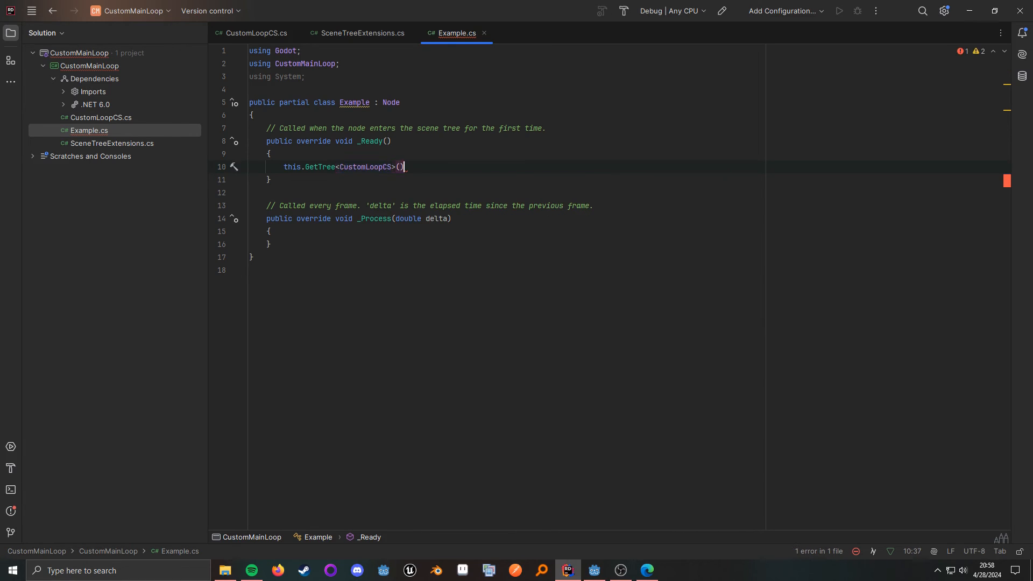
pyautogui.write('.')
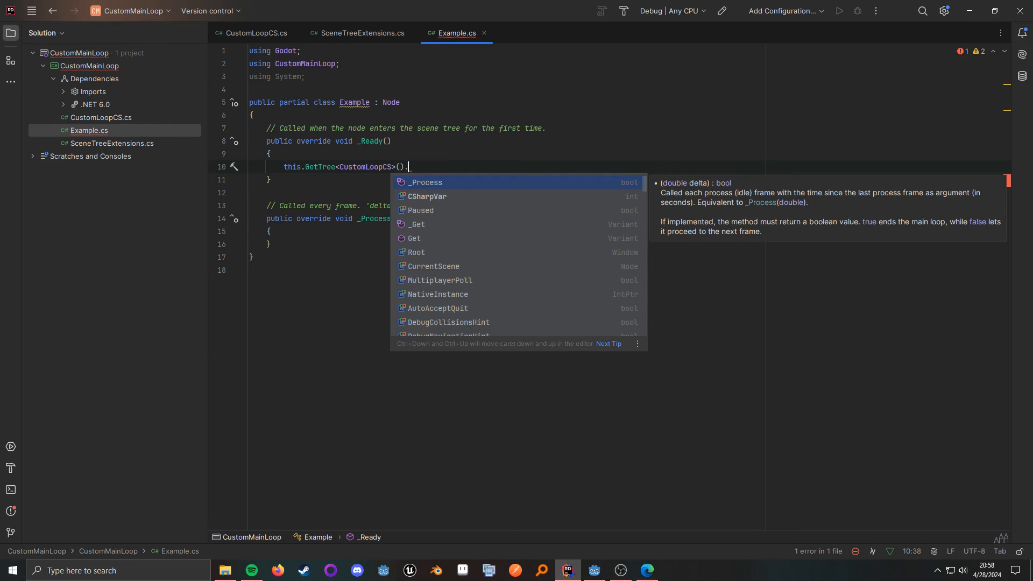
pyautogui.write('CSharpVar')
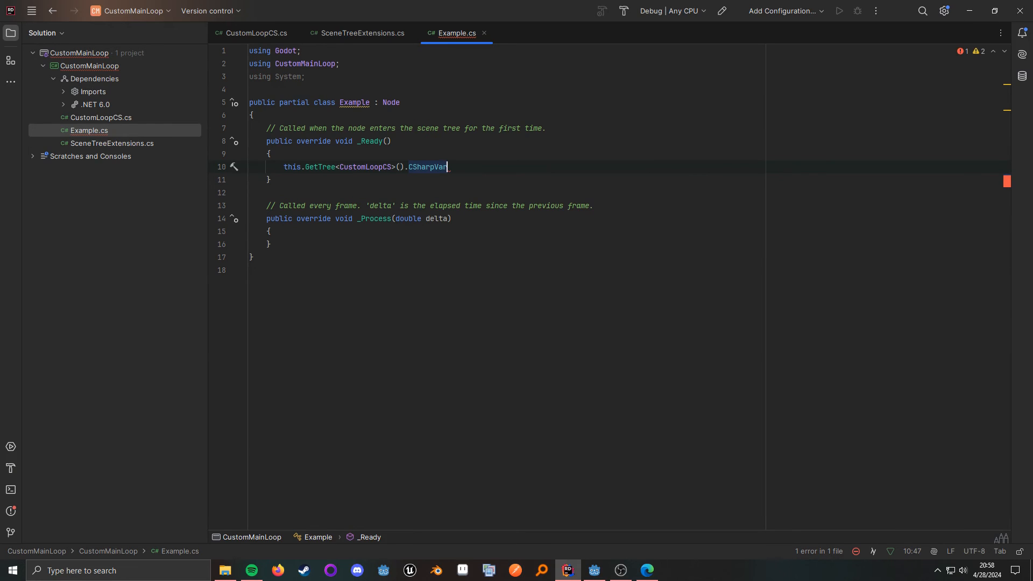
pyautogui.write(';')
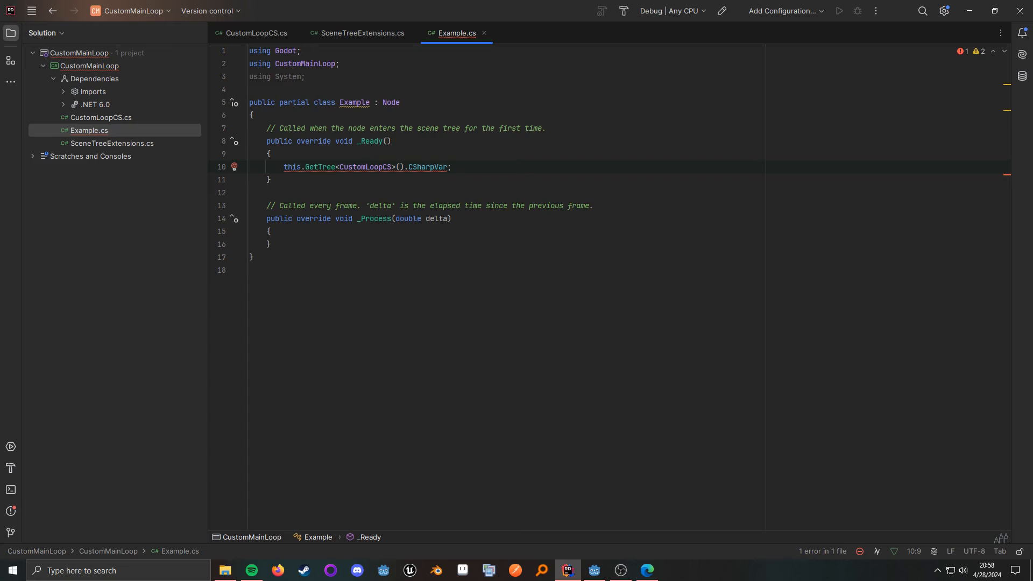
pyautogui.write('GD.Print(')
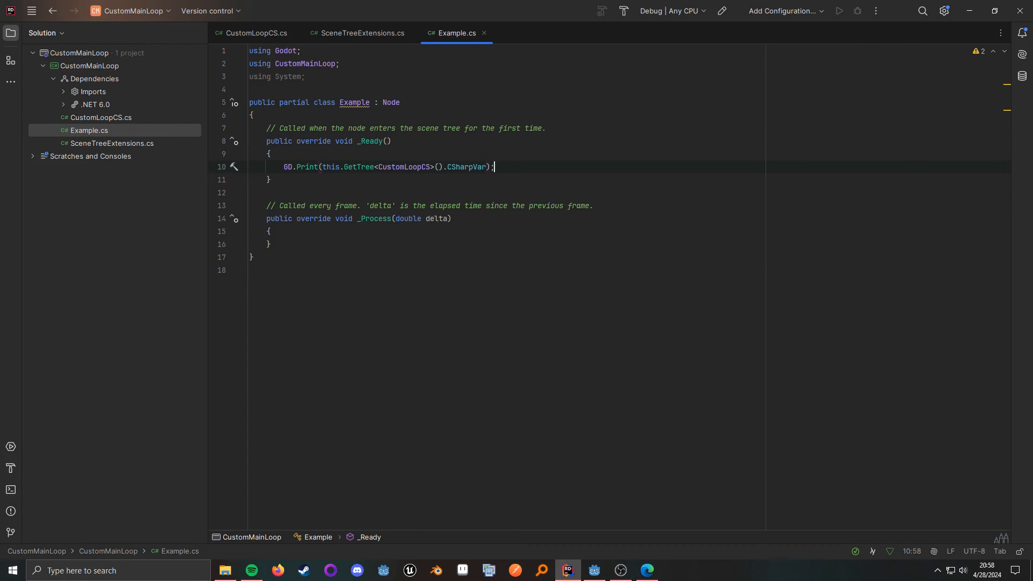
pyautogui.write(')')
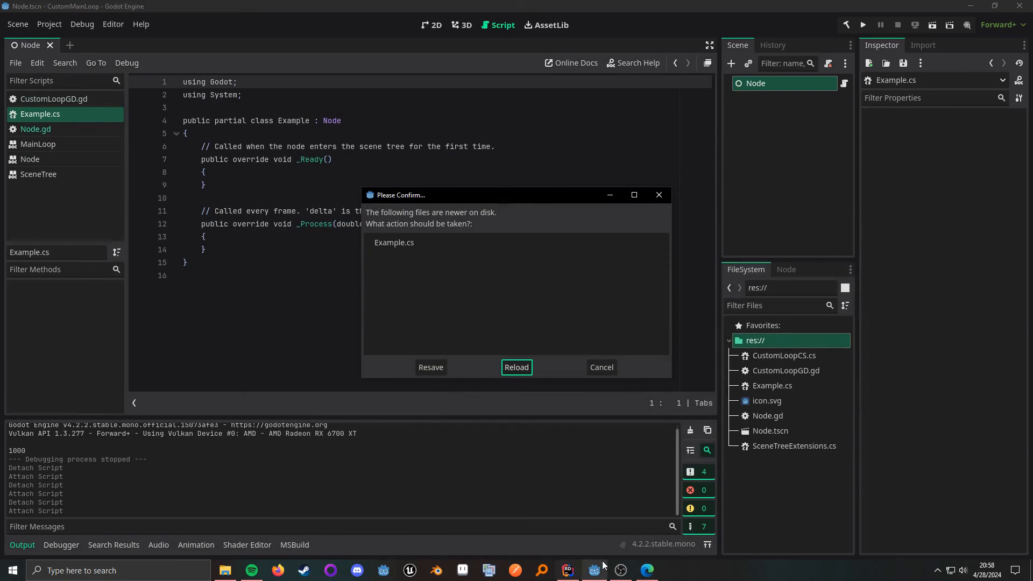
# Reload Example.cs from disk, clear the Output, and confirm Main Loop Type is still CustomLoopCS
pyautogui.click(516, 367)
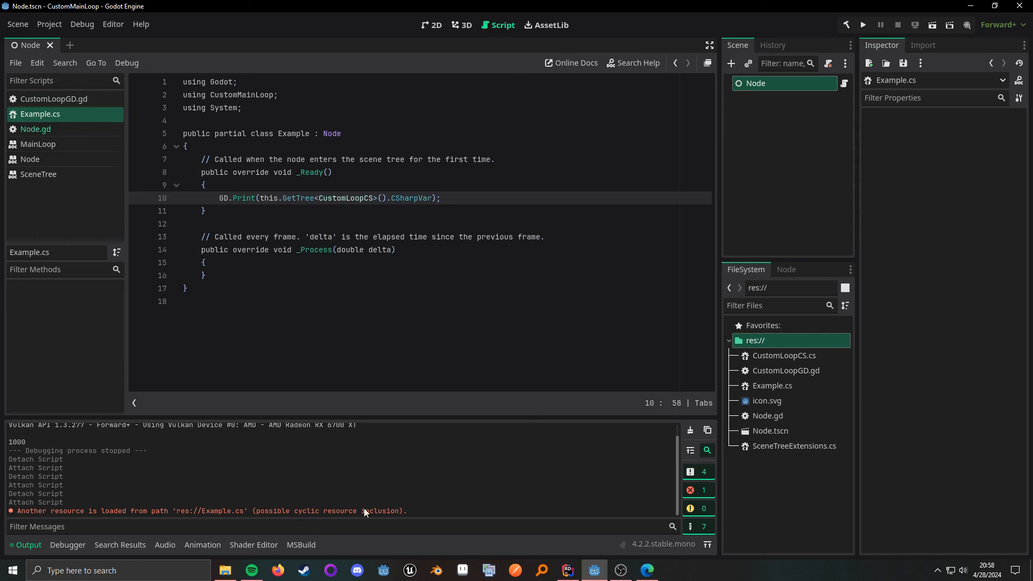
pyautogui.click(707, 430)
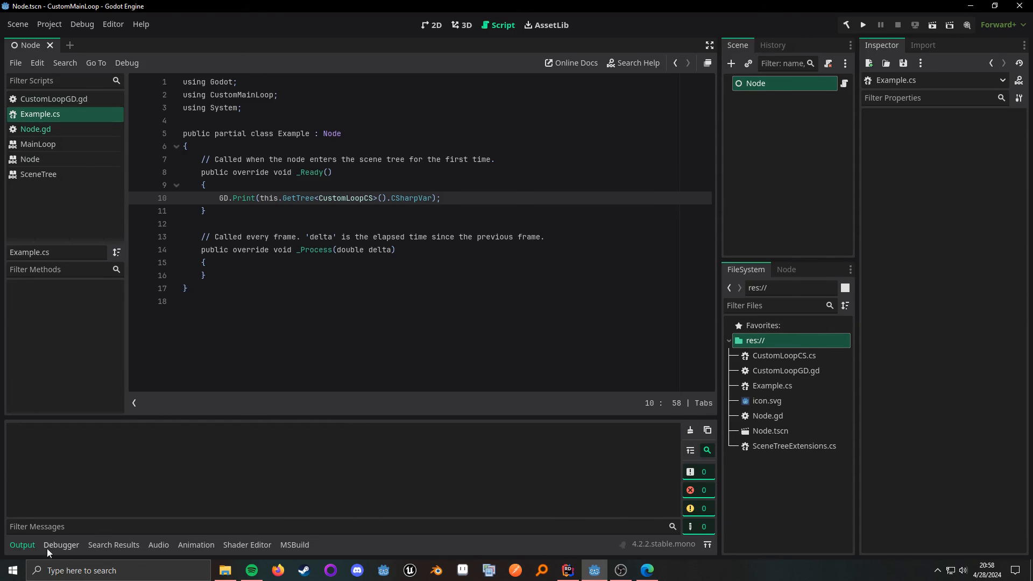
pyautogui.press('ctrl+s')
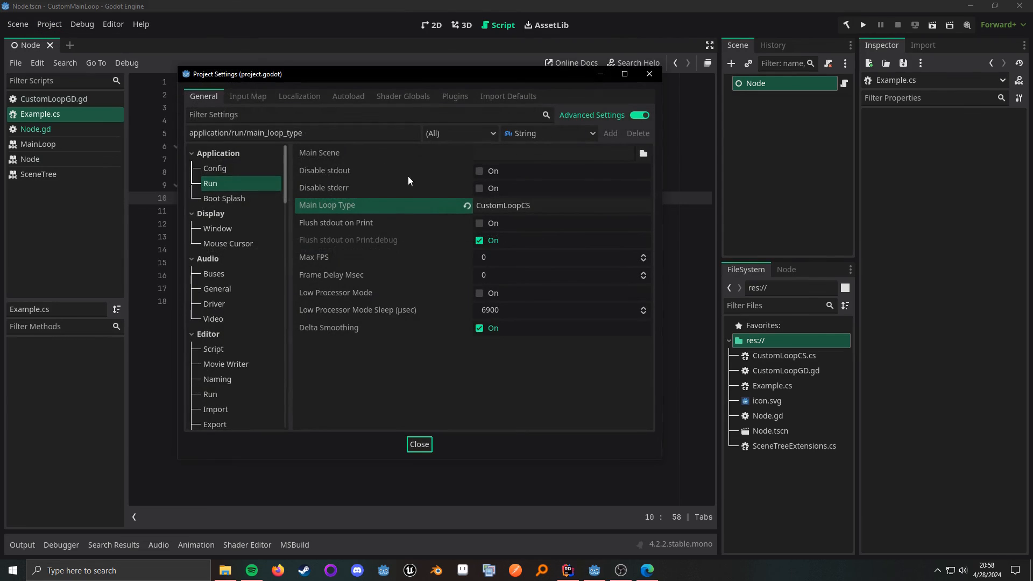
pyautogui.click(419, 445)
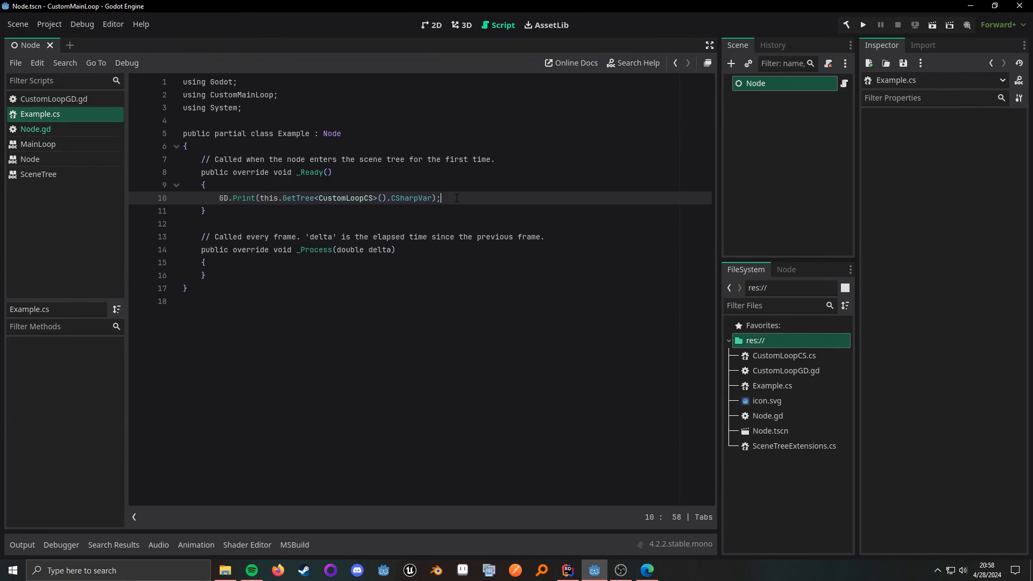